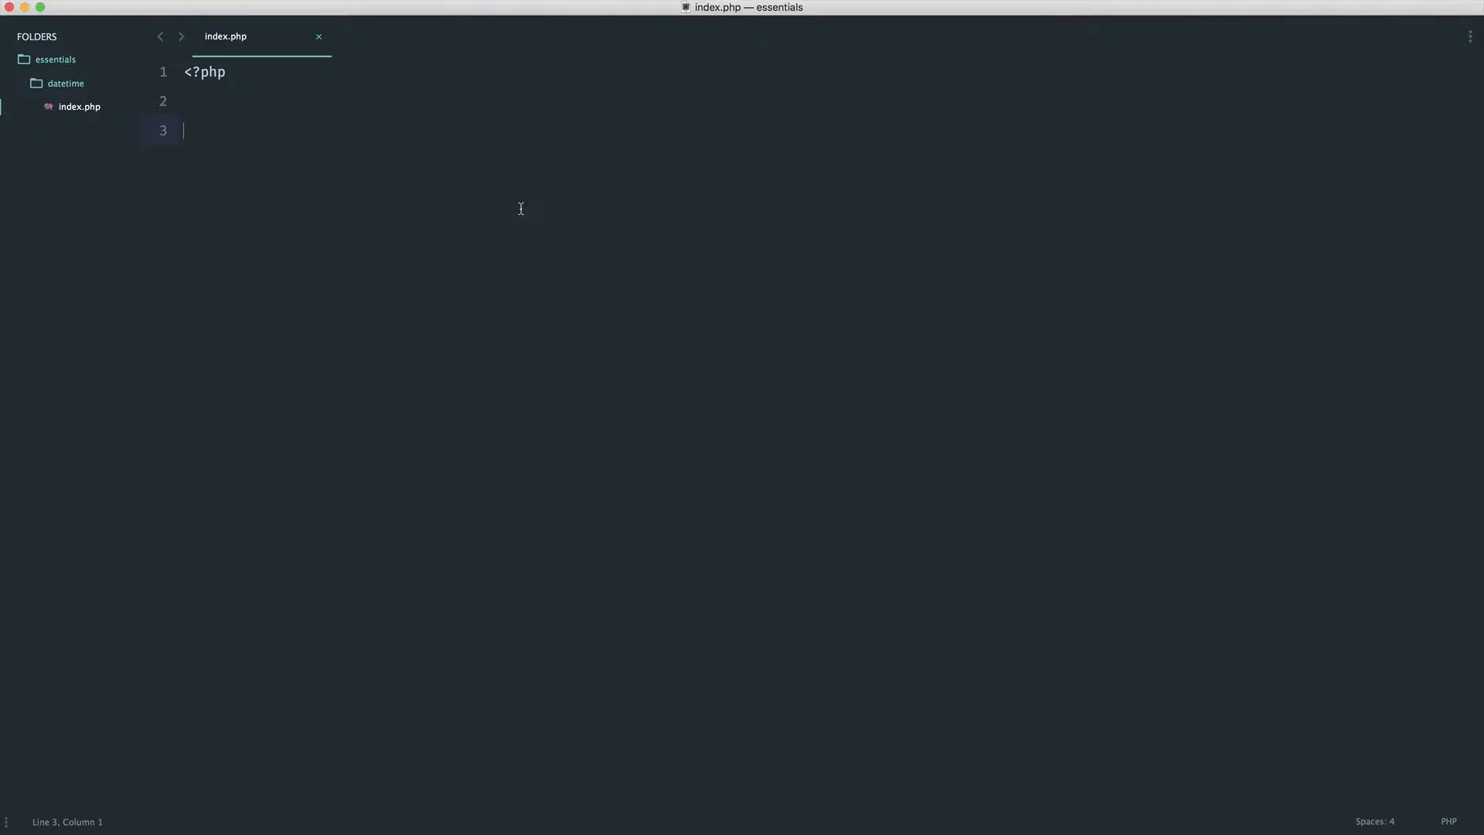
- Close the PHP block and add an HTML skeleton with a form, label, select and empty option
key(cmd+s)
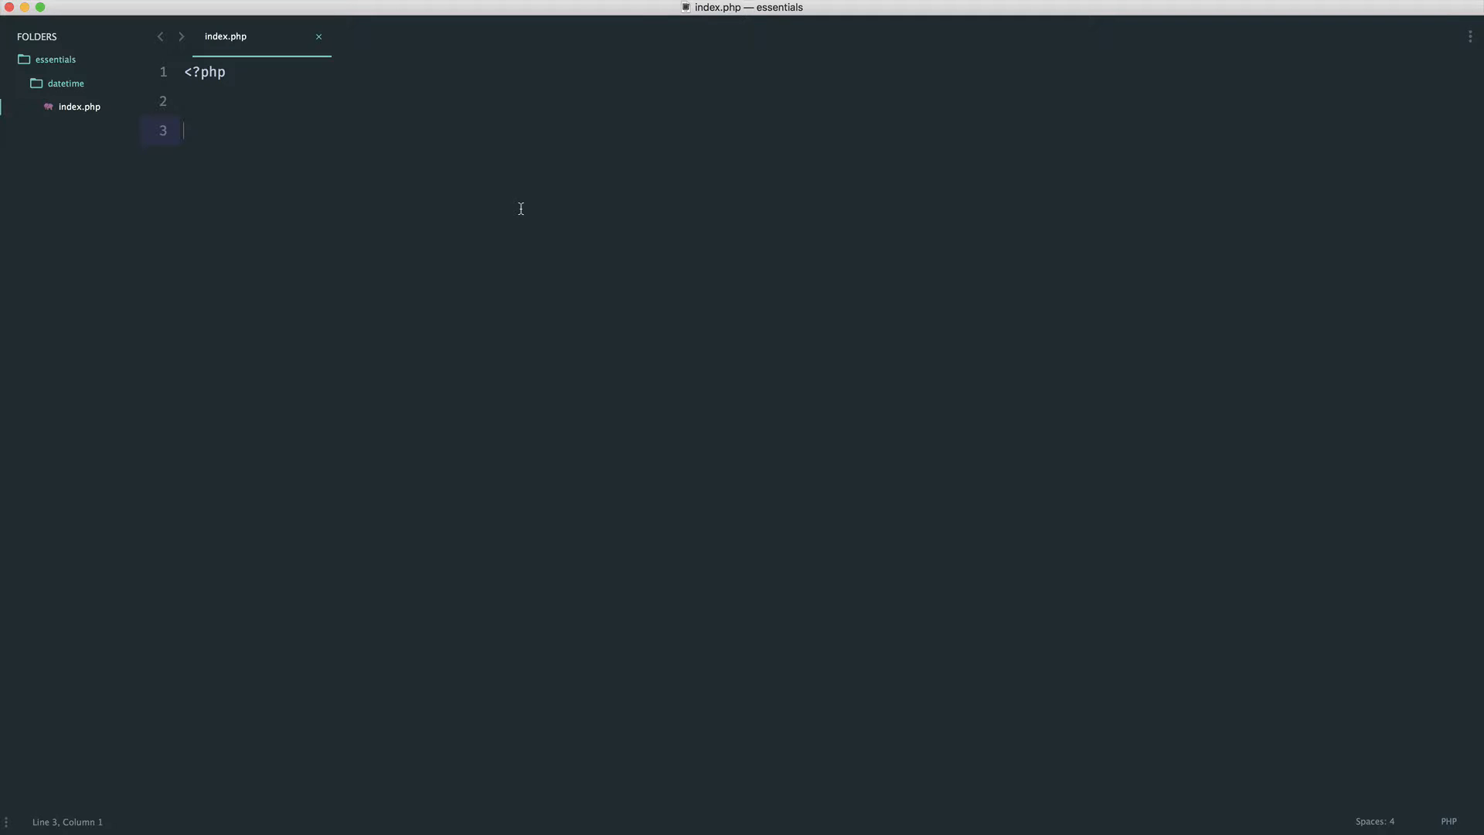
text(></label>)
text(?>)
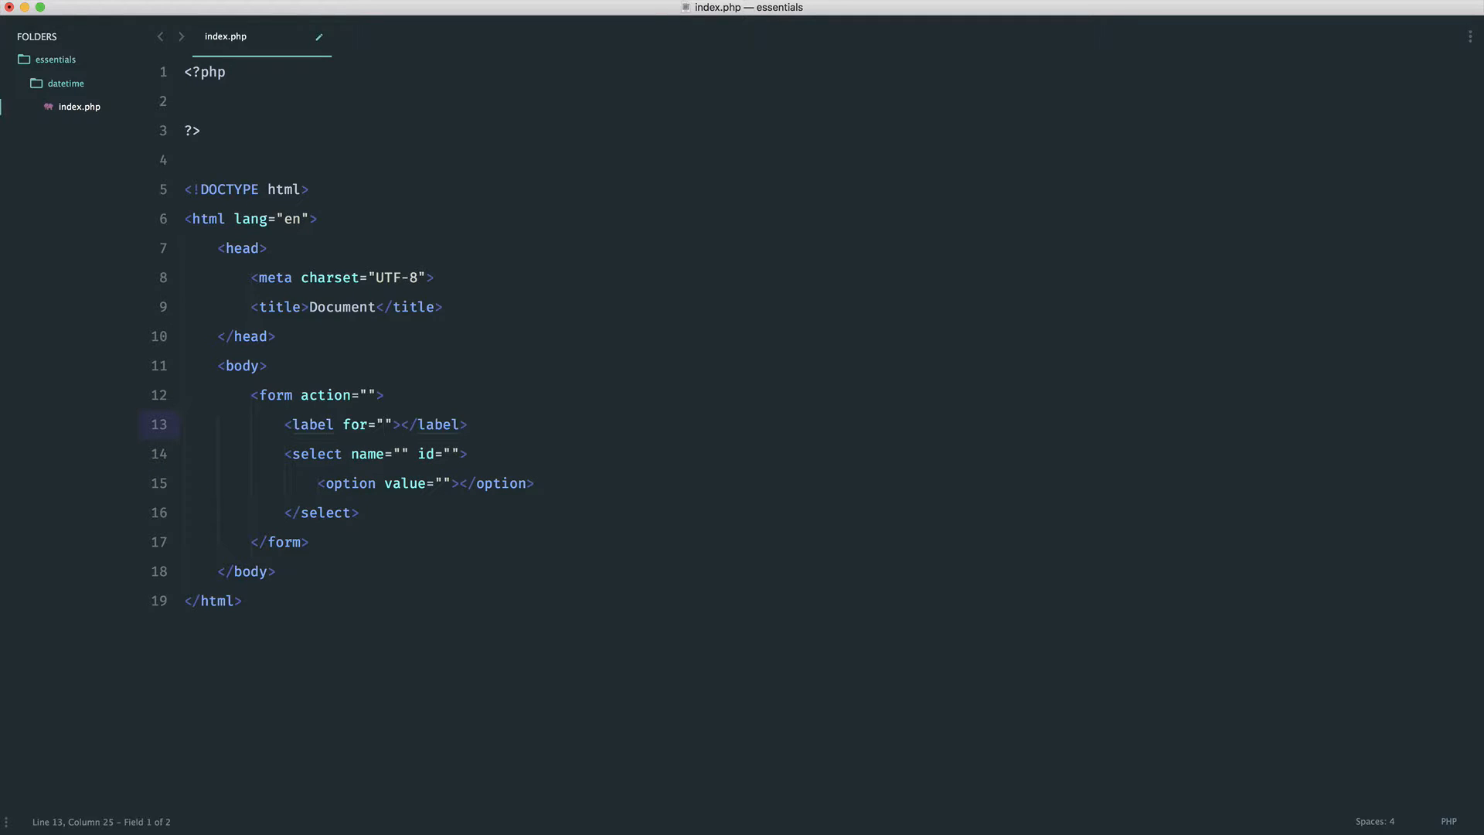
- Tie label and select to "time" and add sample options 12:00, 12:15 and 13:00
text(time)
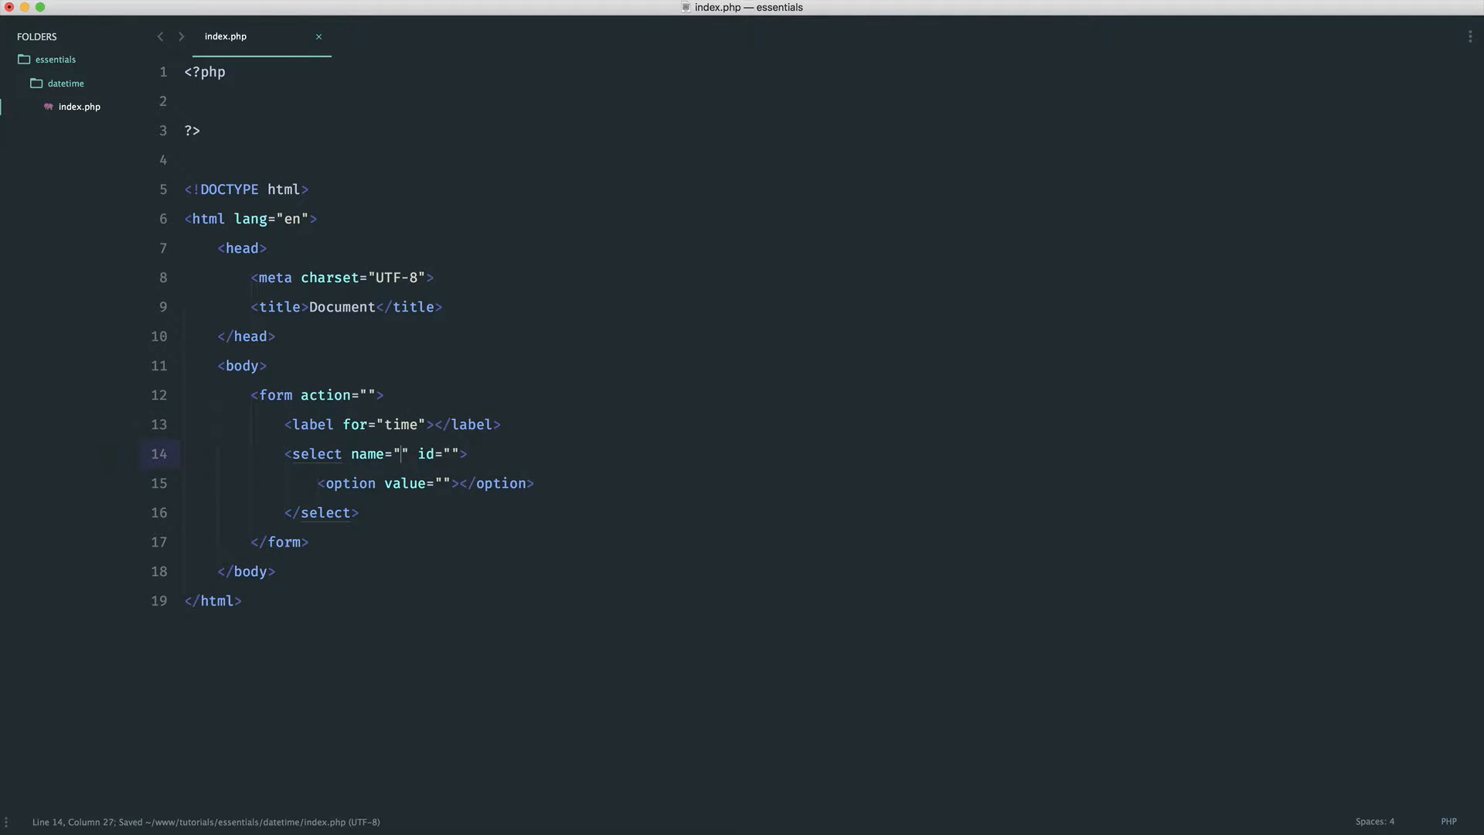
text(time)
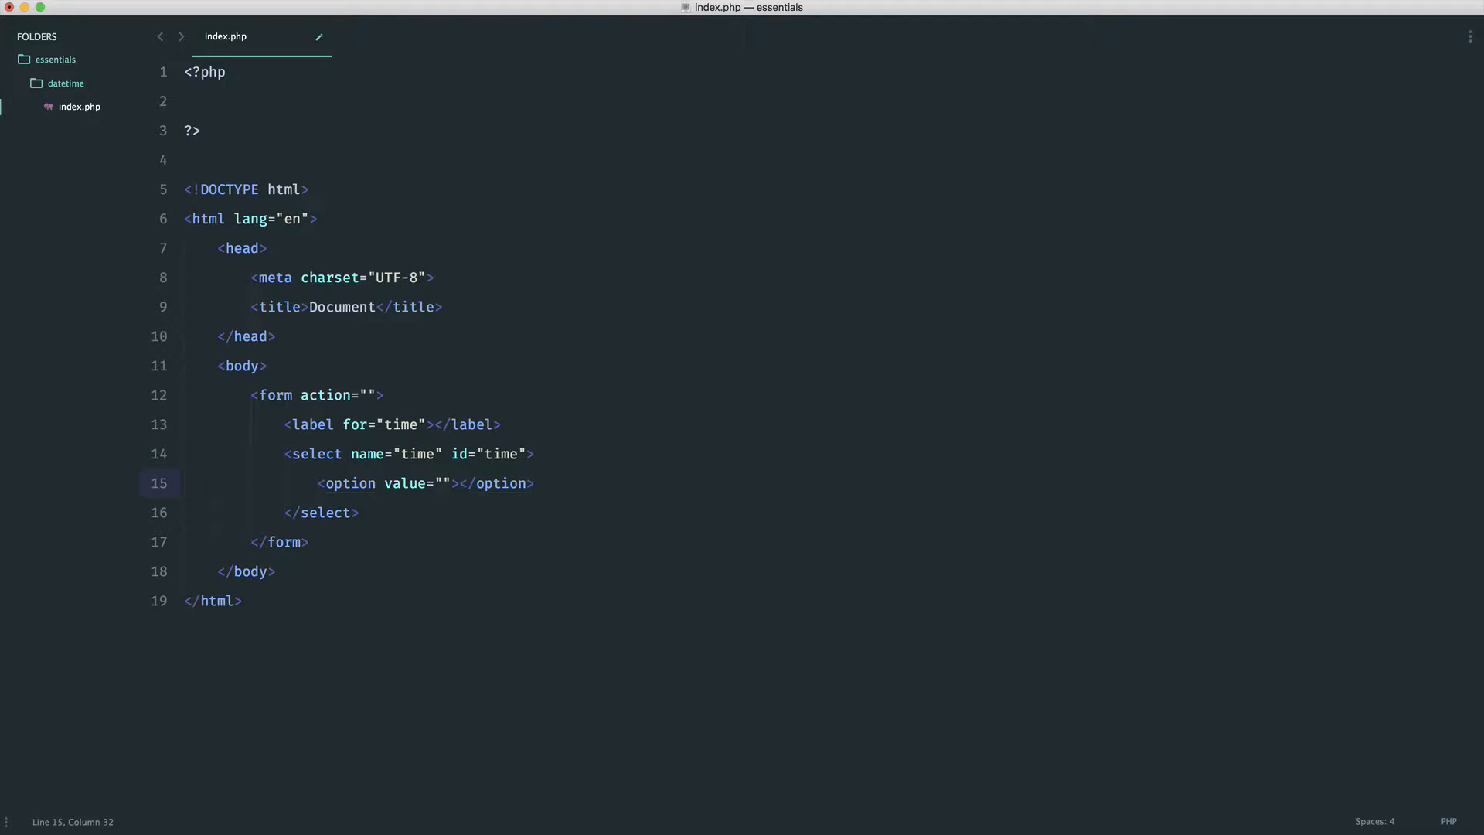
text(12:00">12:00)
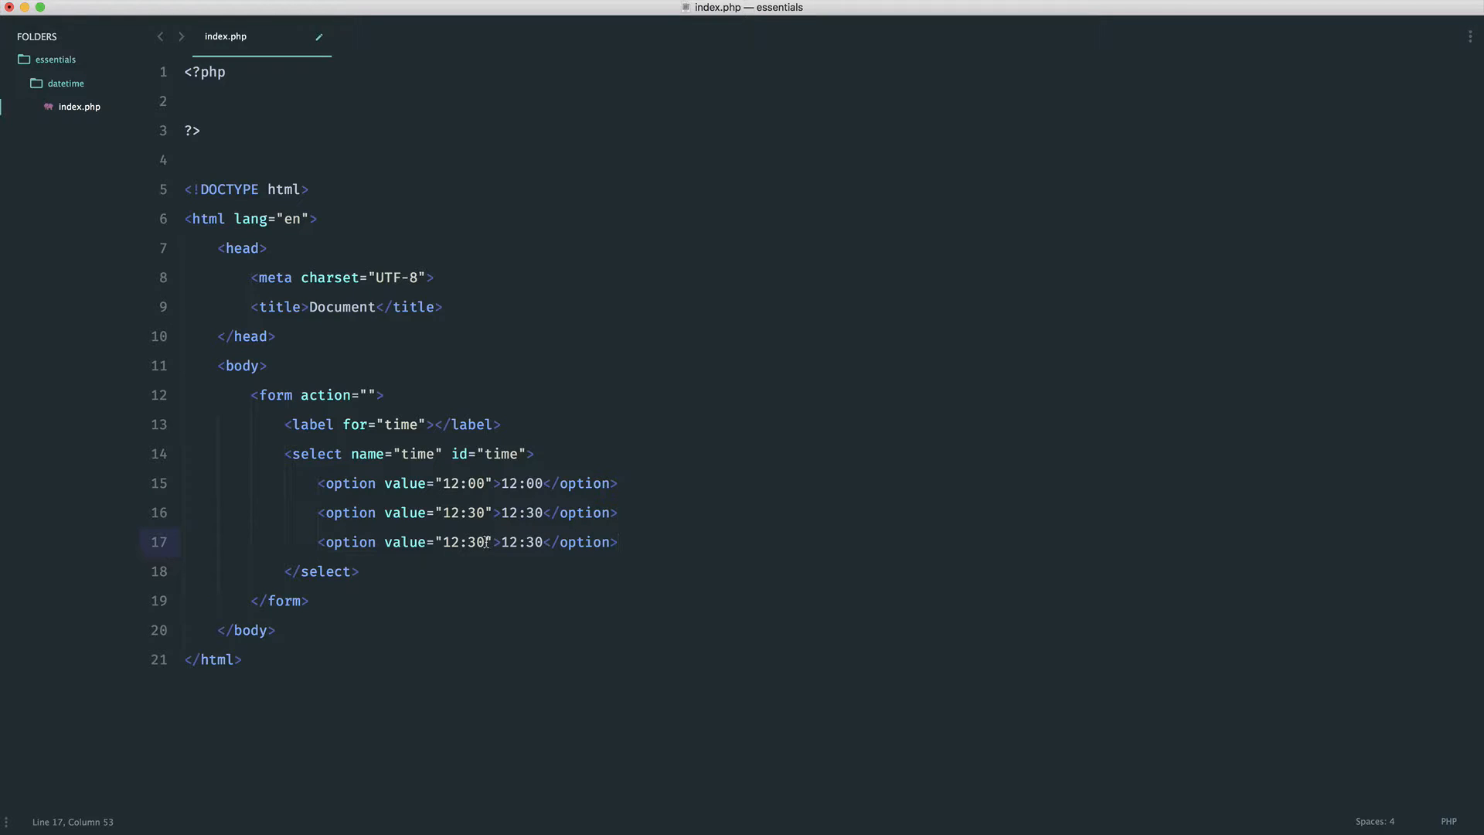
key(backspace)
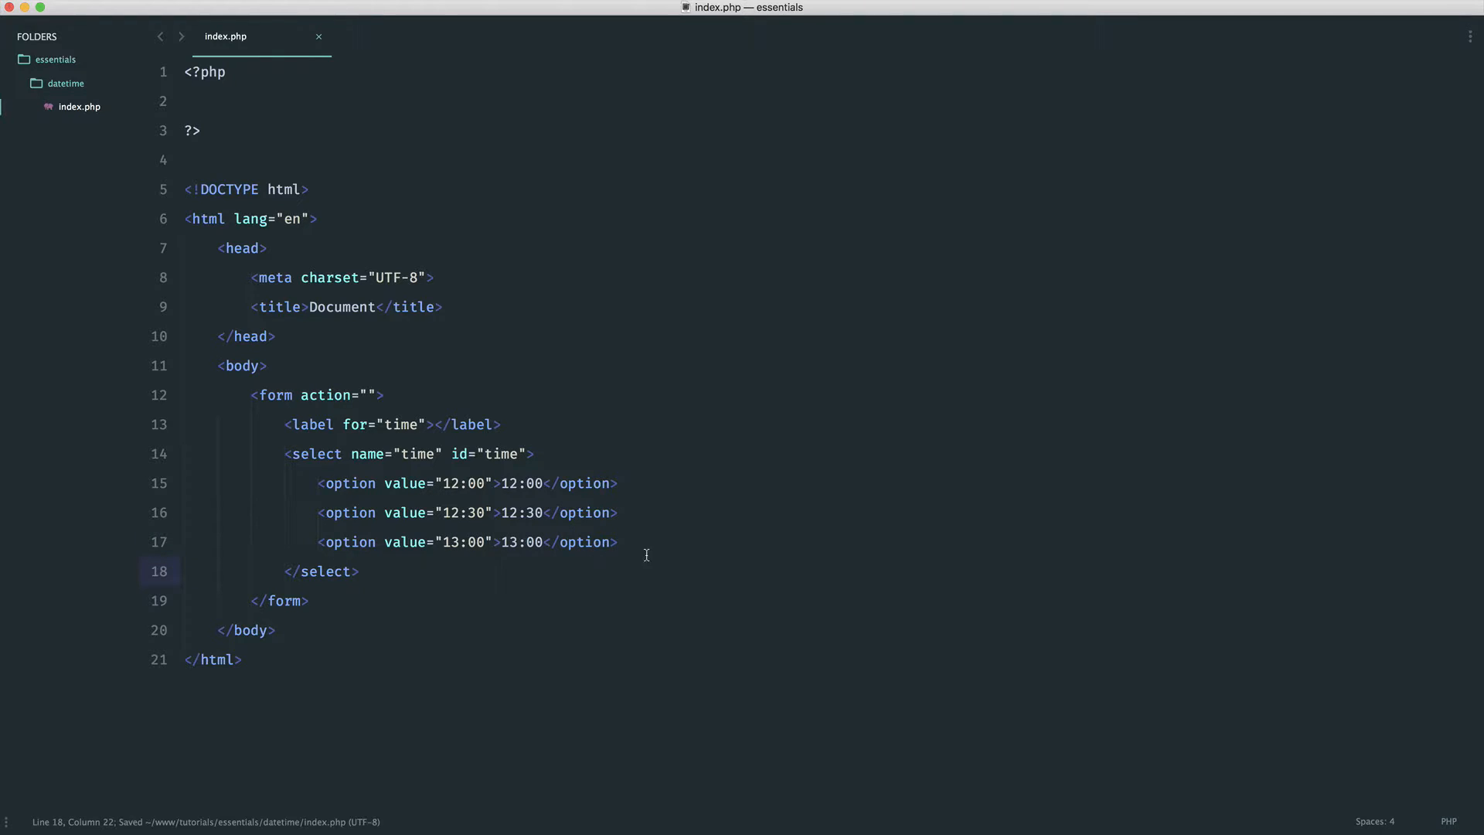
click(617, 543)
text(15)
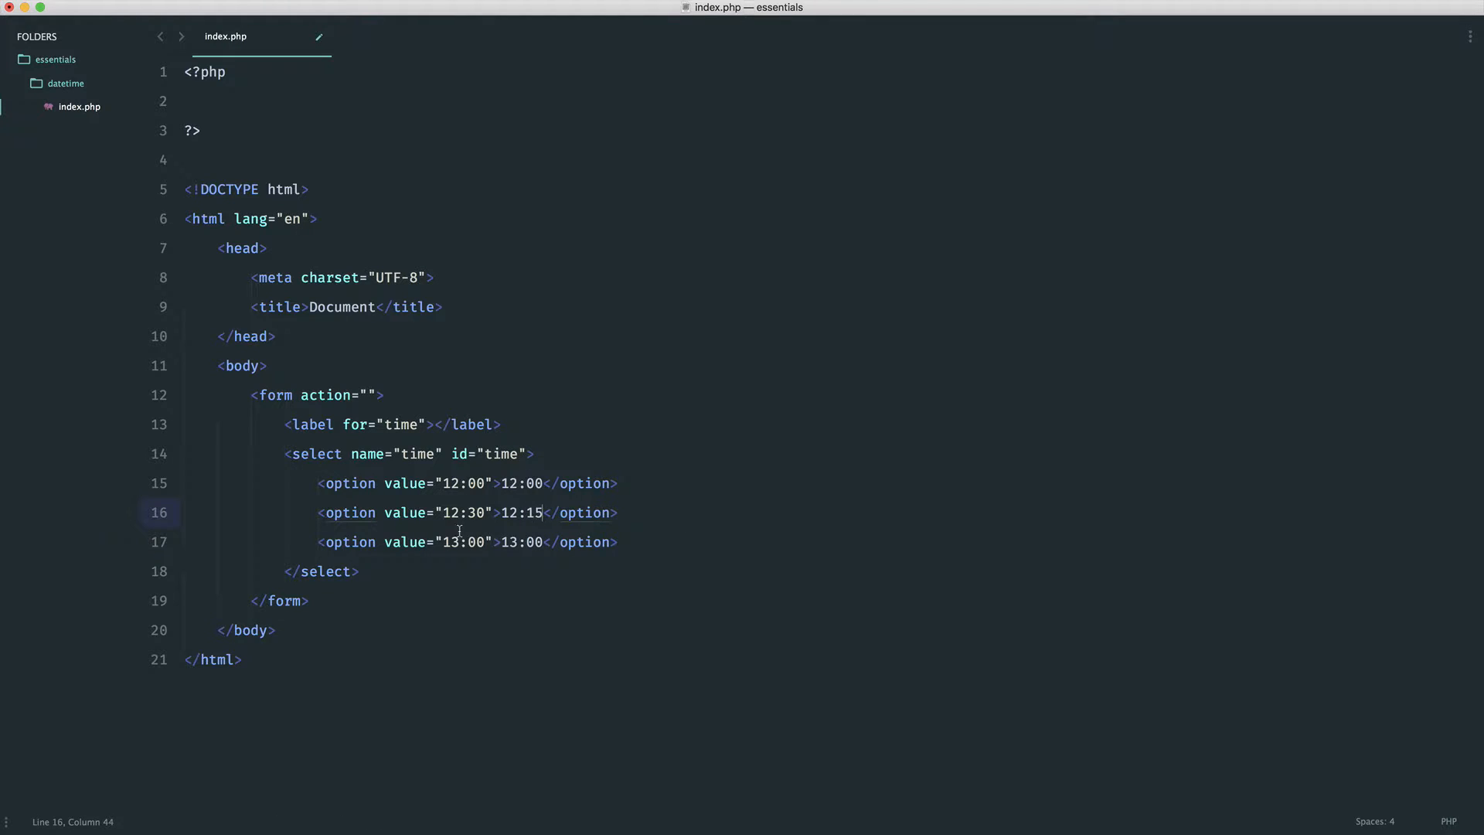
text(12:15)
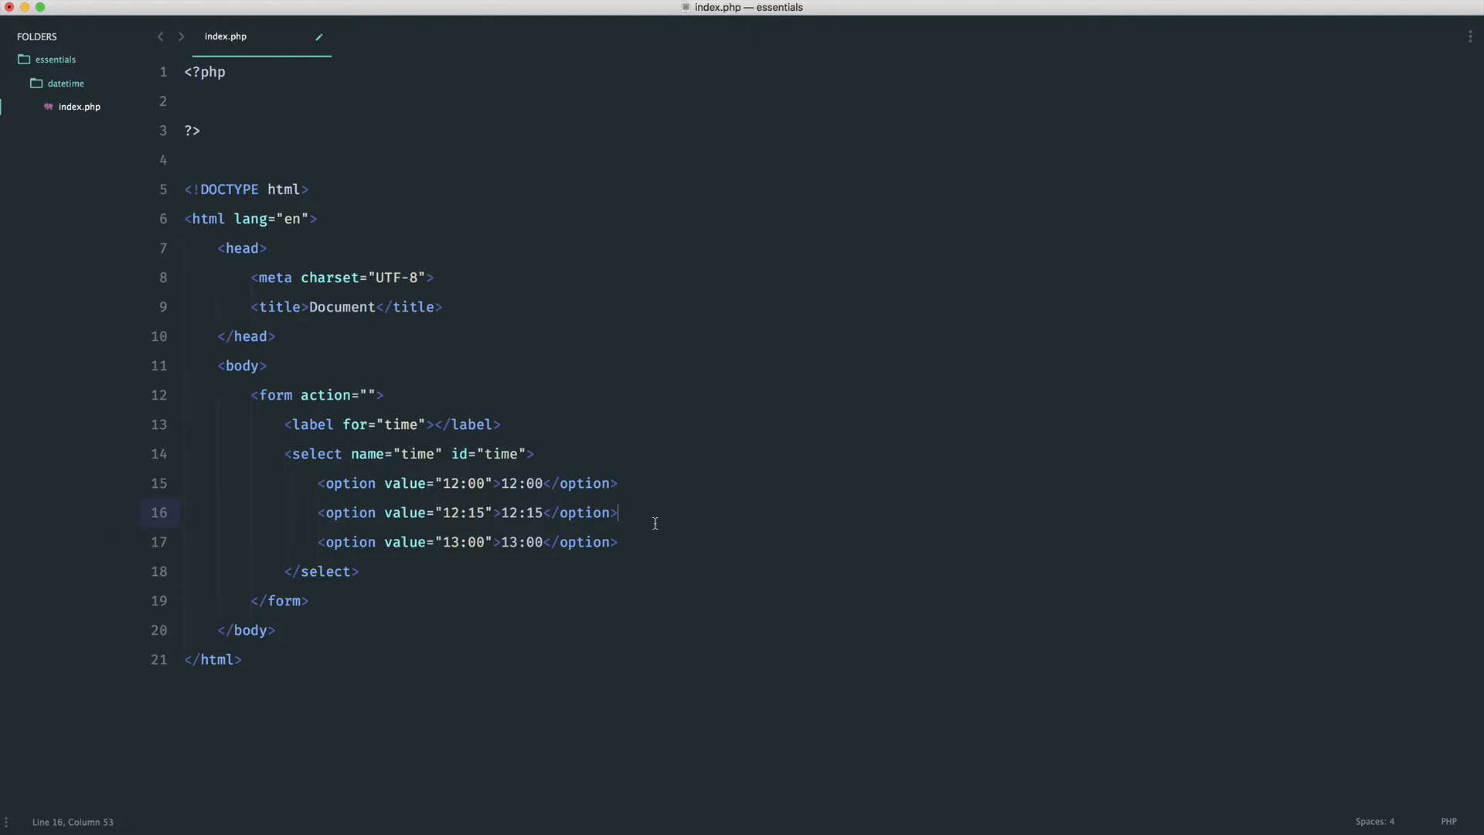
mouse_move(673, 549)
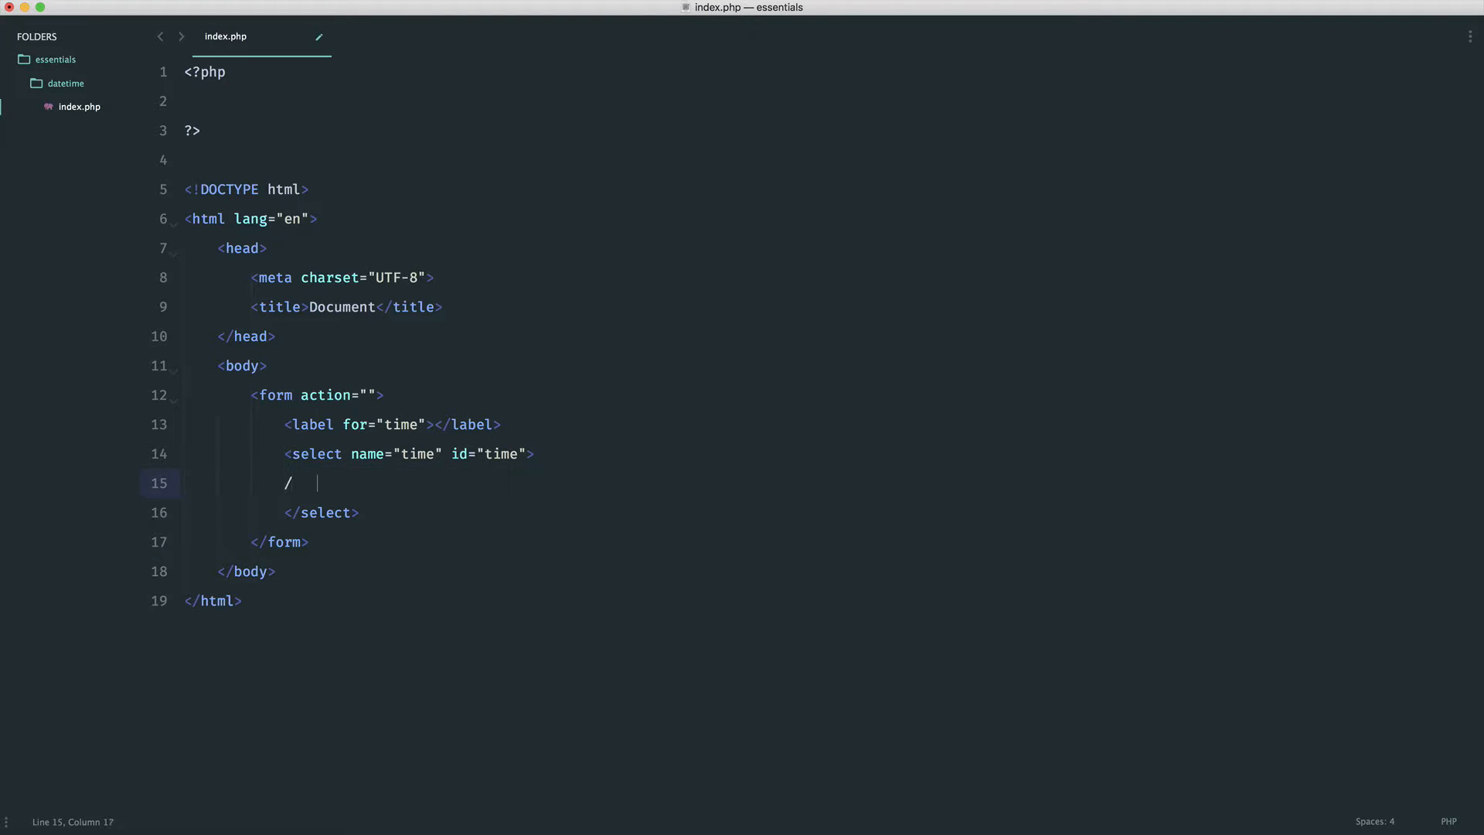
- Delete the sample options and all HTML markup, leaving only the opening PHP tag, and save
text(/)
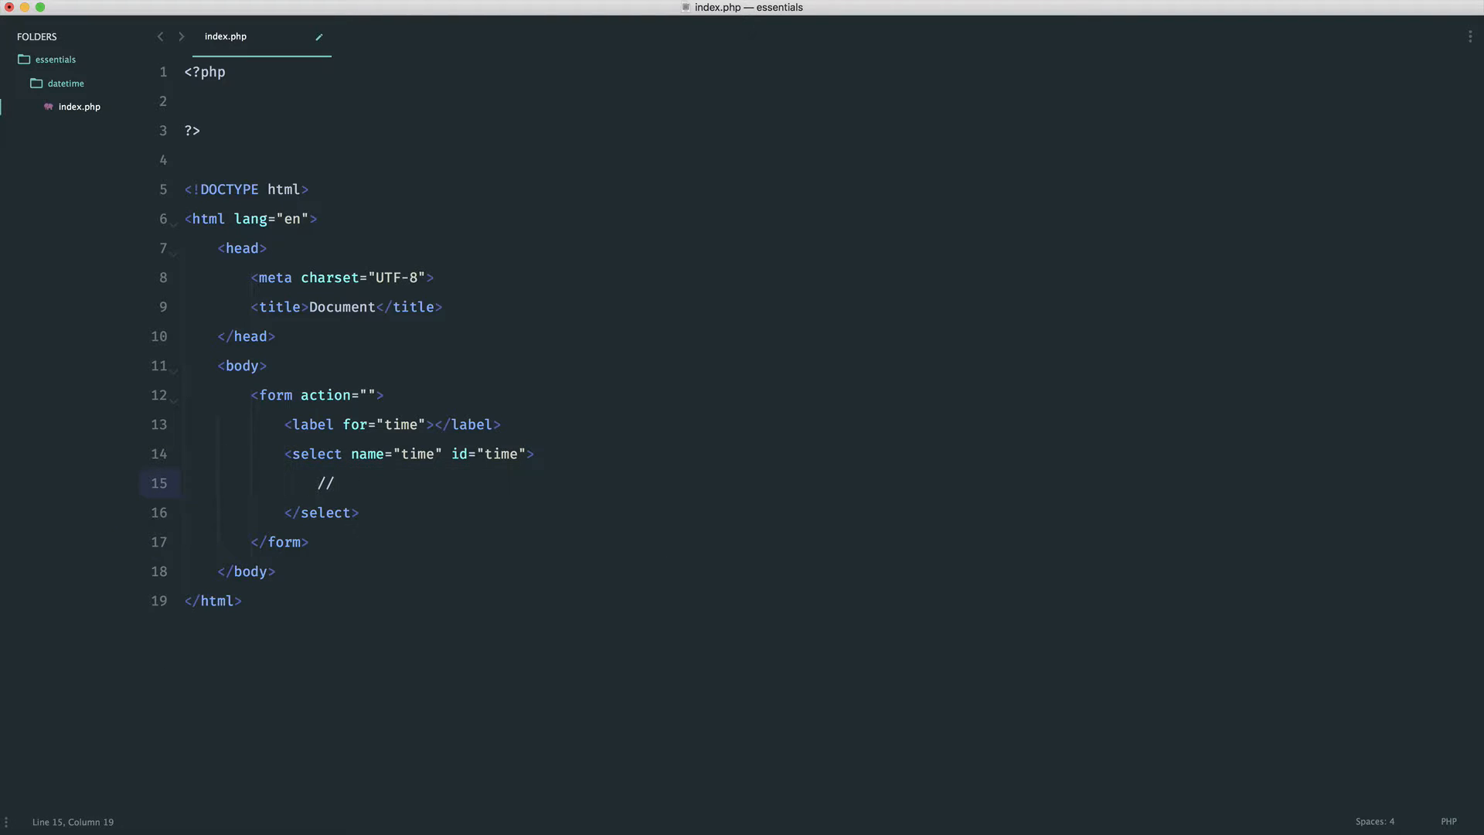
key(cmd+s)
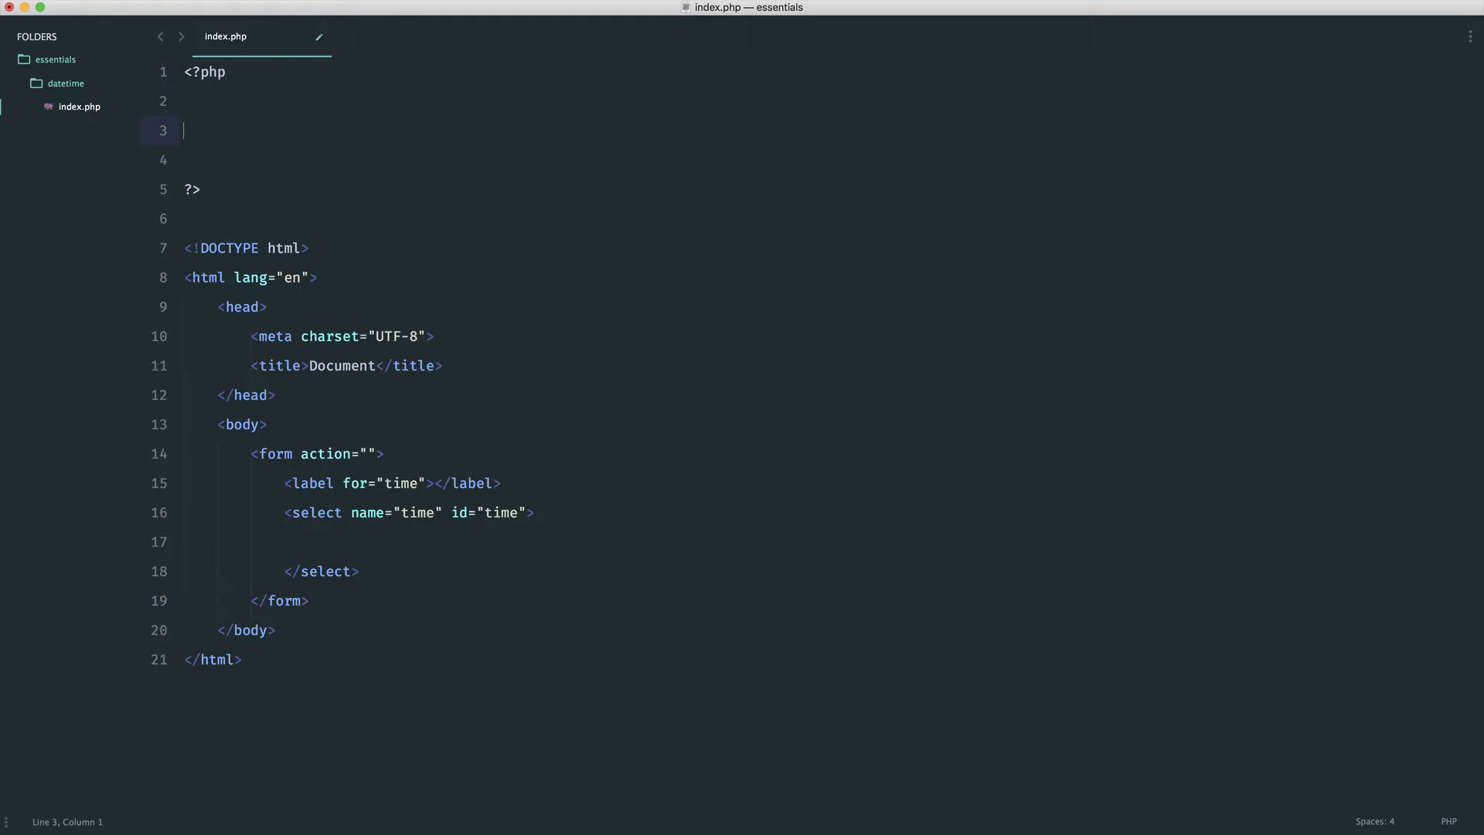
drag(187, 247, 243, 660)
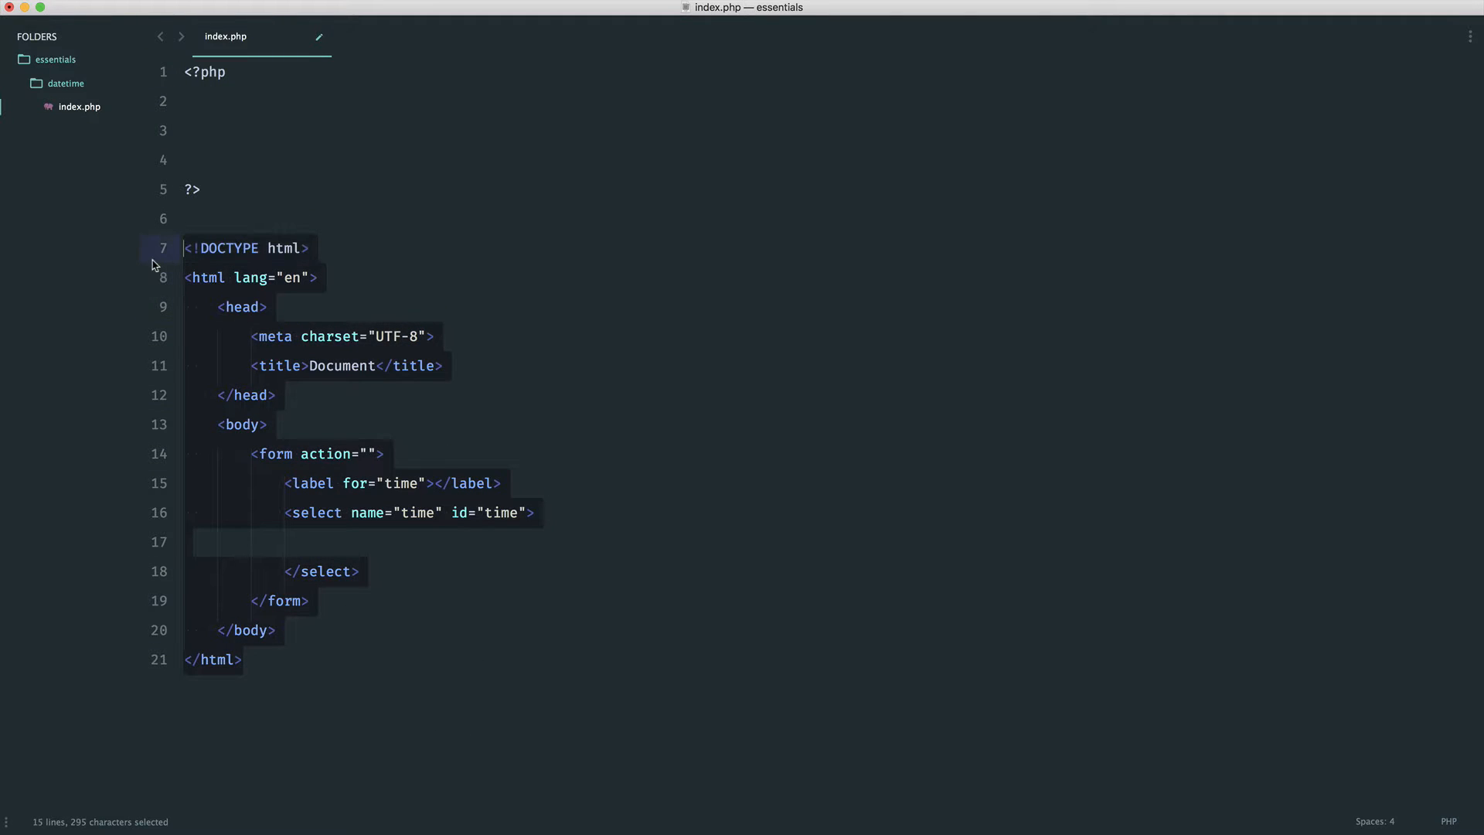
key(backspace)
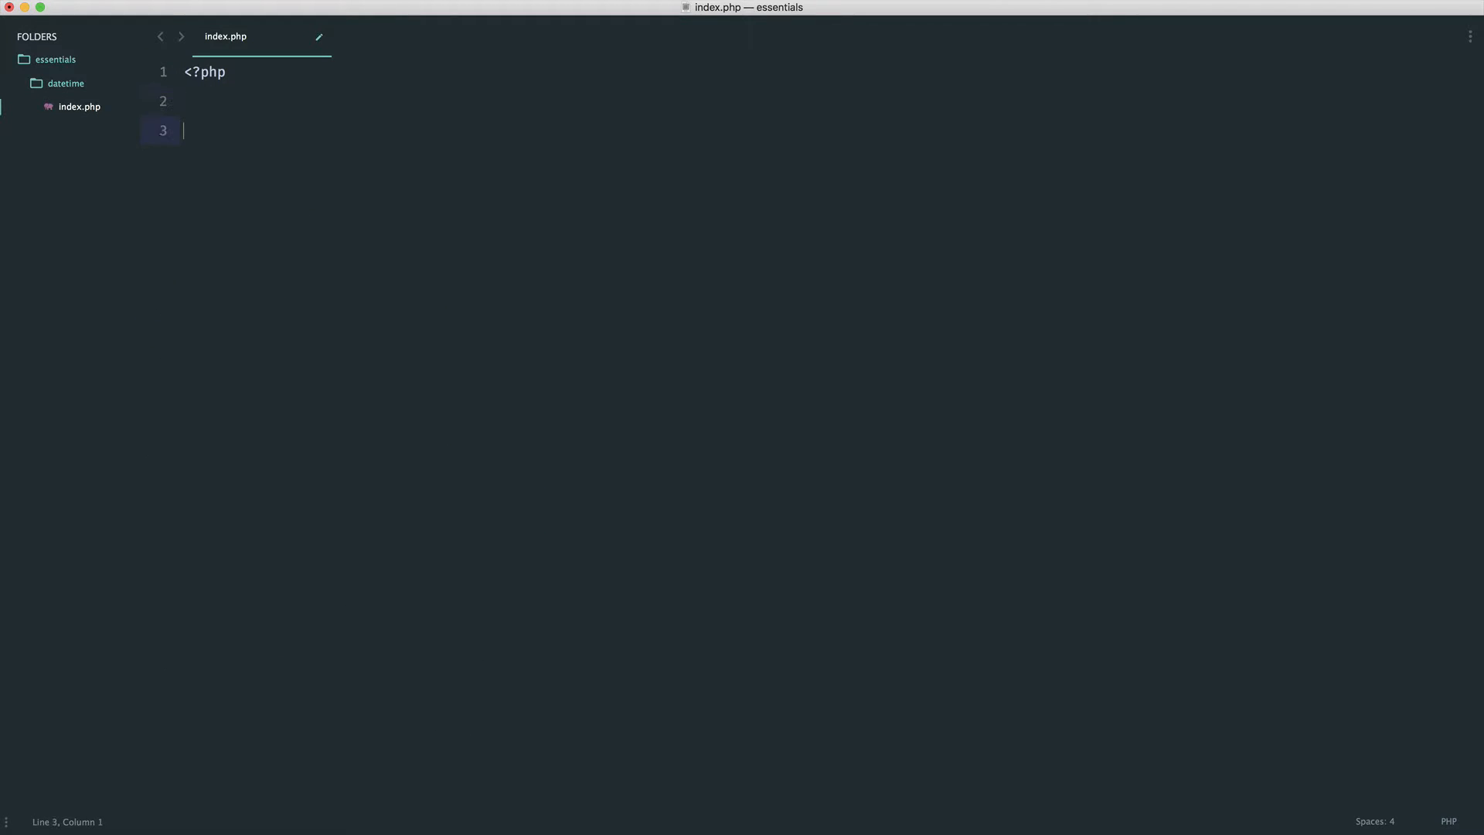
key(cmd+s)
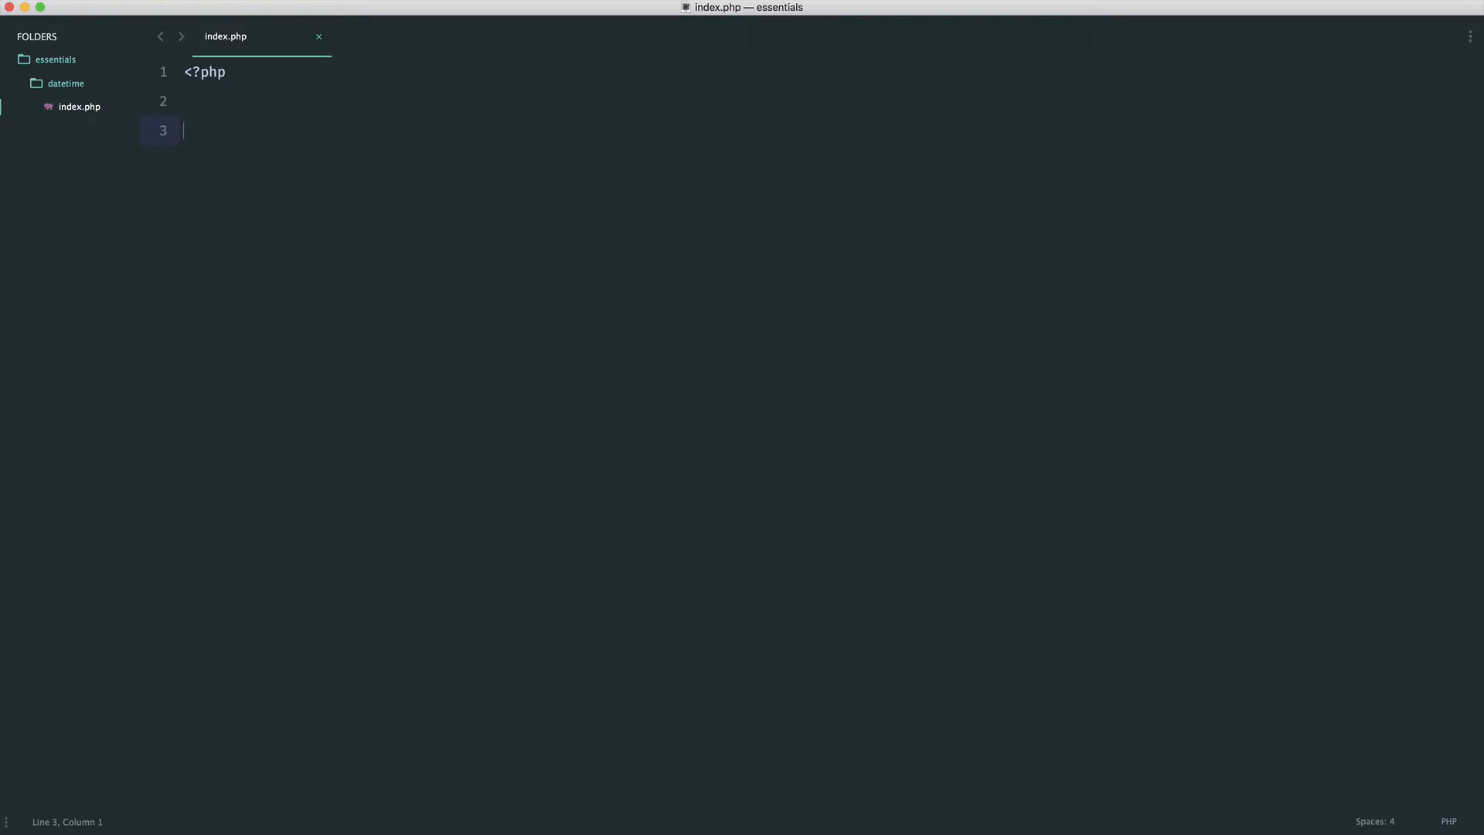
- Try typing PT1H, remove it, and start writing DatePeriod below the PHP tag
text(PT1)
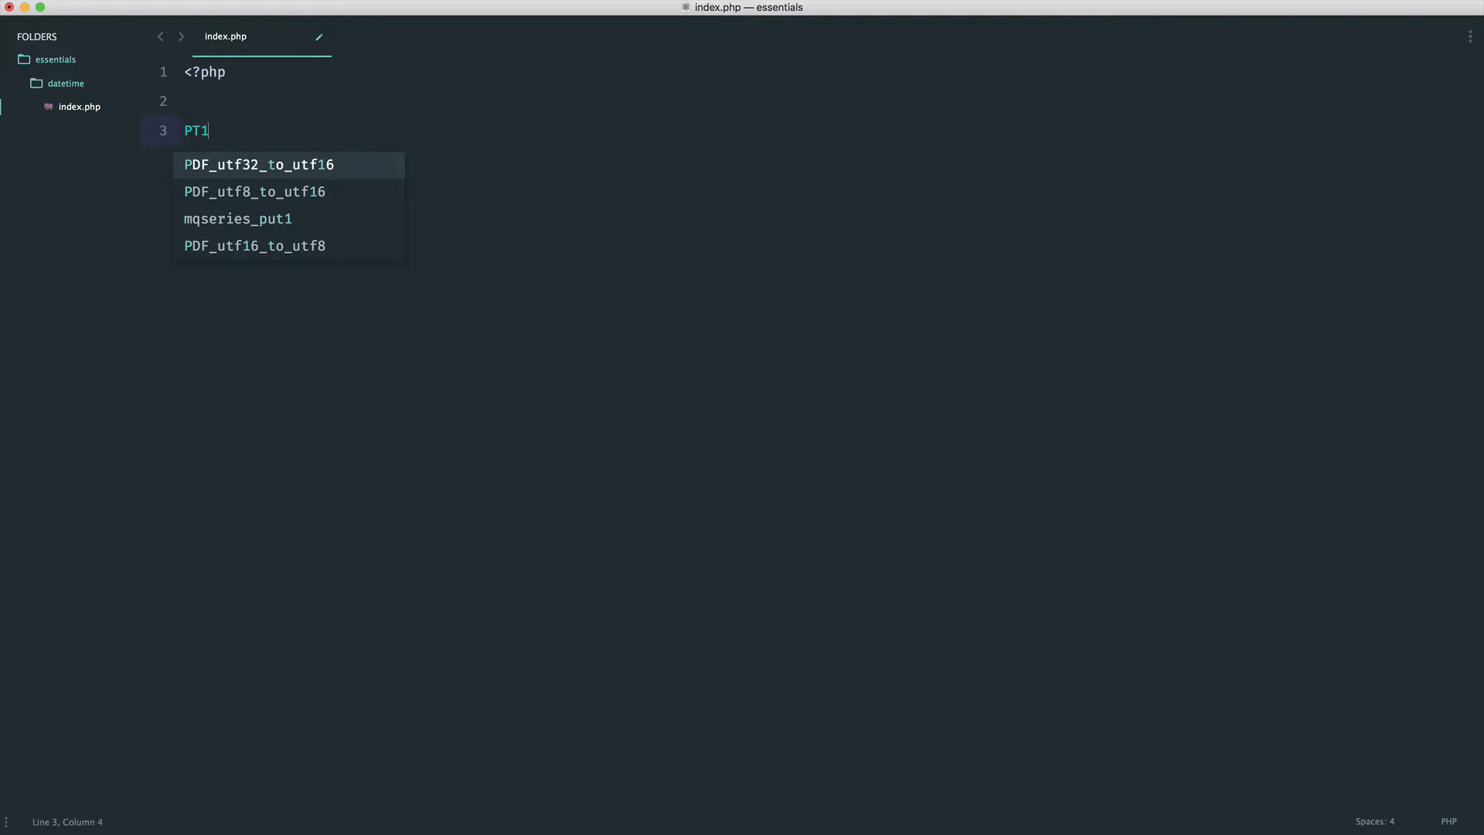
text(G)
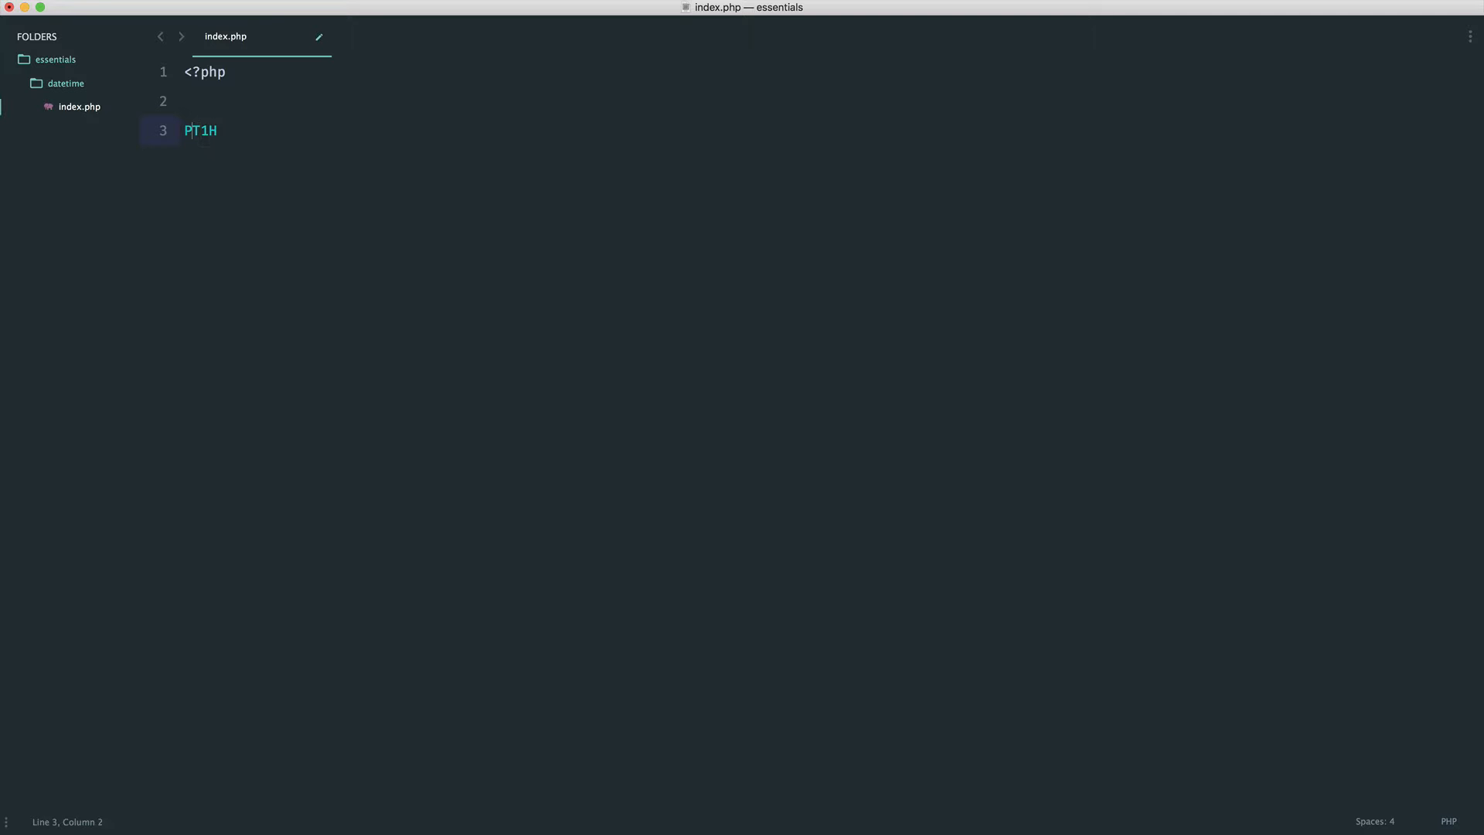
text(0)
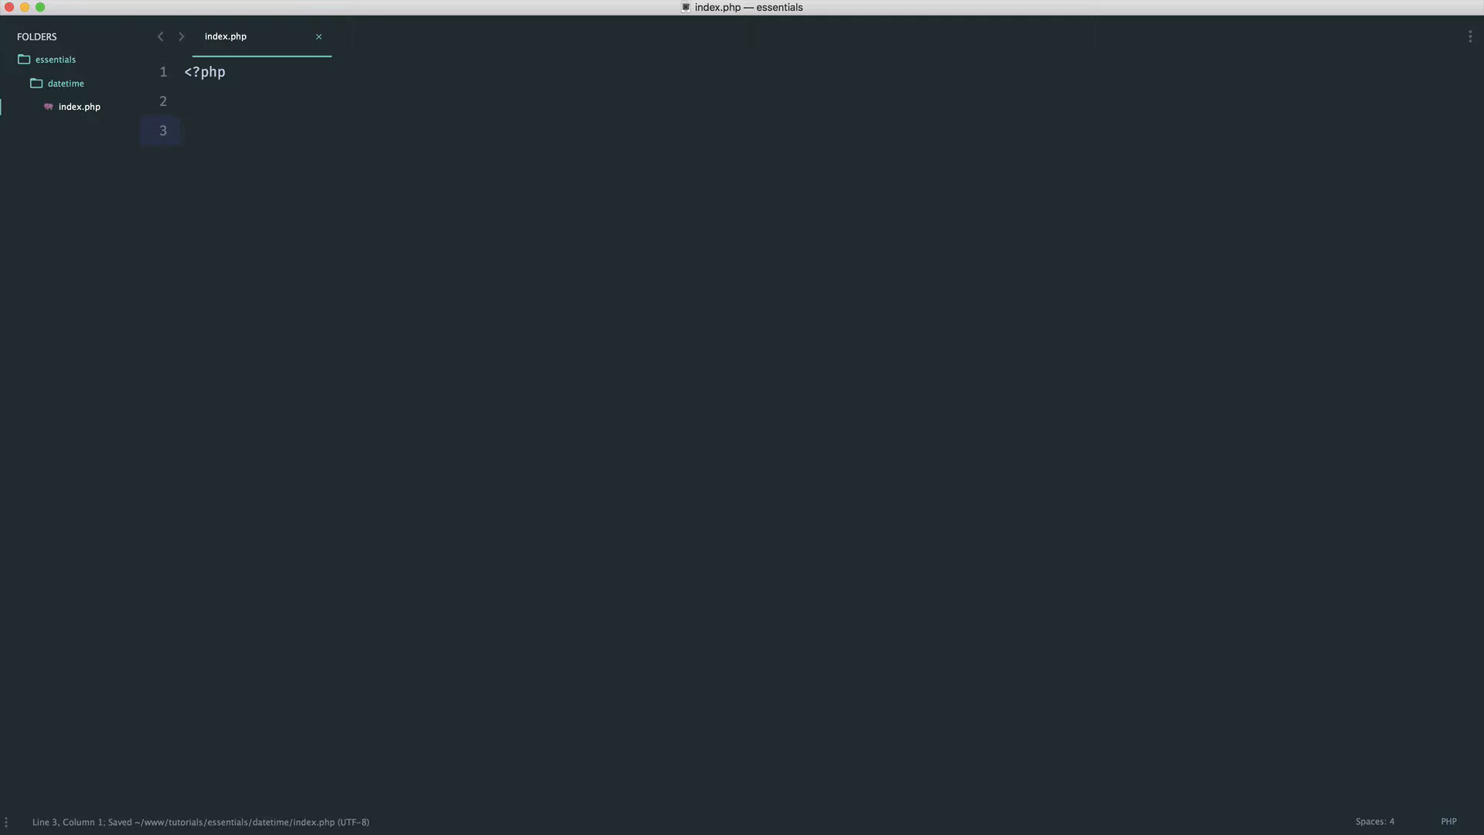
text(DatePeriod)
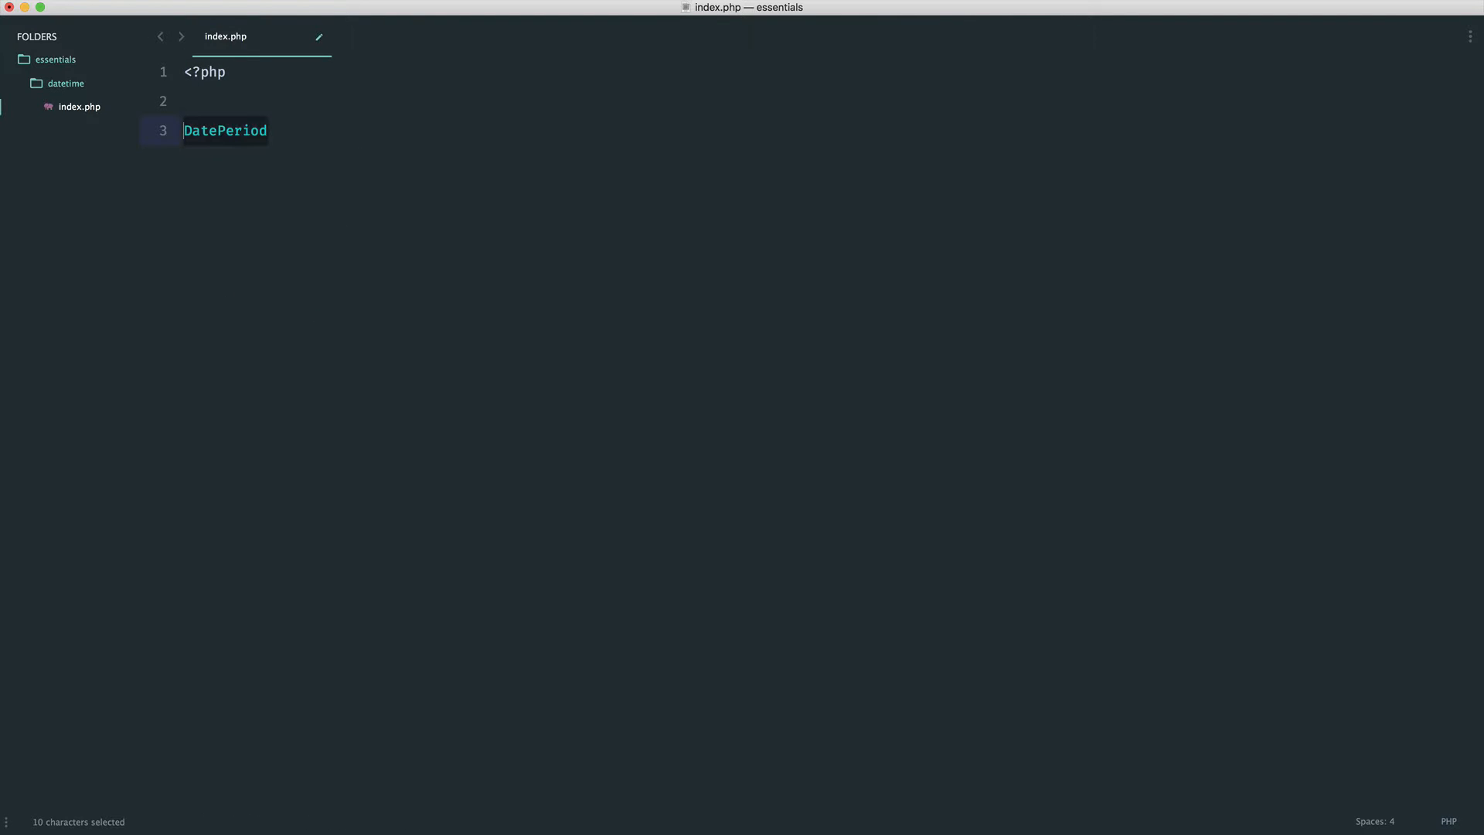
- Create $start as a new DateTime, call setTime on it and add a var_dump debug line
text($start = n)
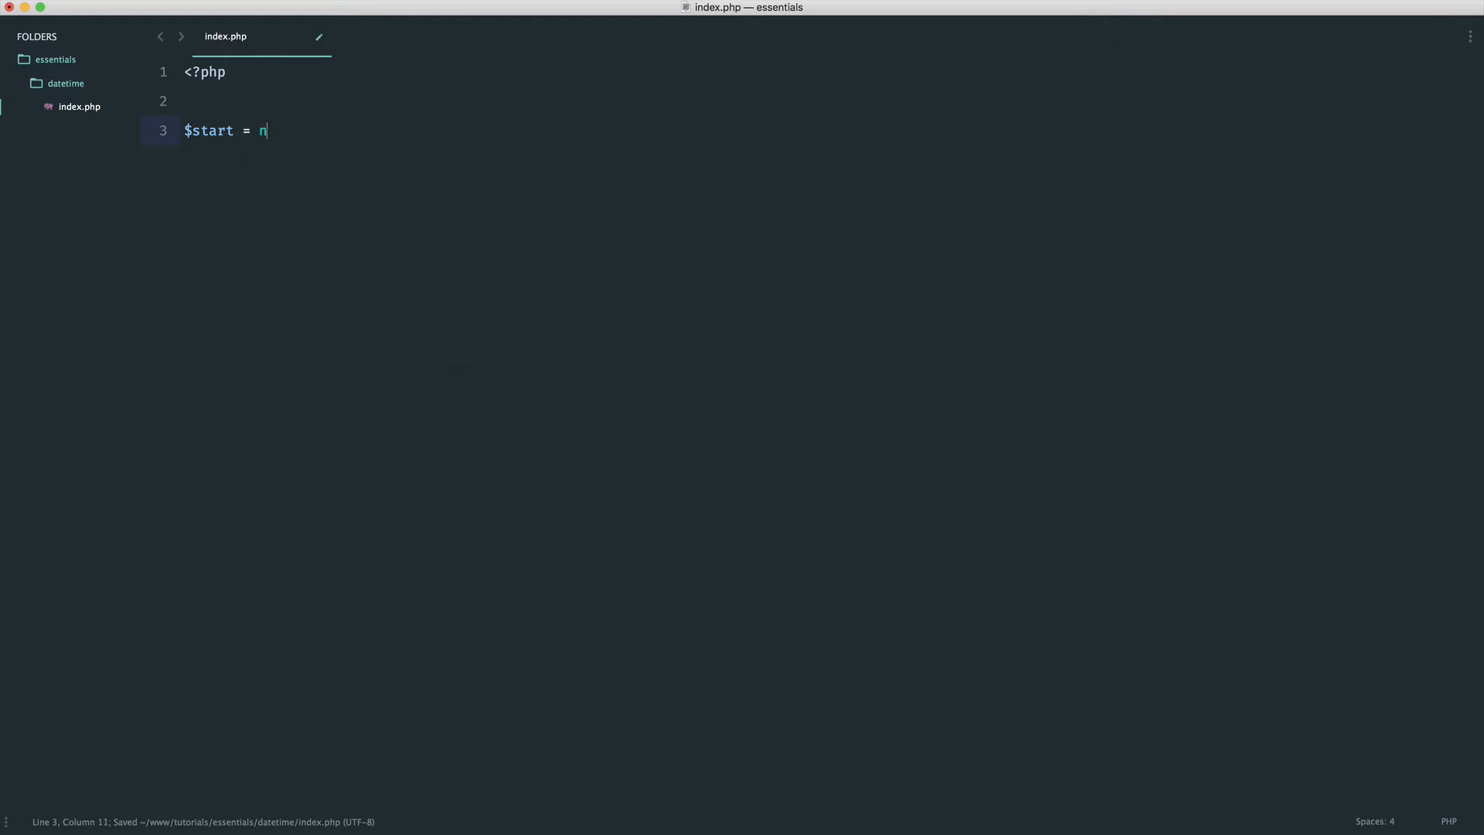
text(ew DateTime;)
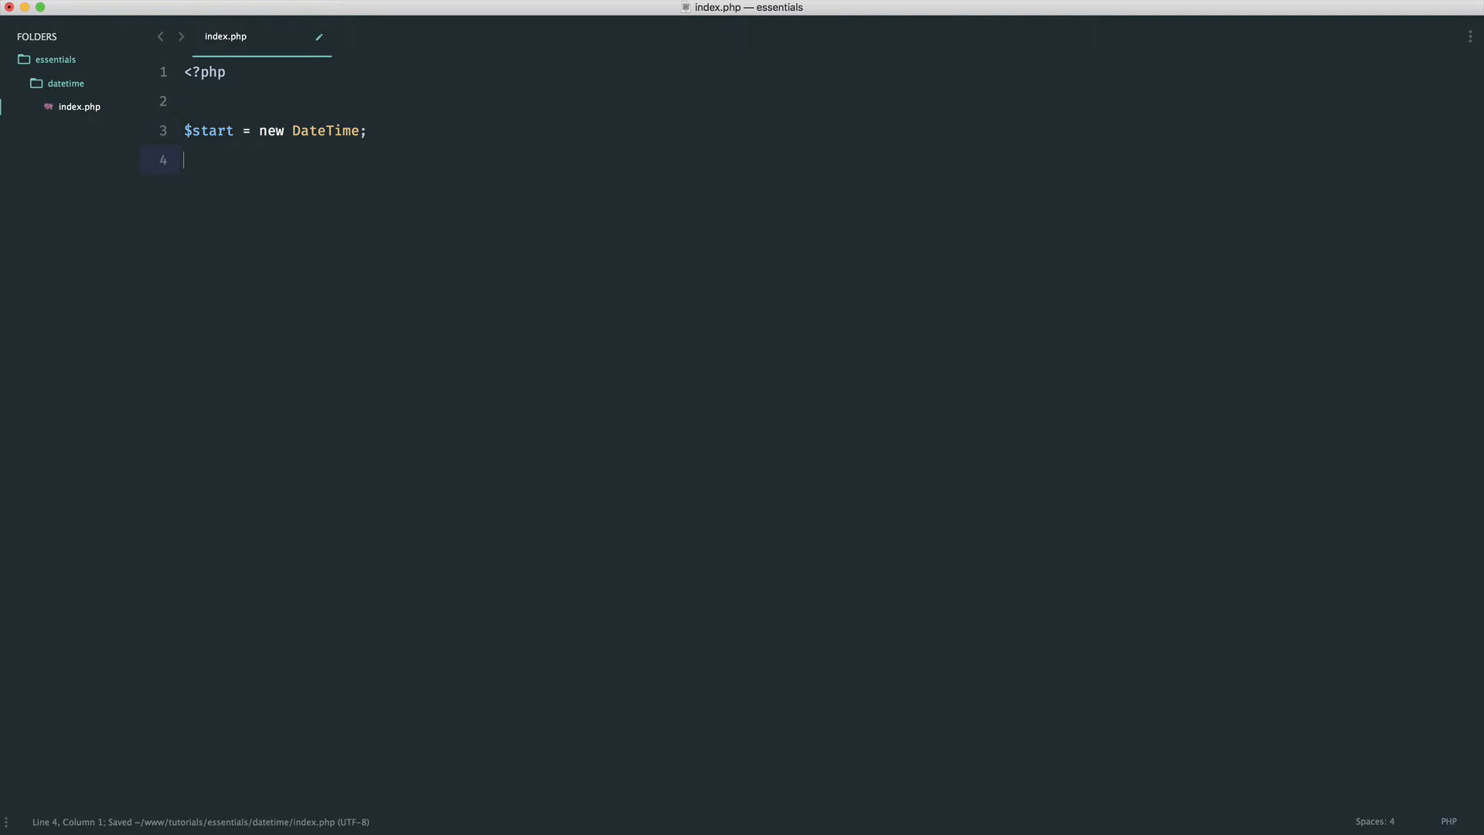
text($start-)
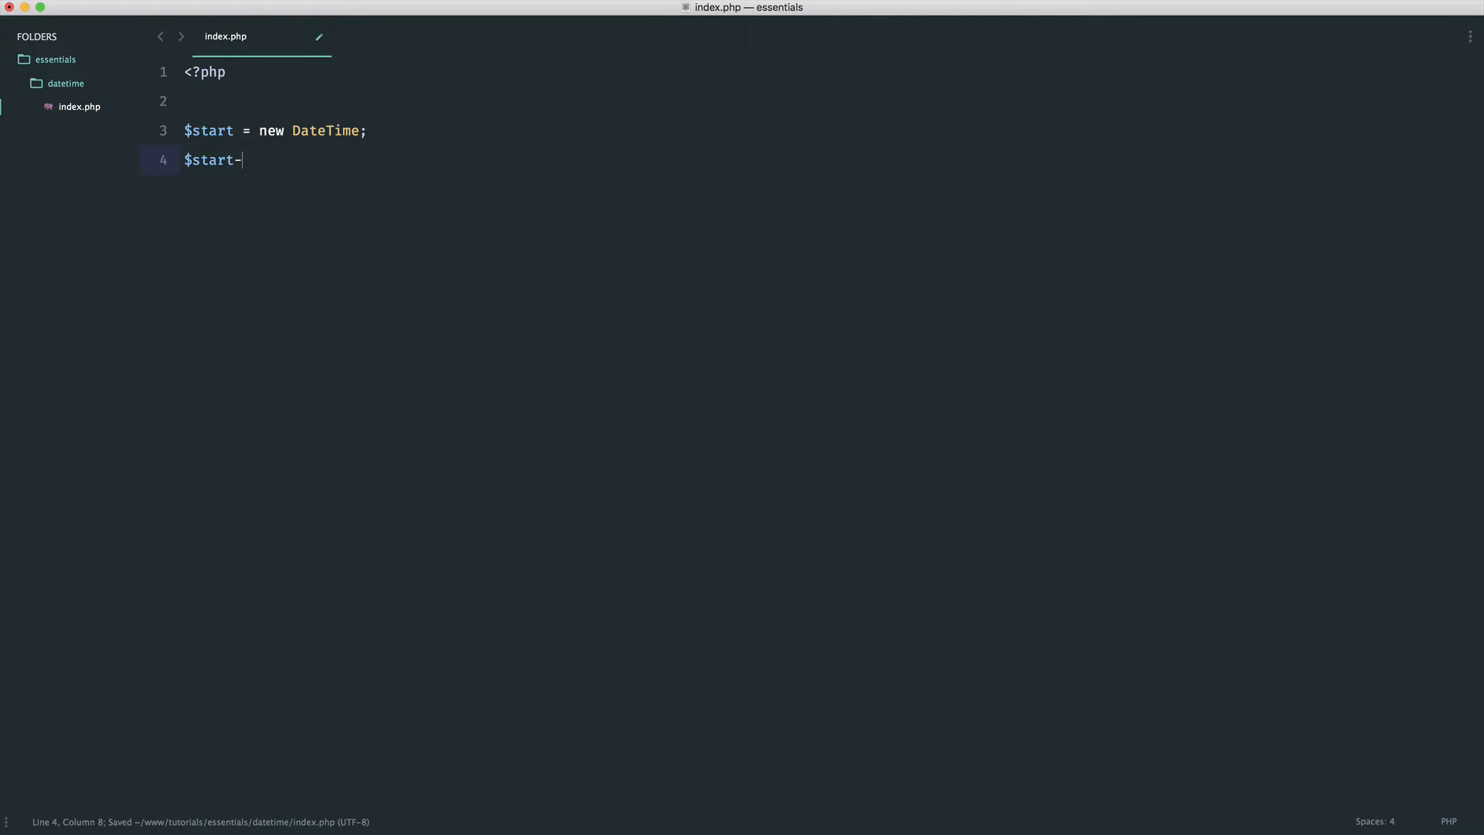
text(>setTime();)
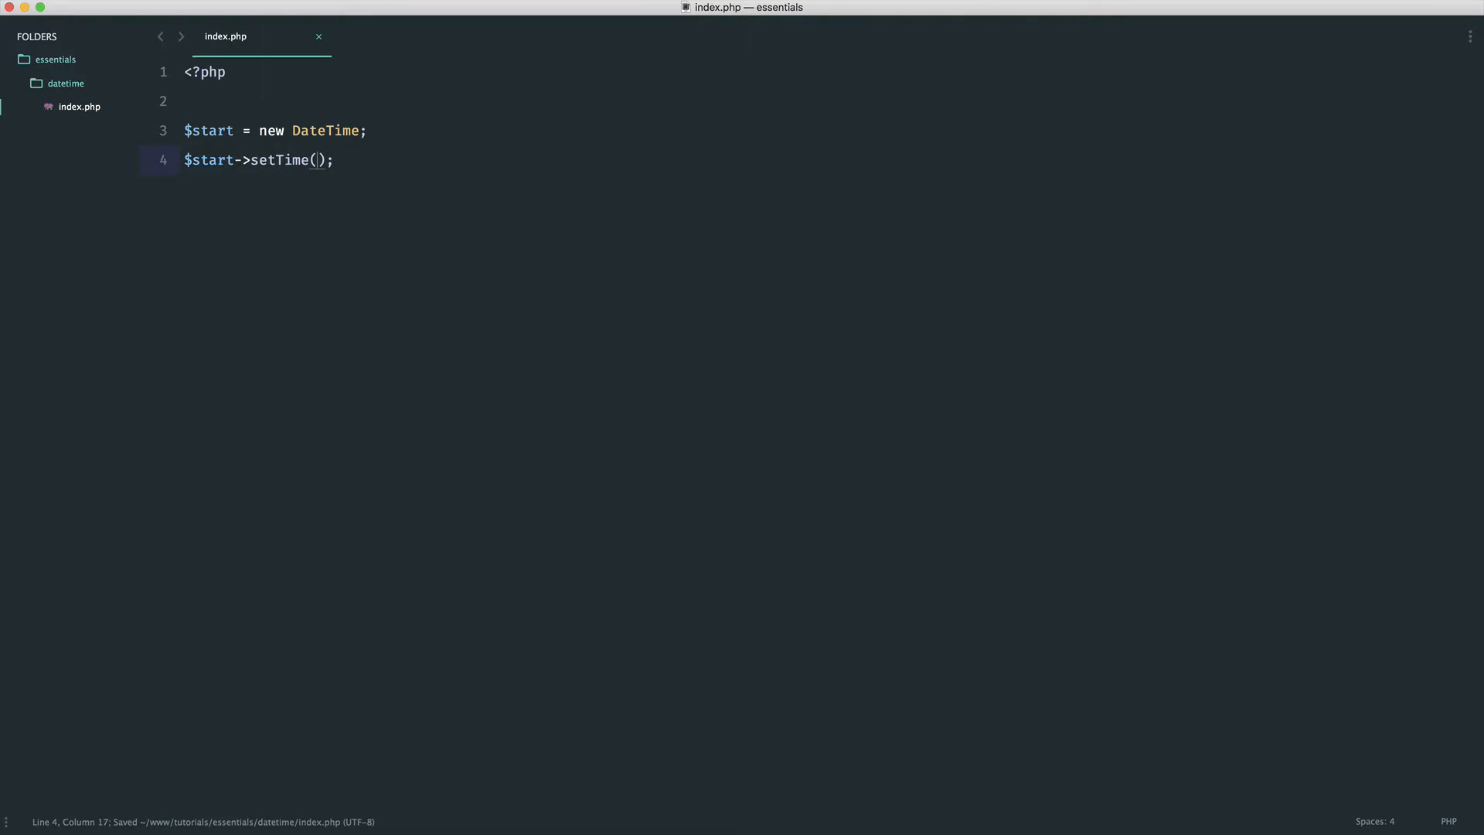
text($start->format('H)
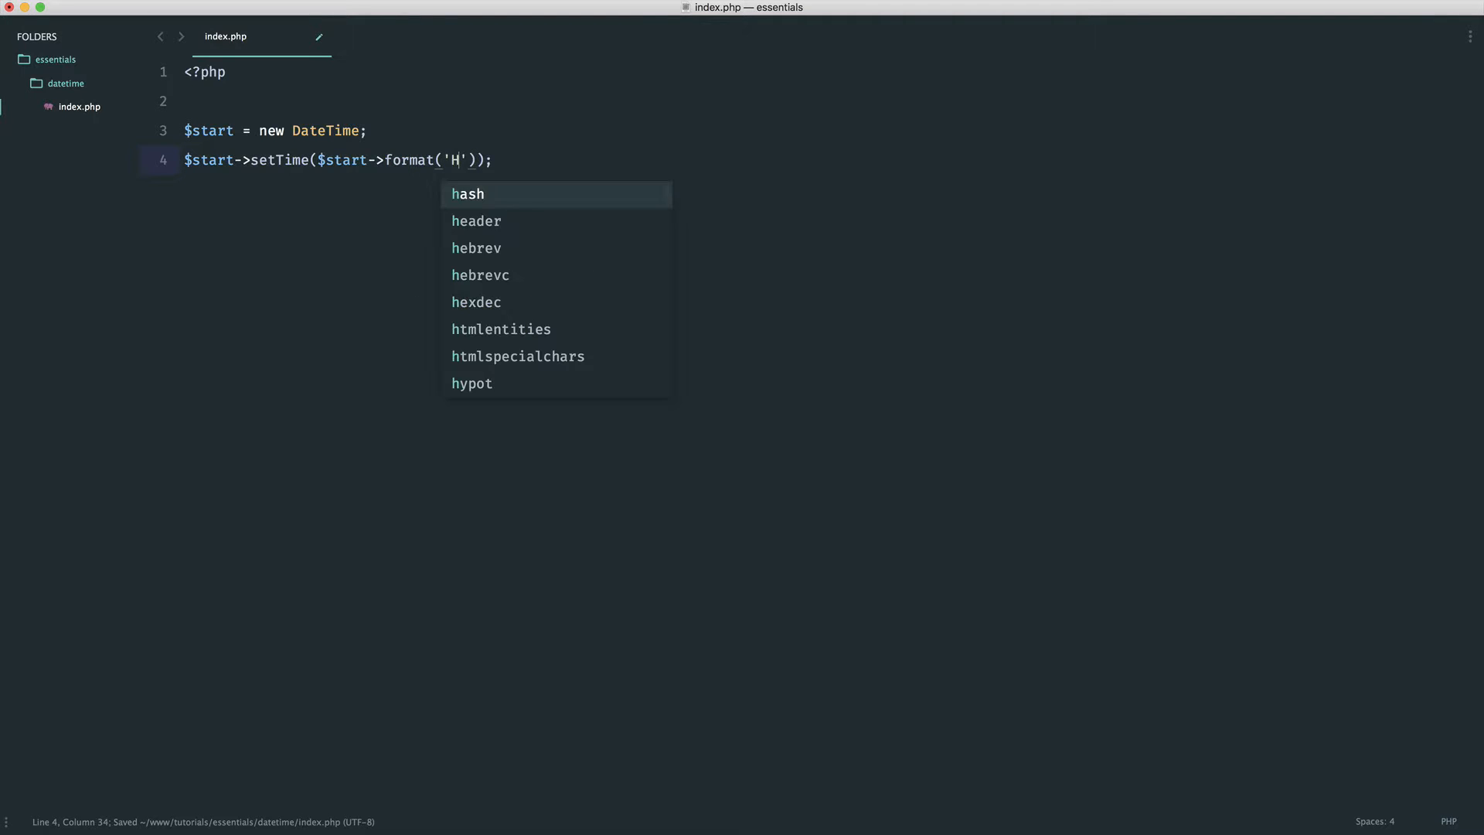
text(,)
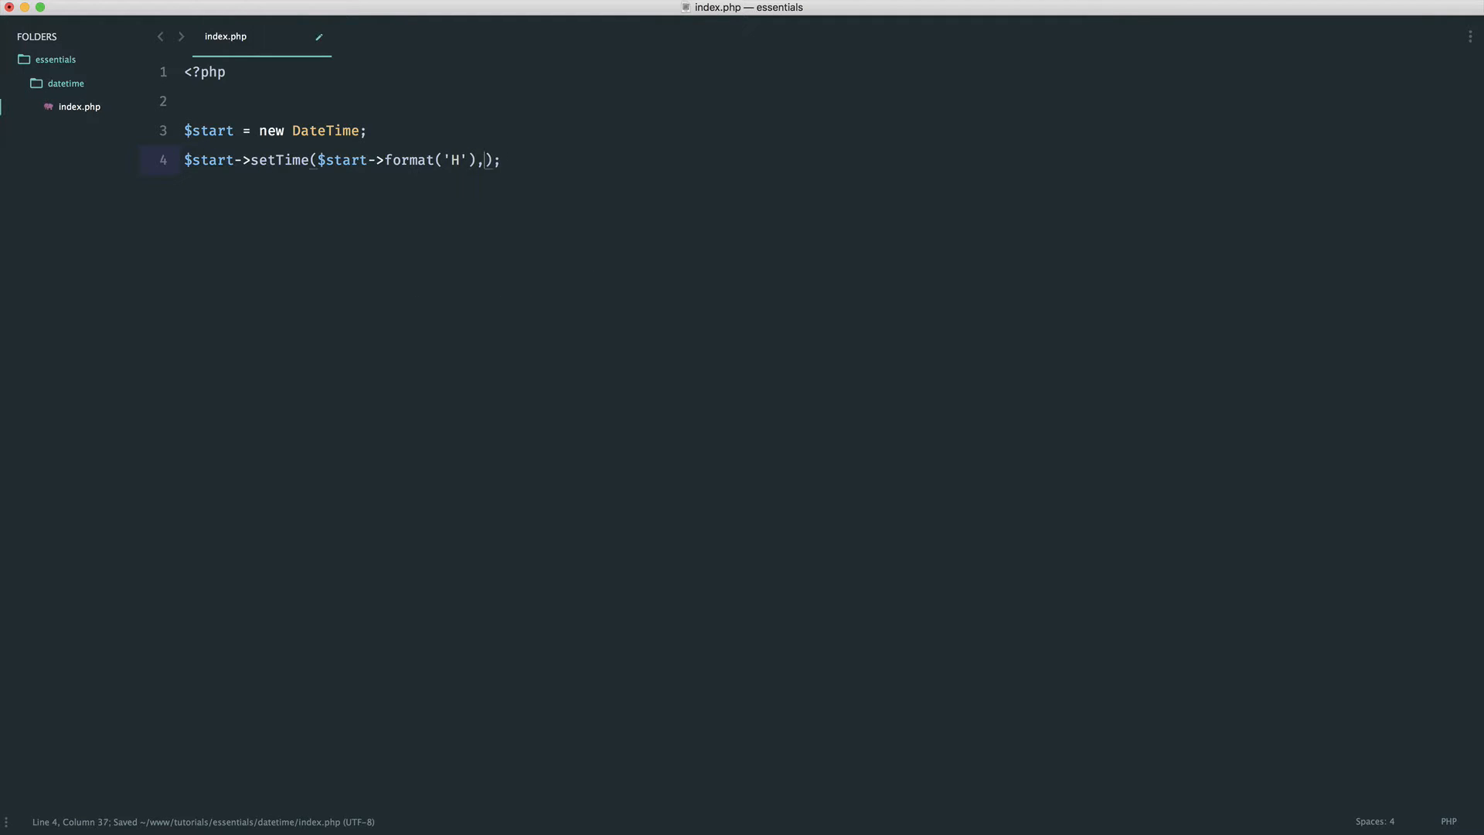
text(0, 0)
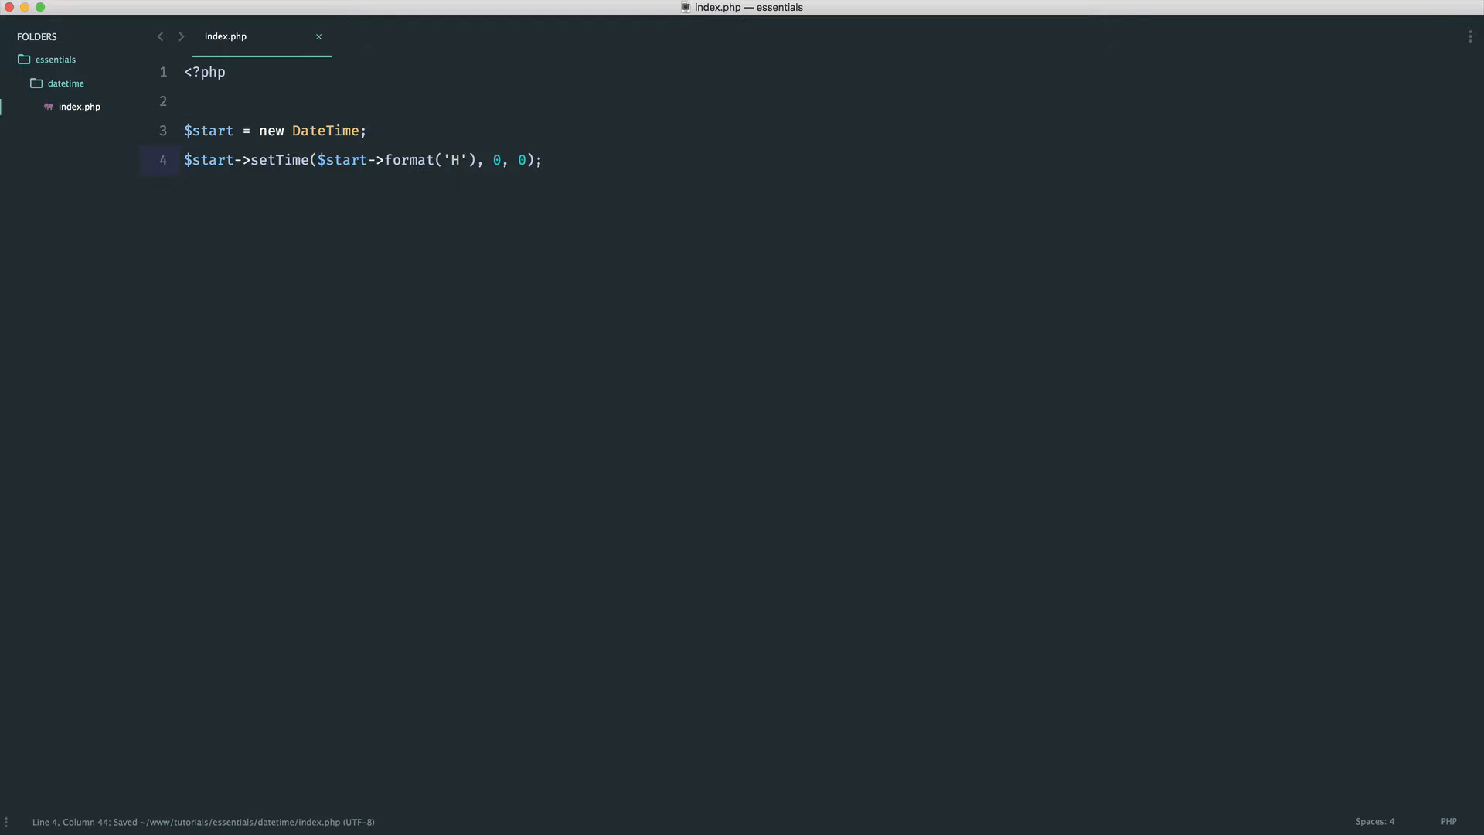
text(var_dump($start);)
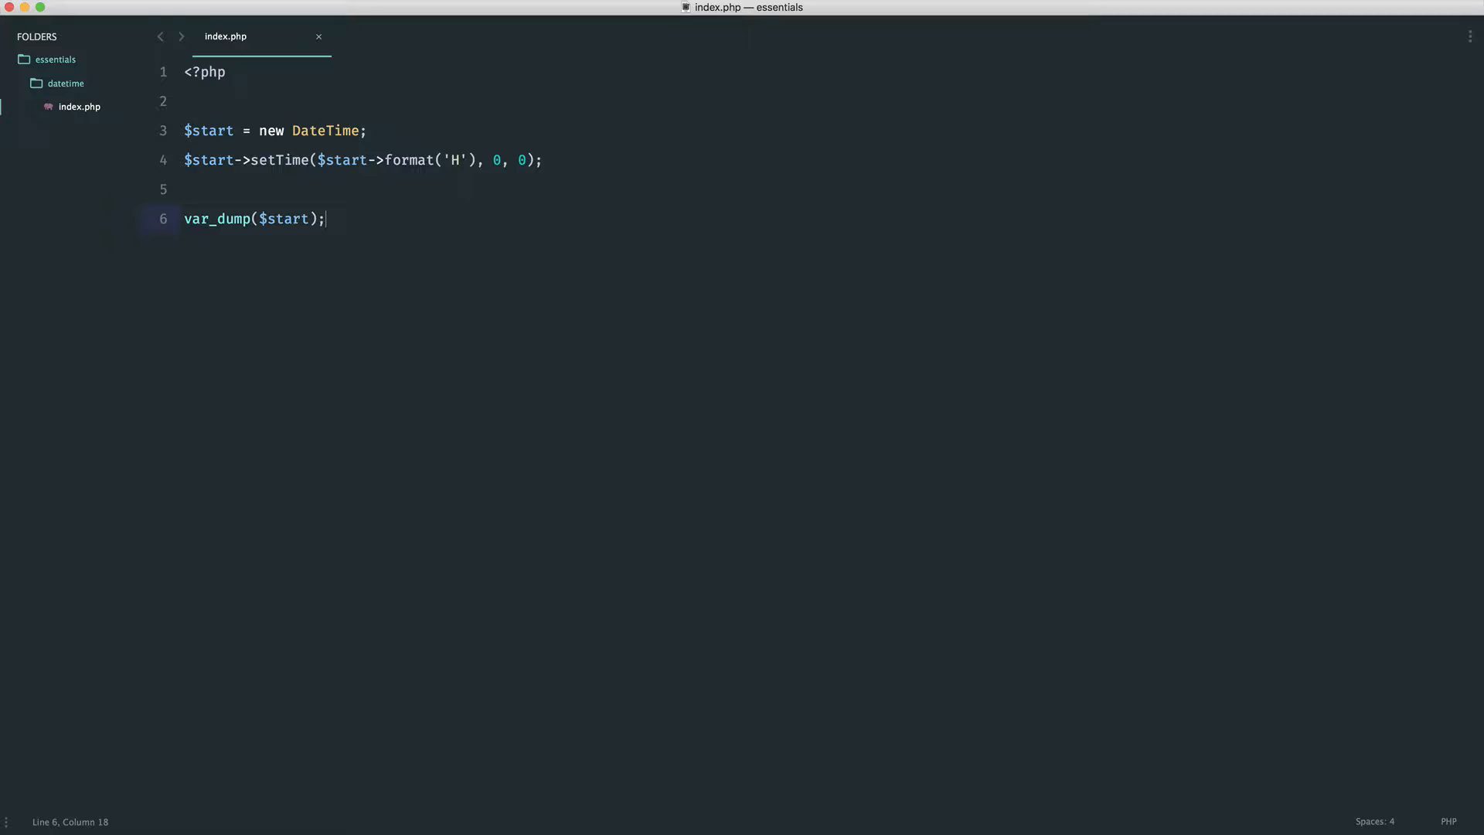
- Edit setTime's arguments so the start time becomes 10:00:00 and drop the var_dump line
click(501, 159)
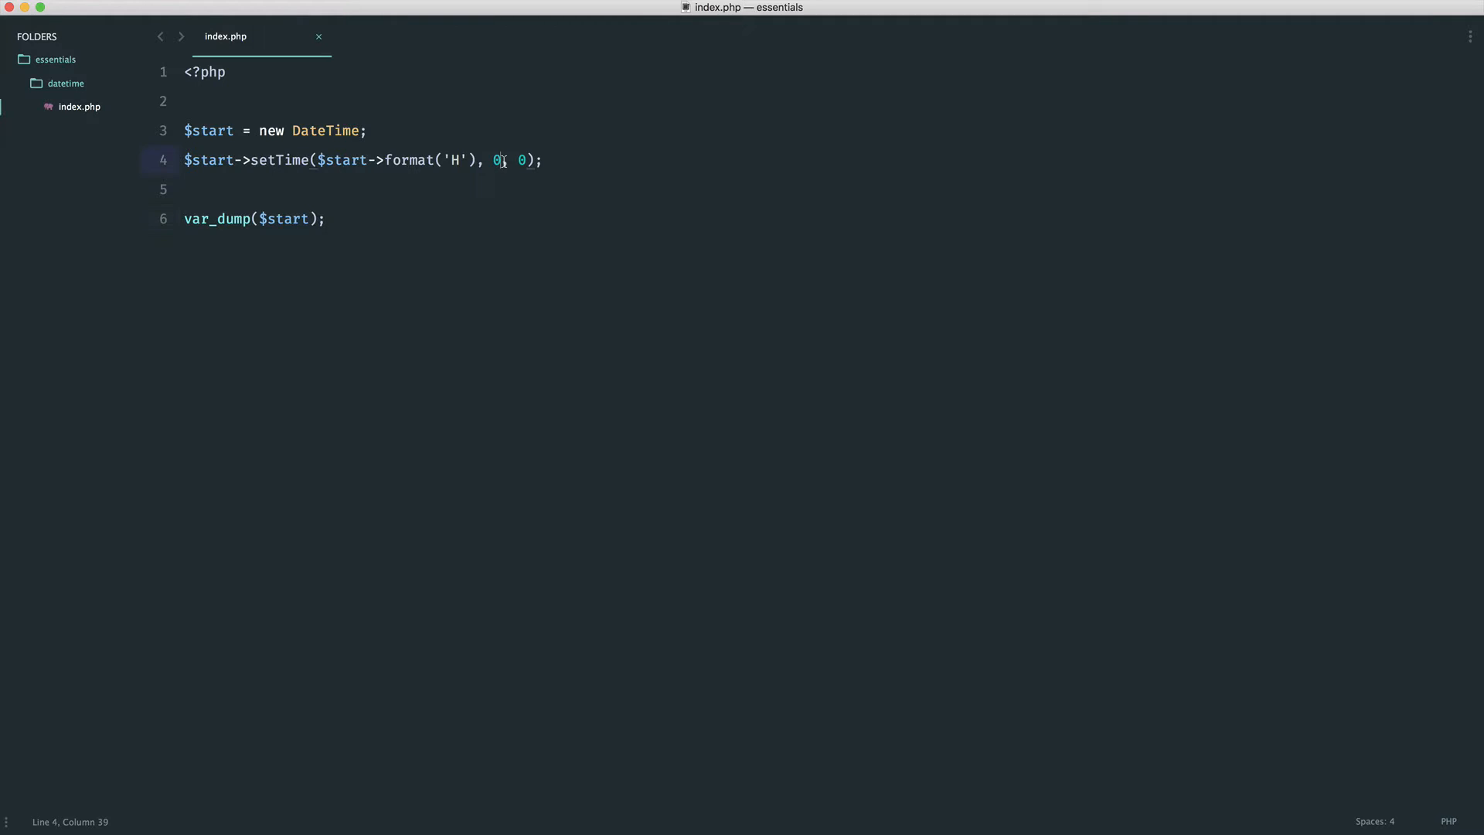
text(3)
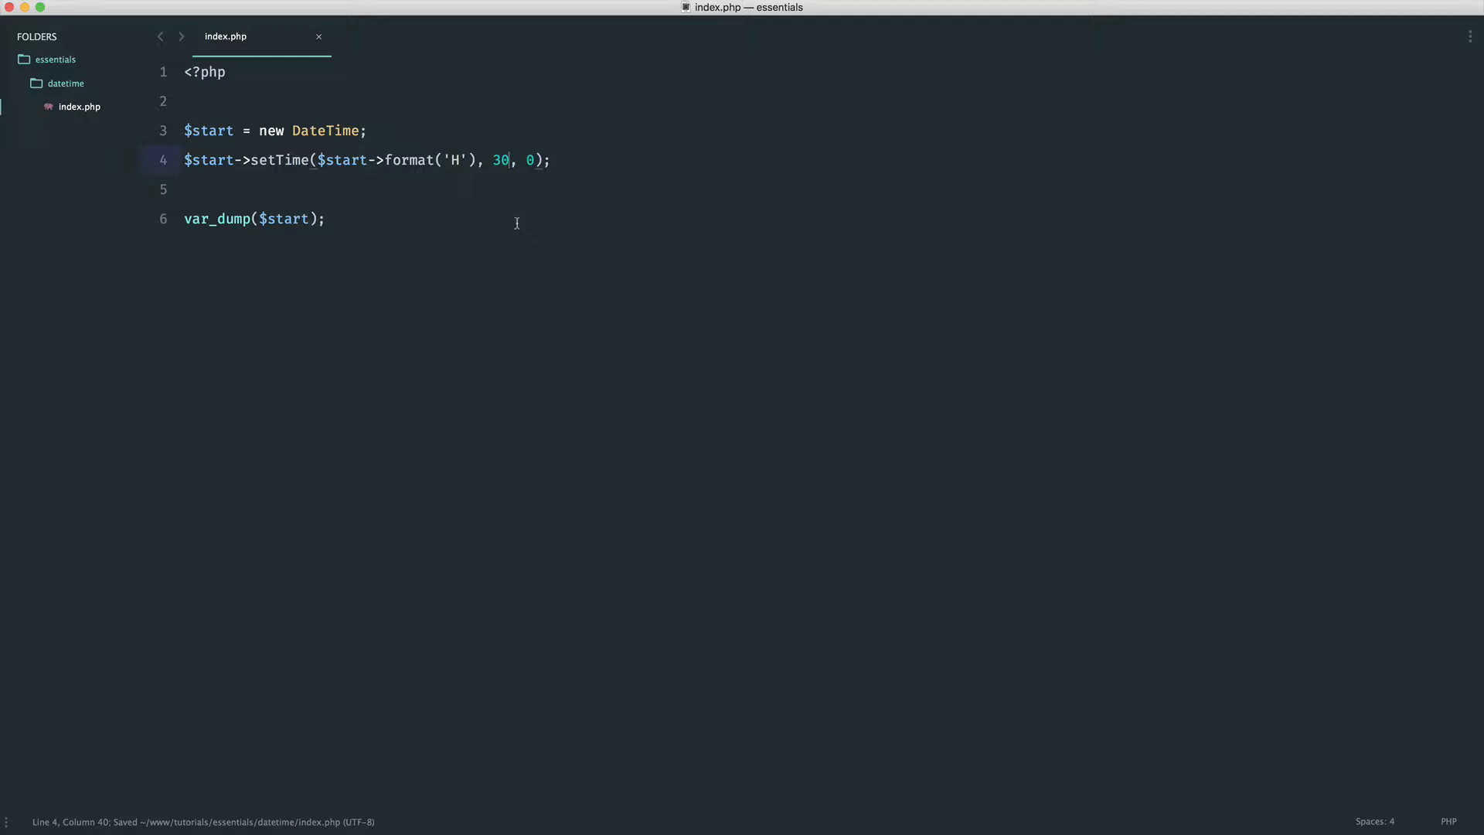
drag(314, 159, 481, 159)
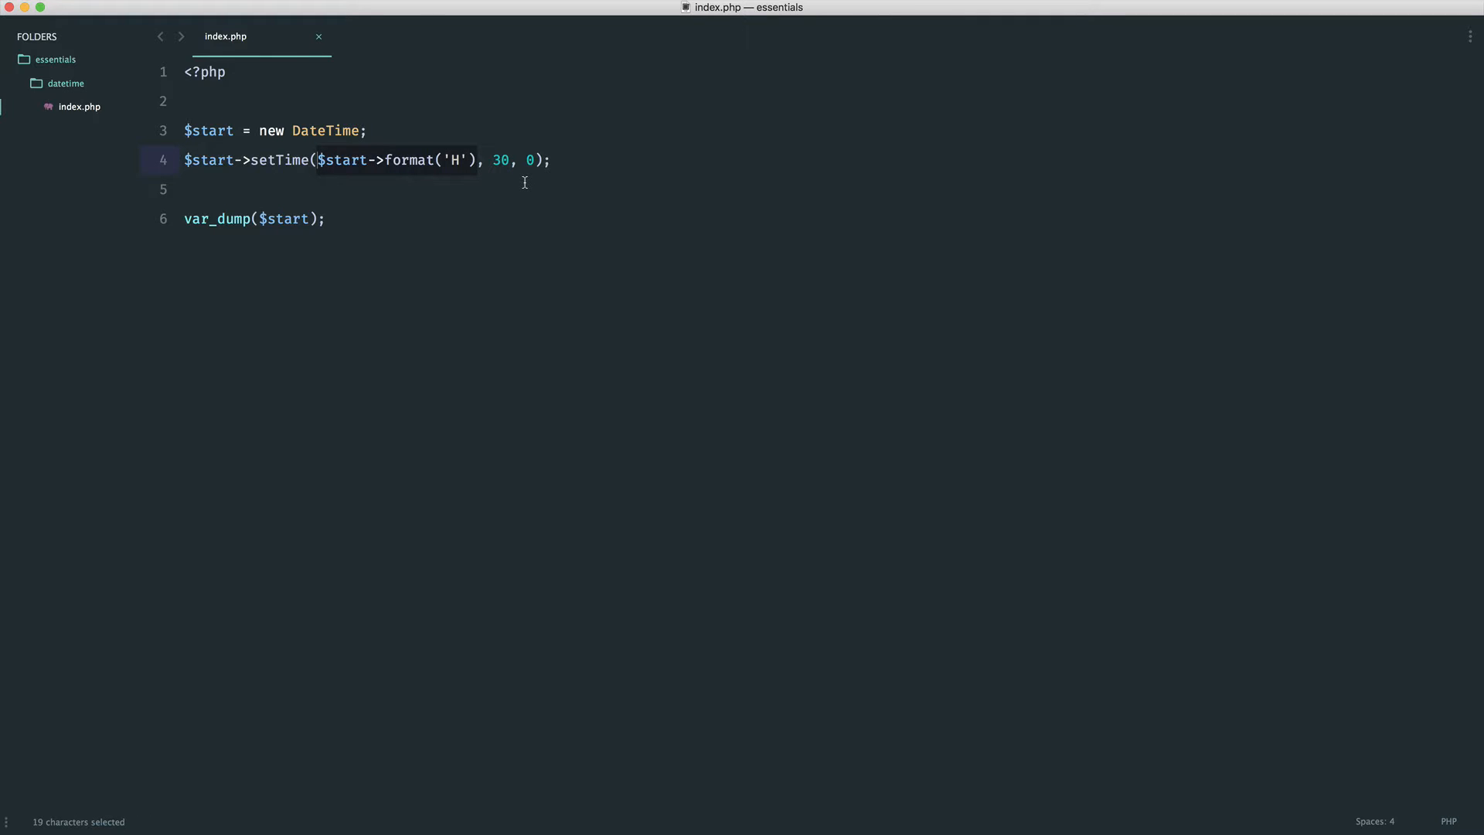
text(00)
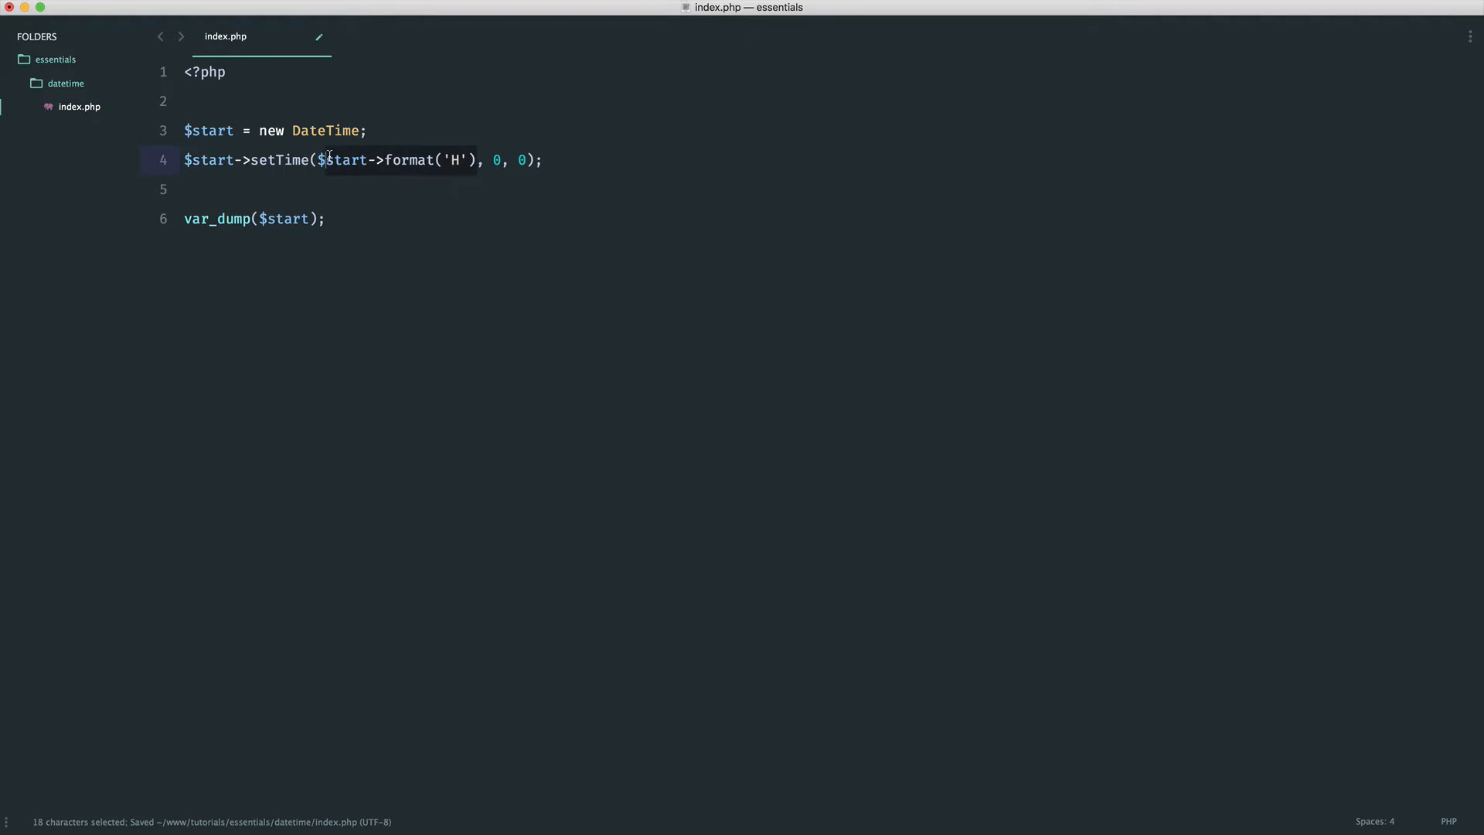
key(Delete)
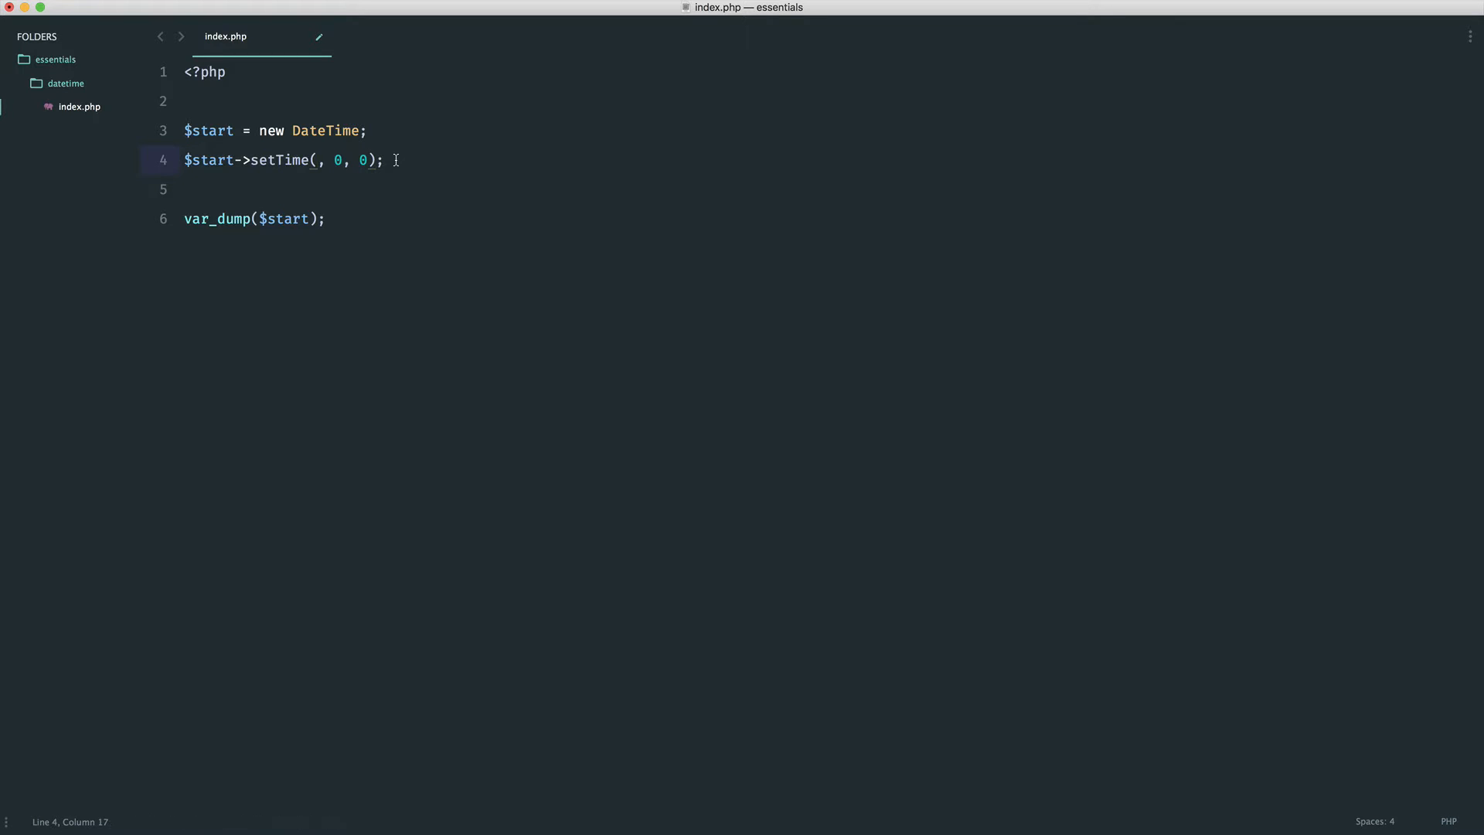
text(9)
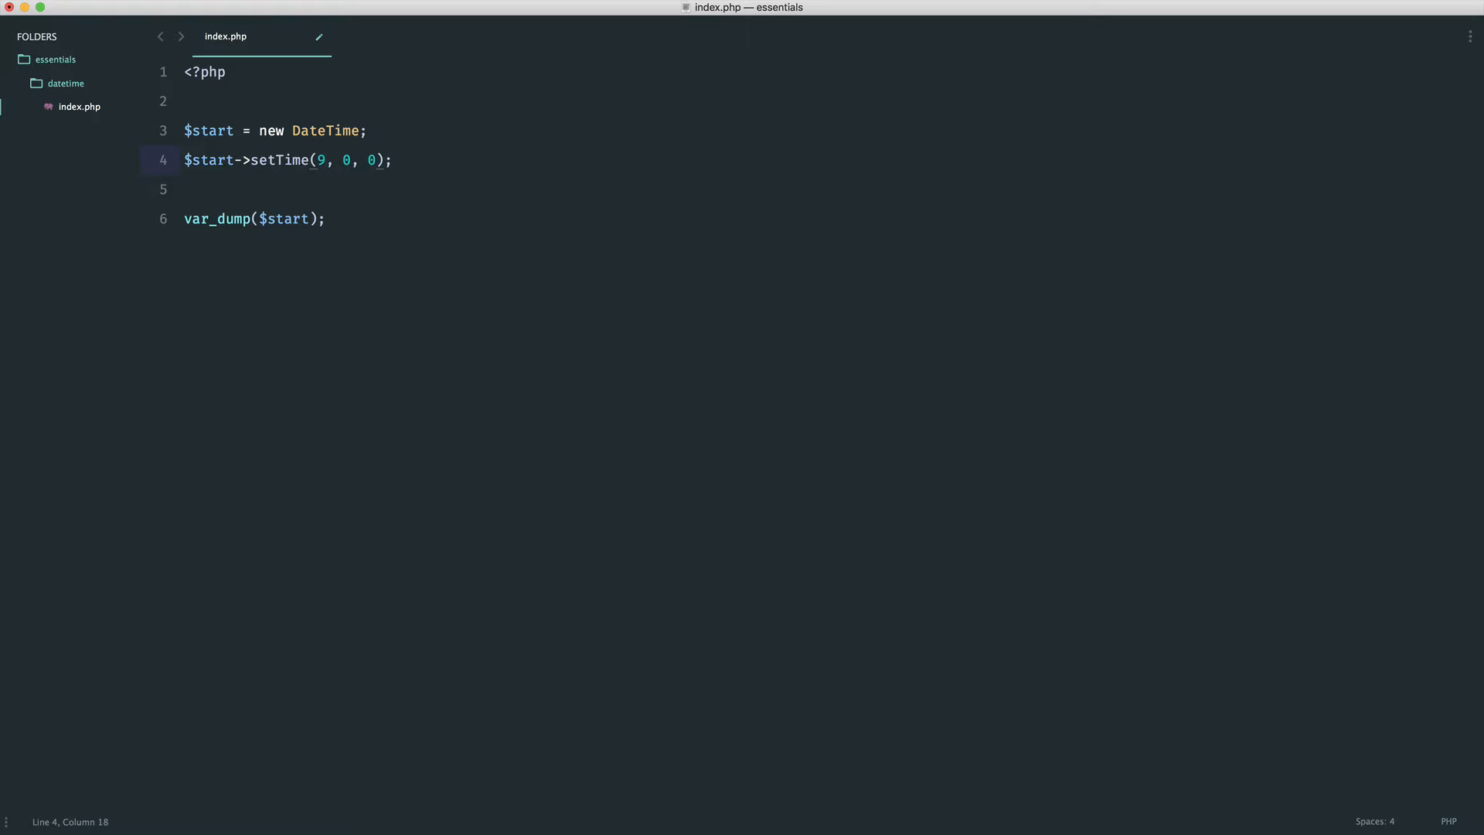
text(0)
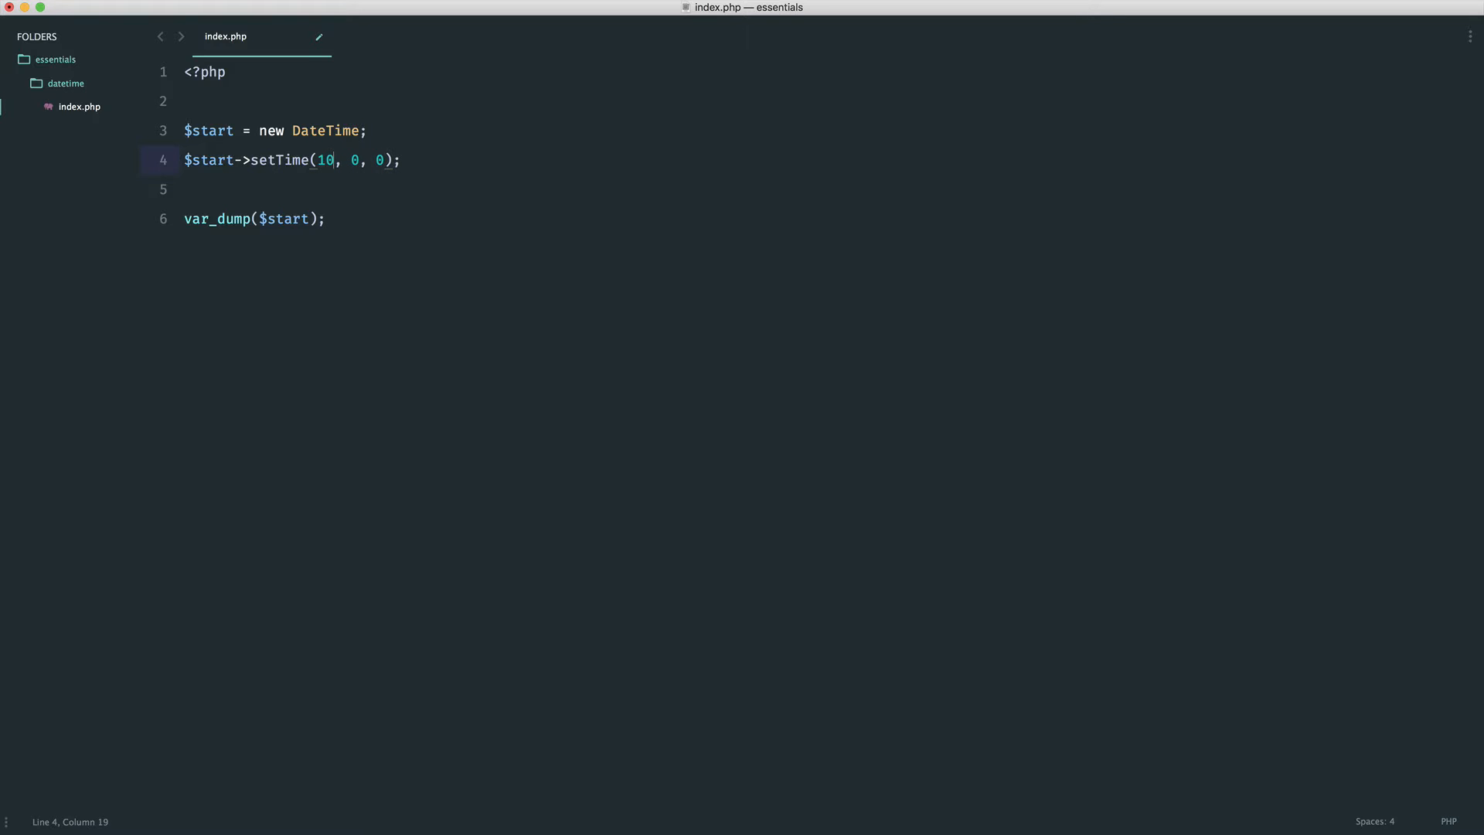
key(Backspace)
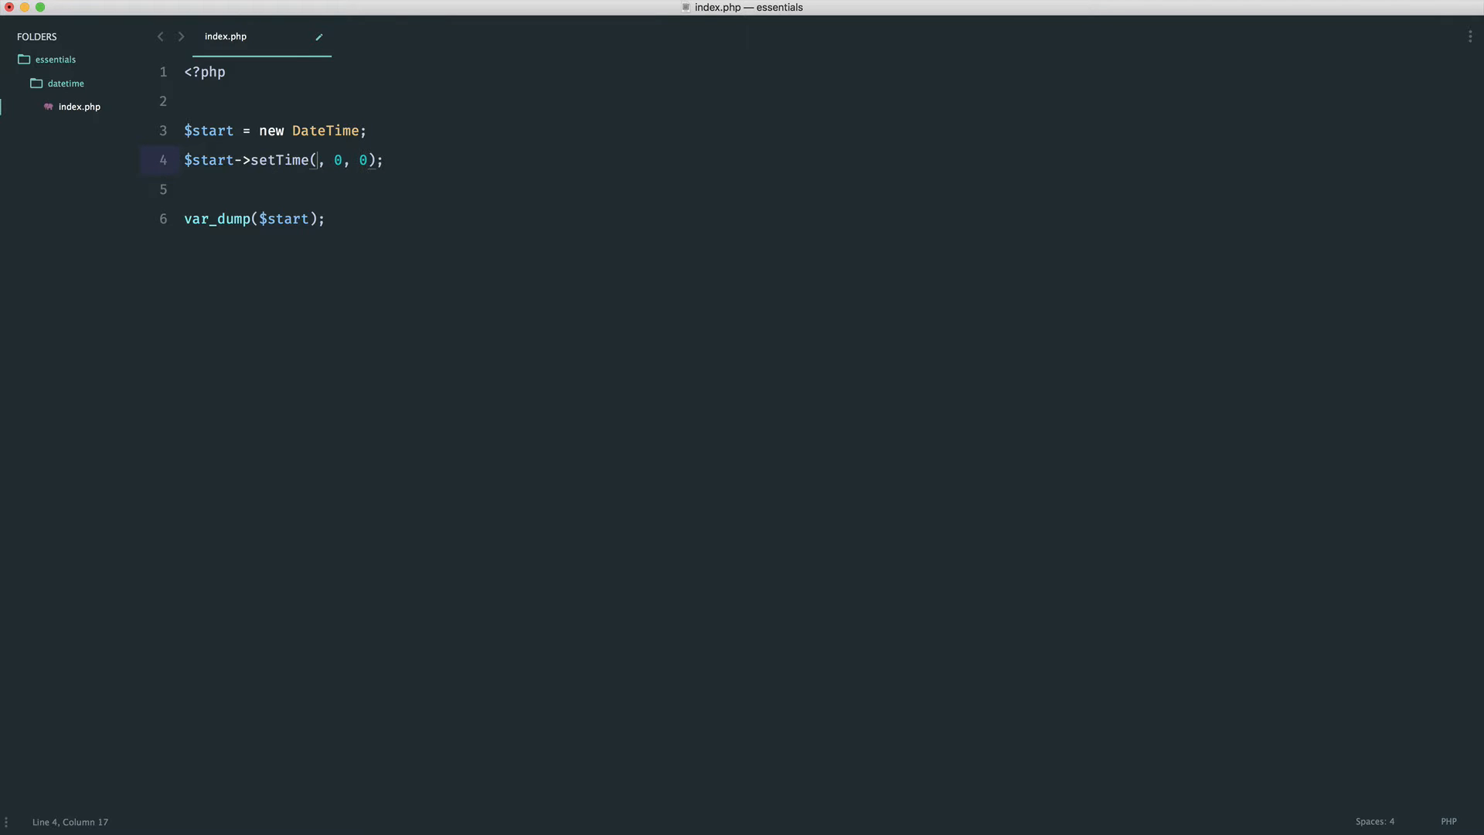
text(10)
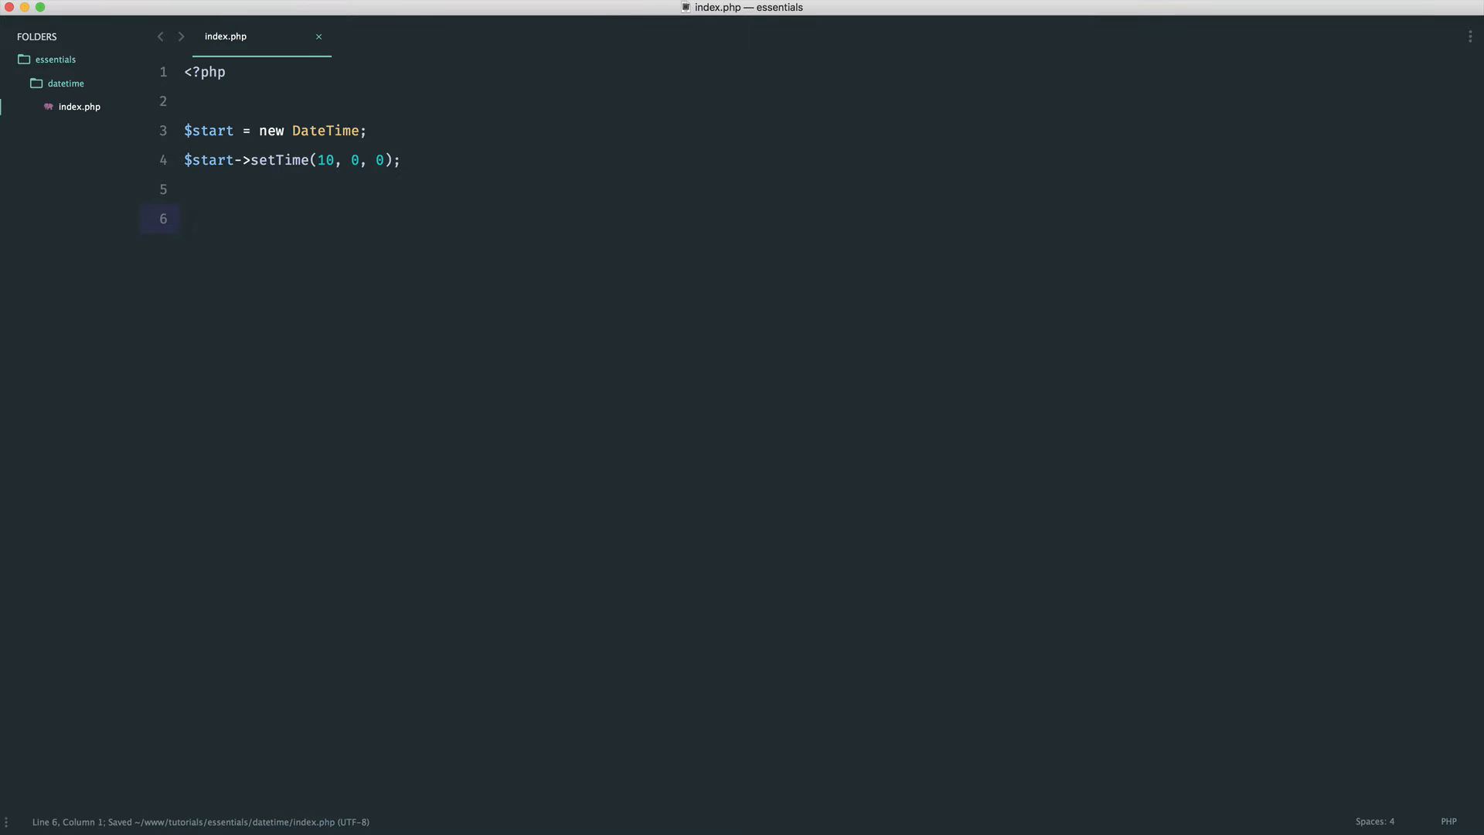
- Add $end as a clone of $start with setTime(18, 0, 0)
text($end =)
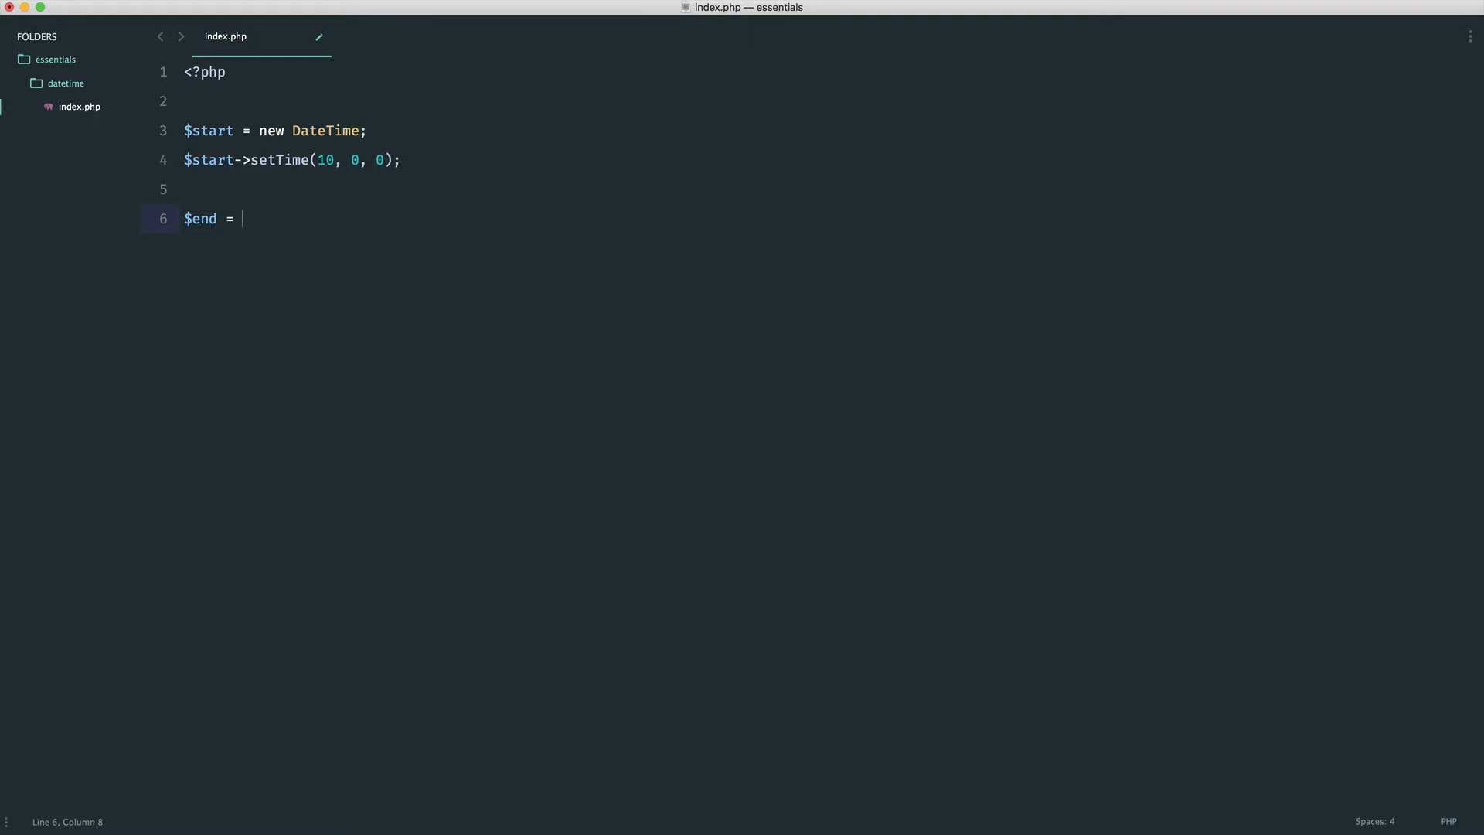
text(clone)
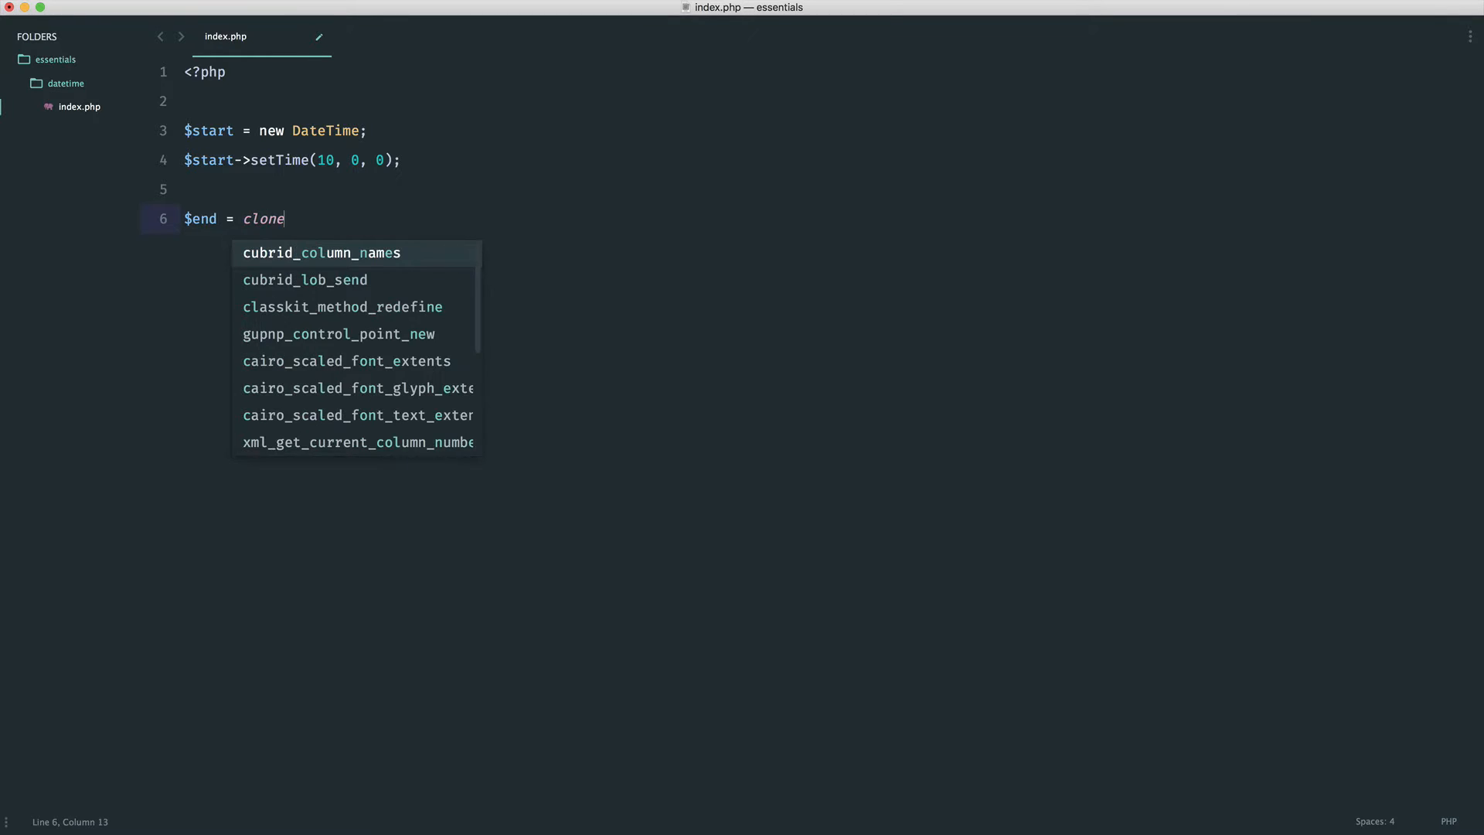
text($start;)
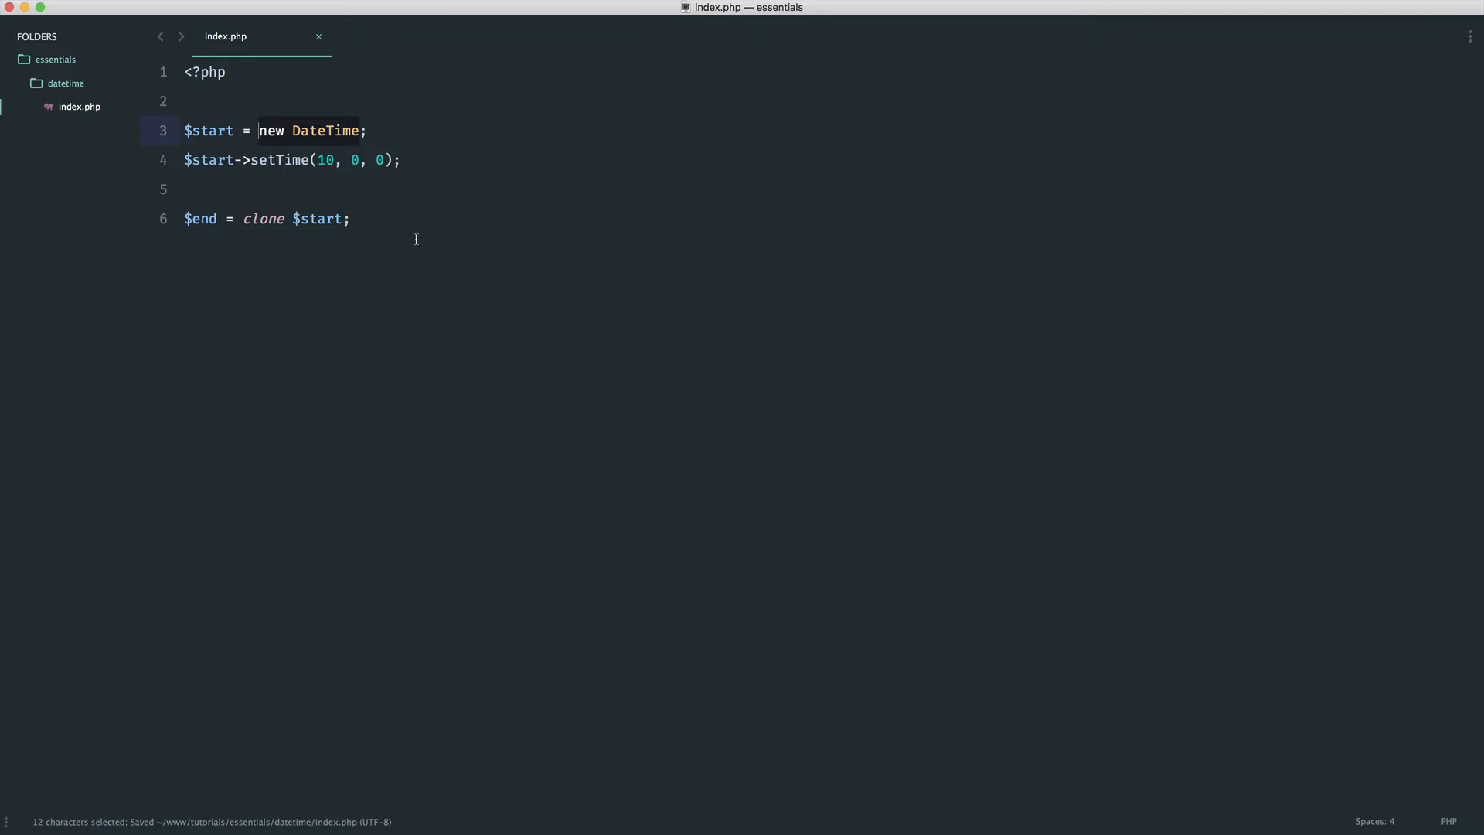
text($end-)
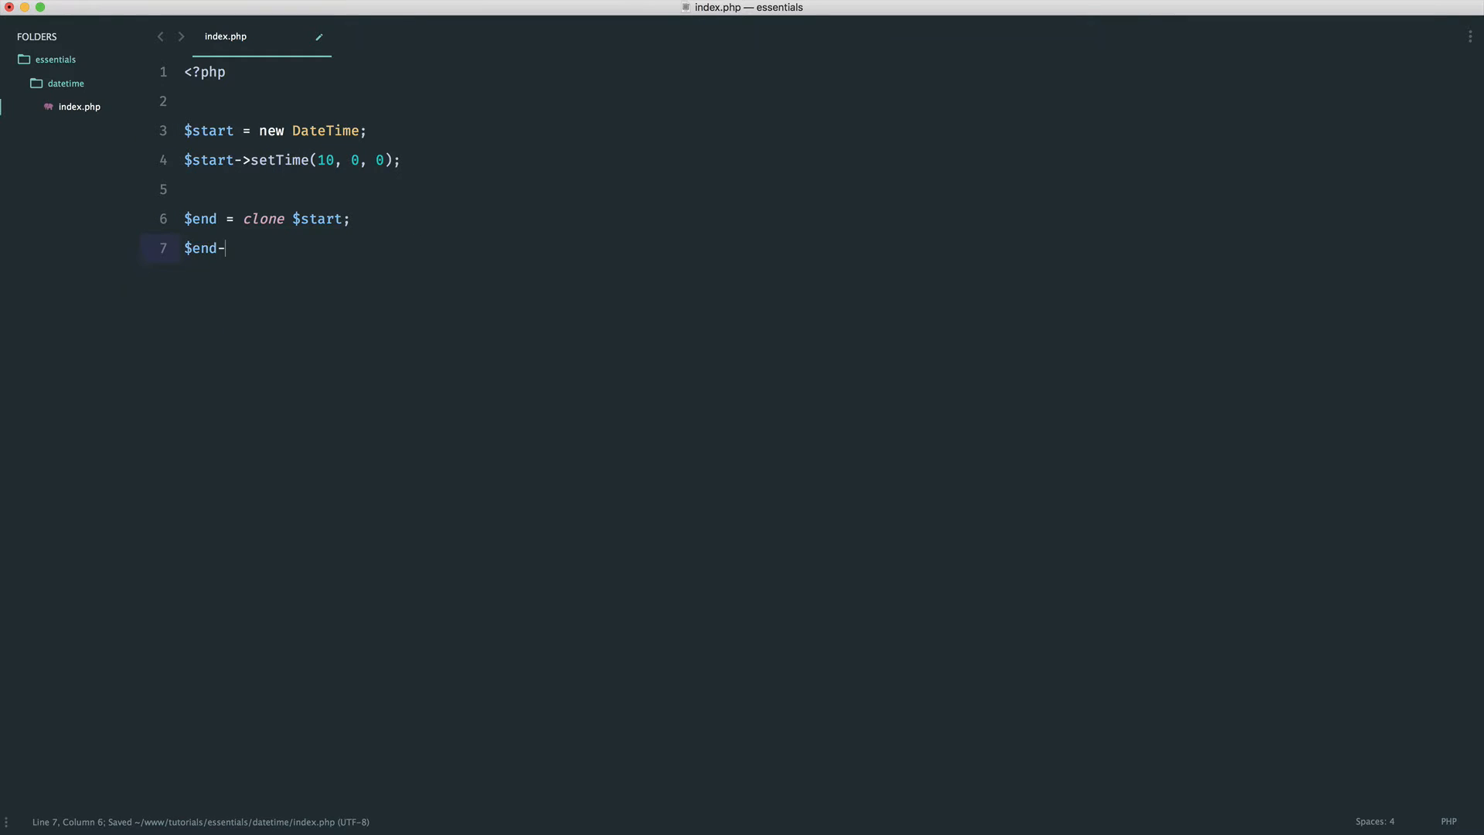
text(>set)
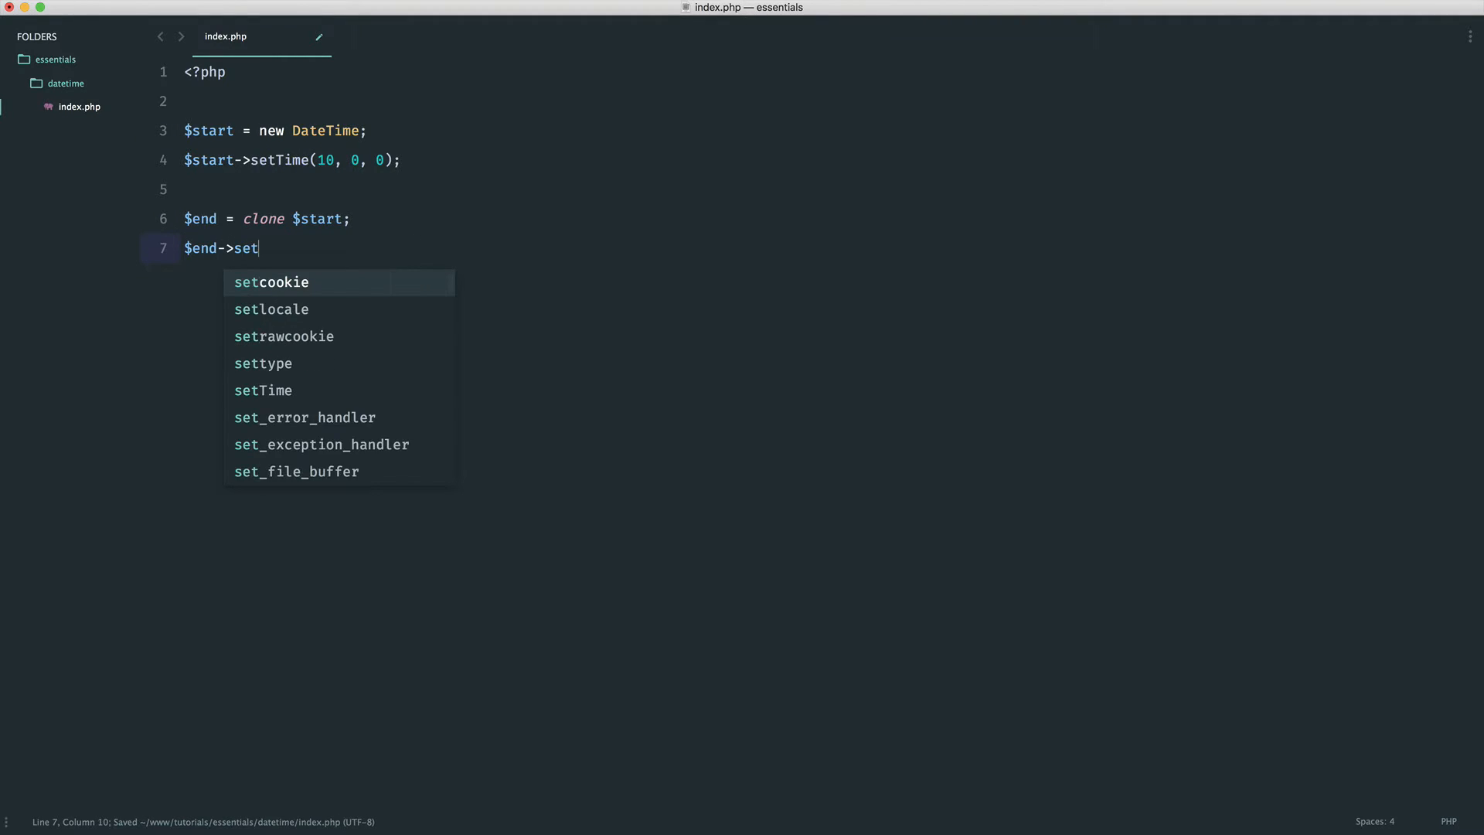
key(Tab)
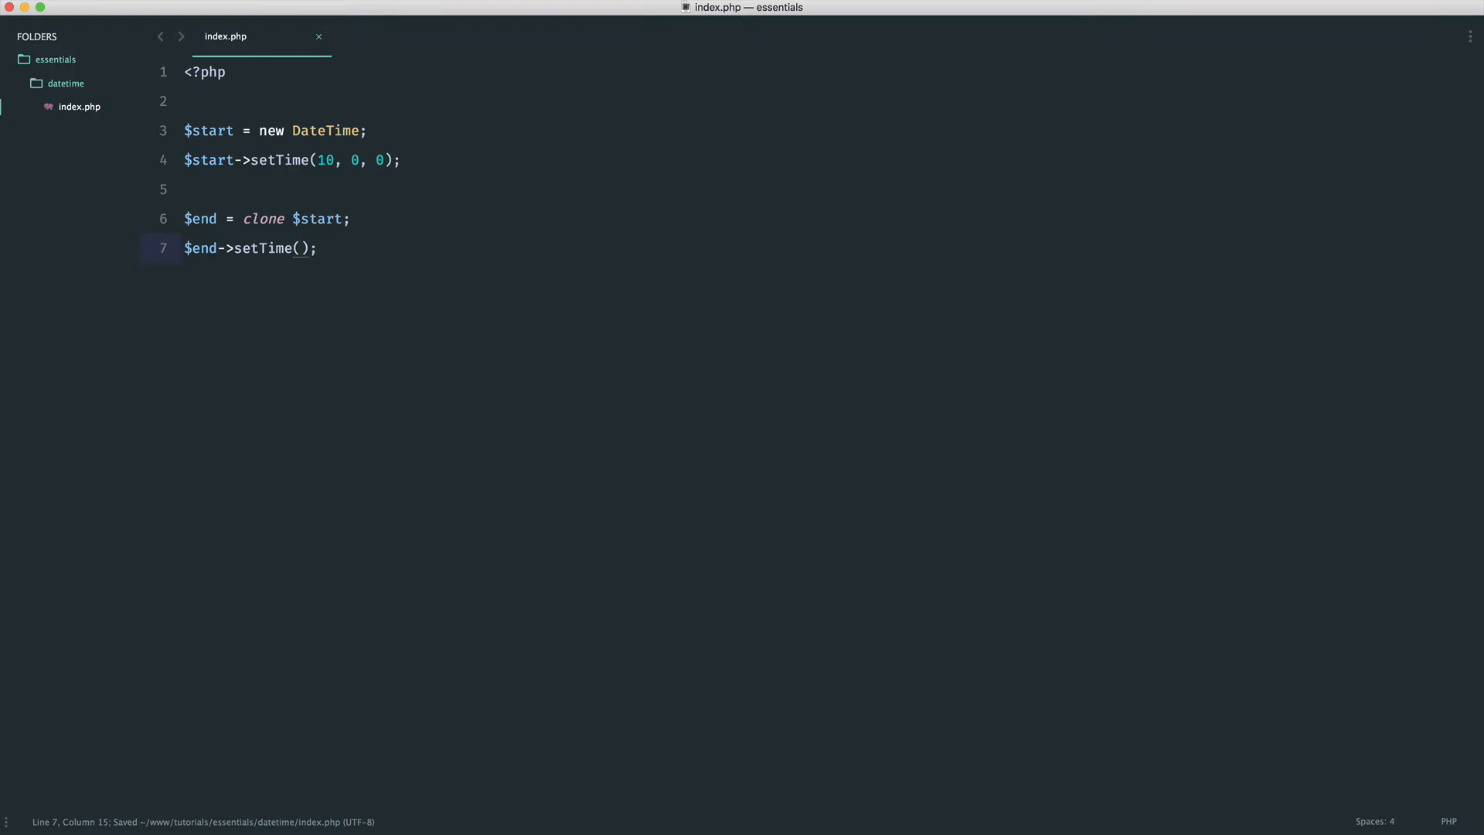
text(18, 0, 0)
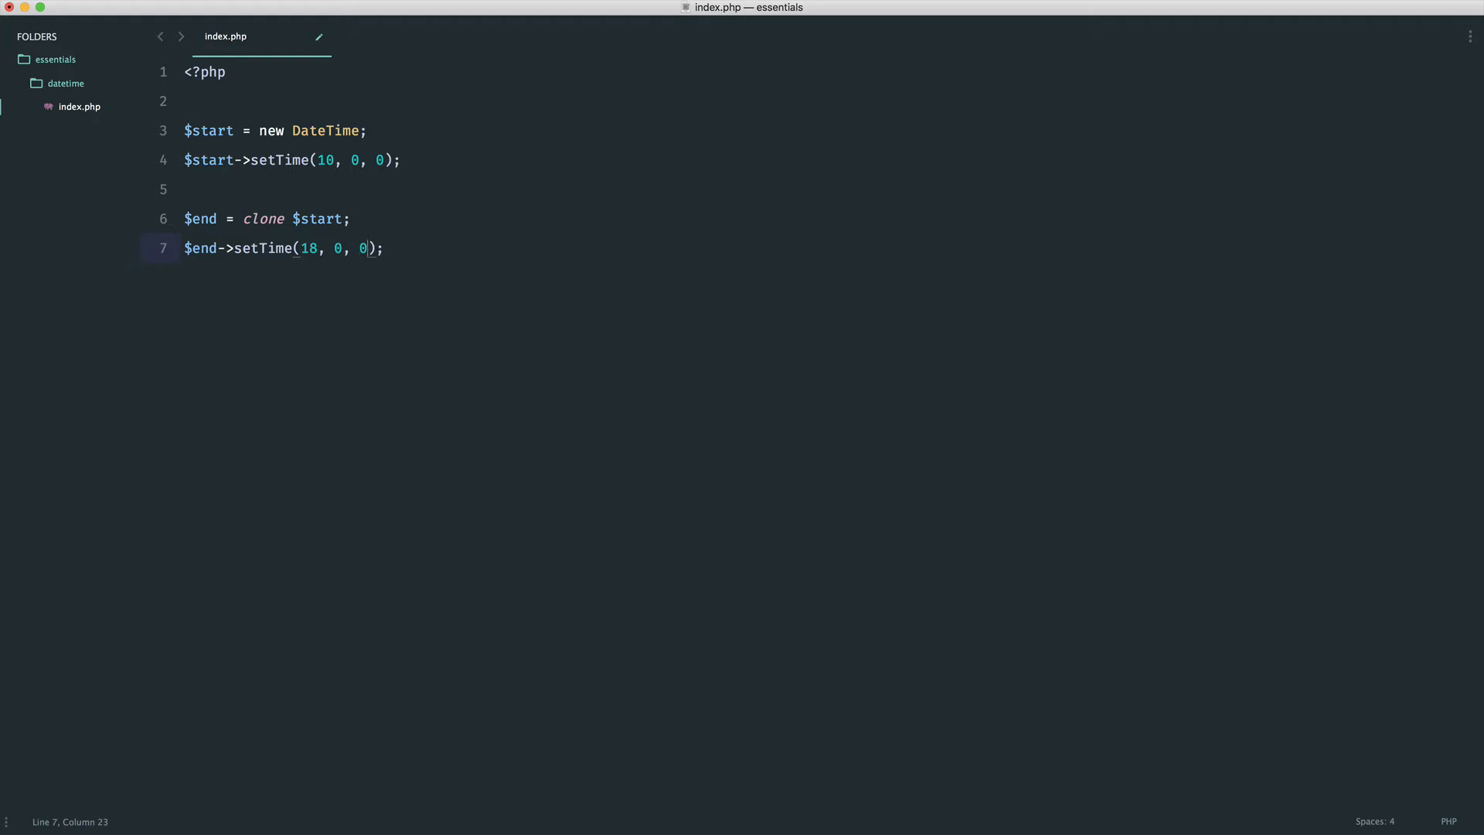
key(enter)
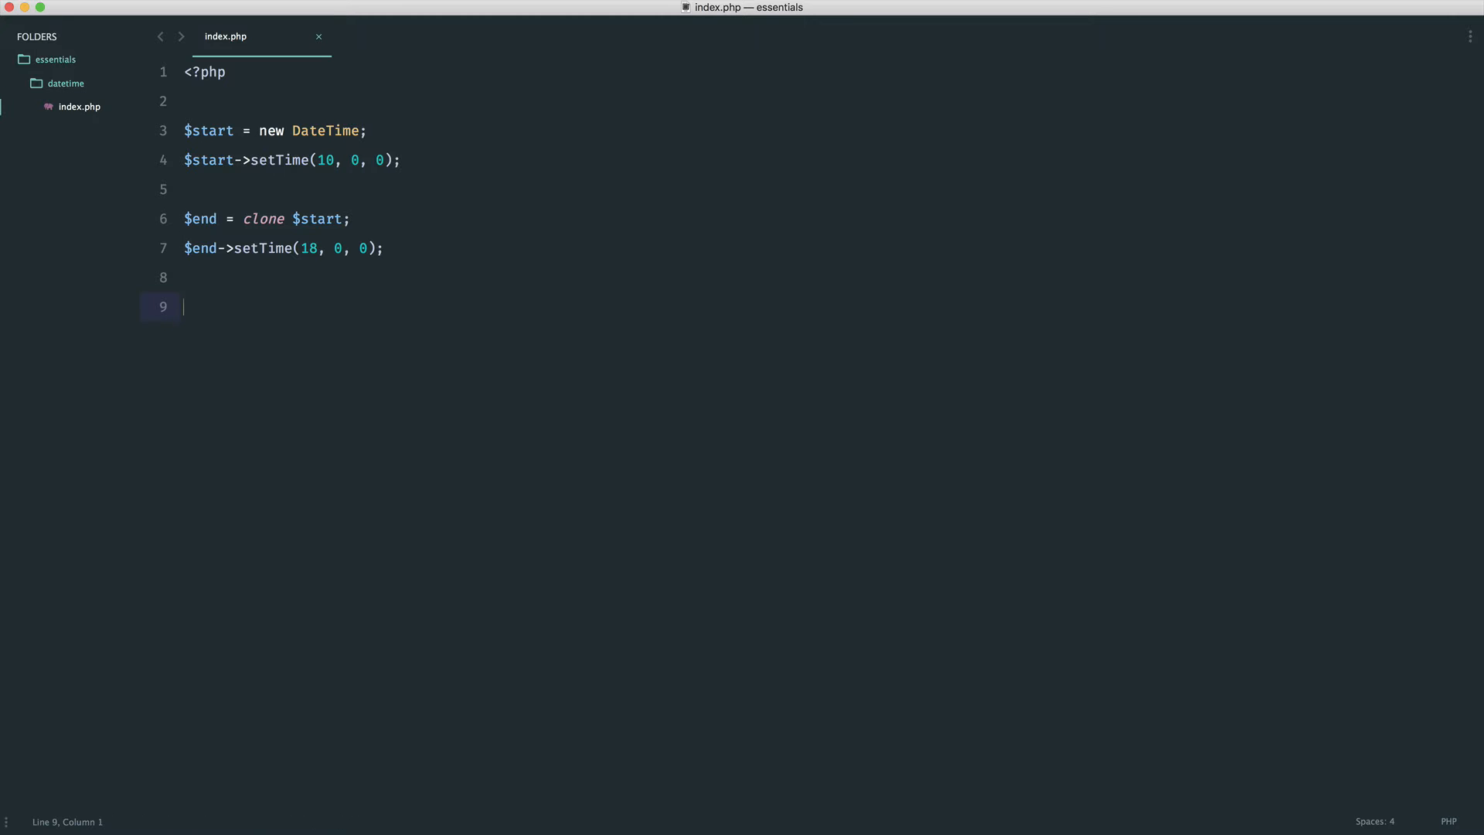
- Define $interval = new DateInterval('PT1H') and save the file
text($)
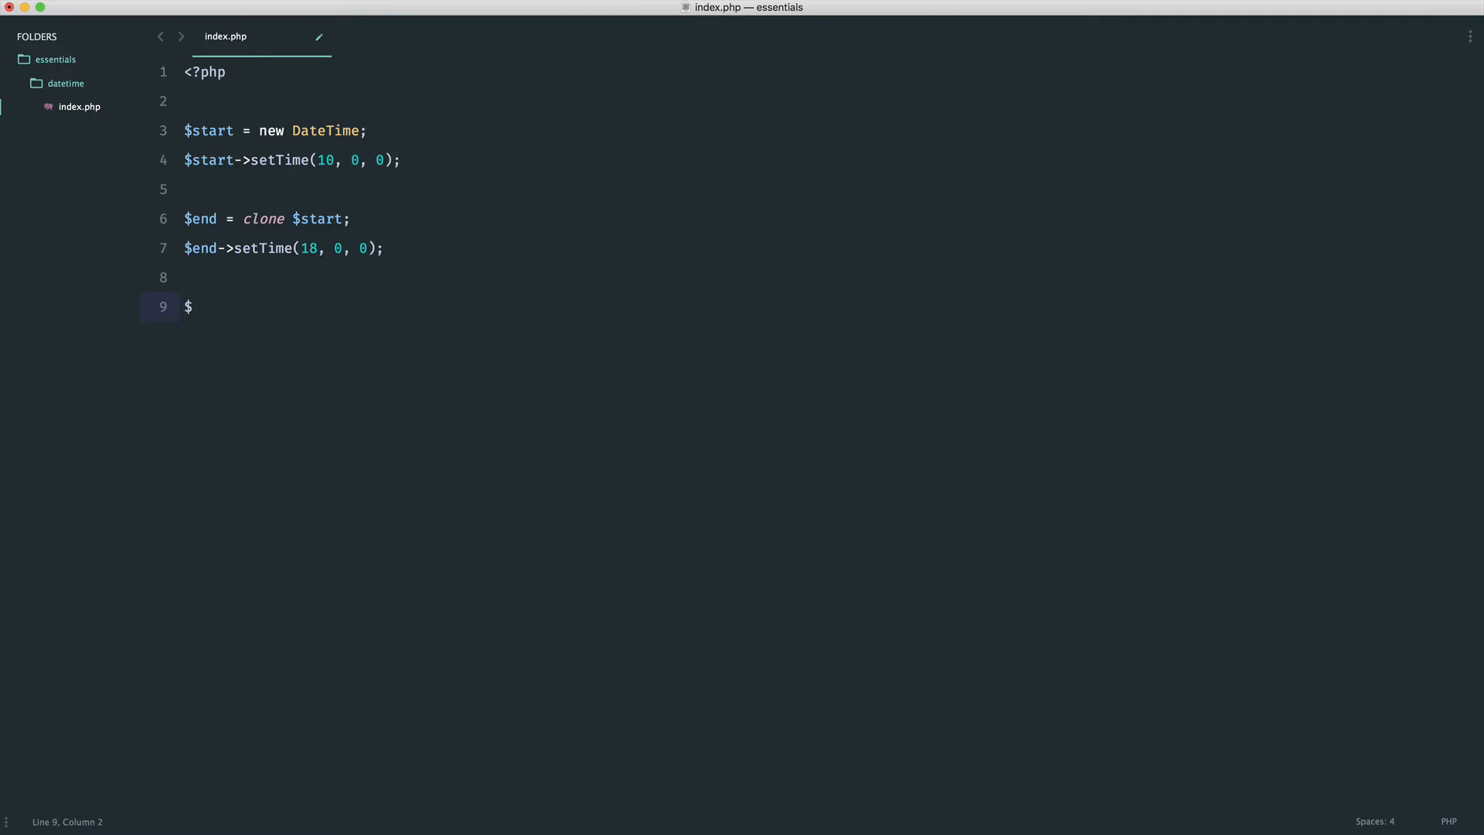
text(interval)
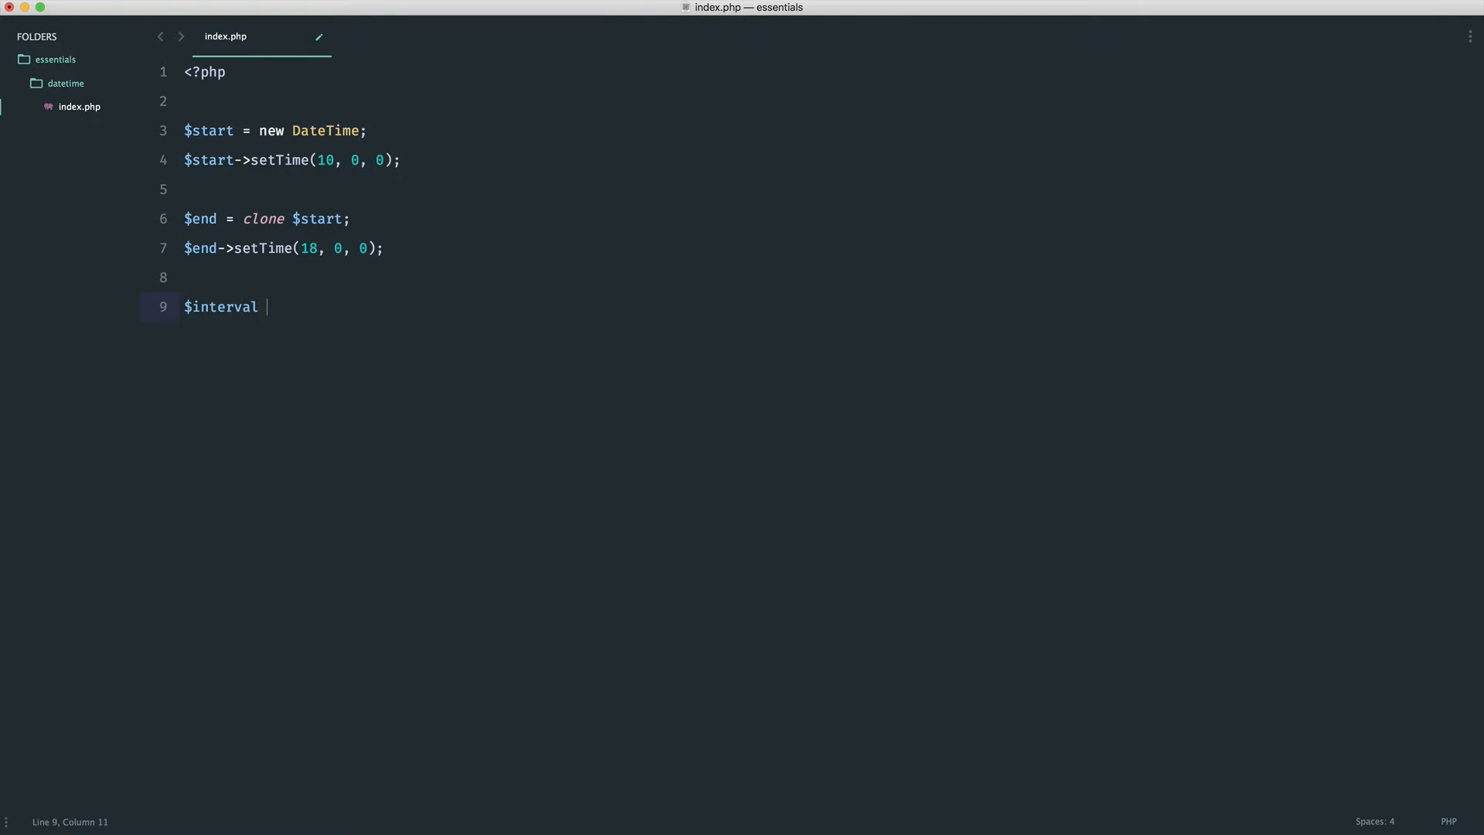
key(cmd+s)
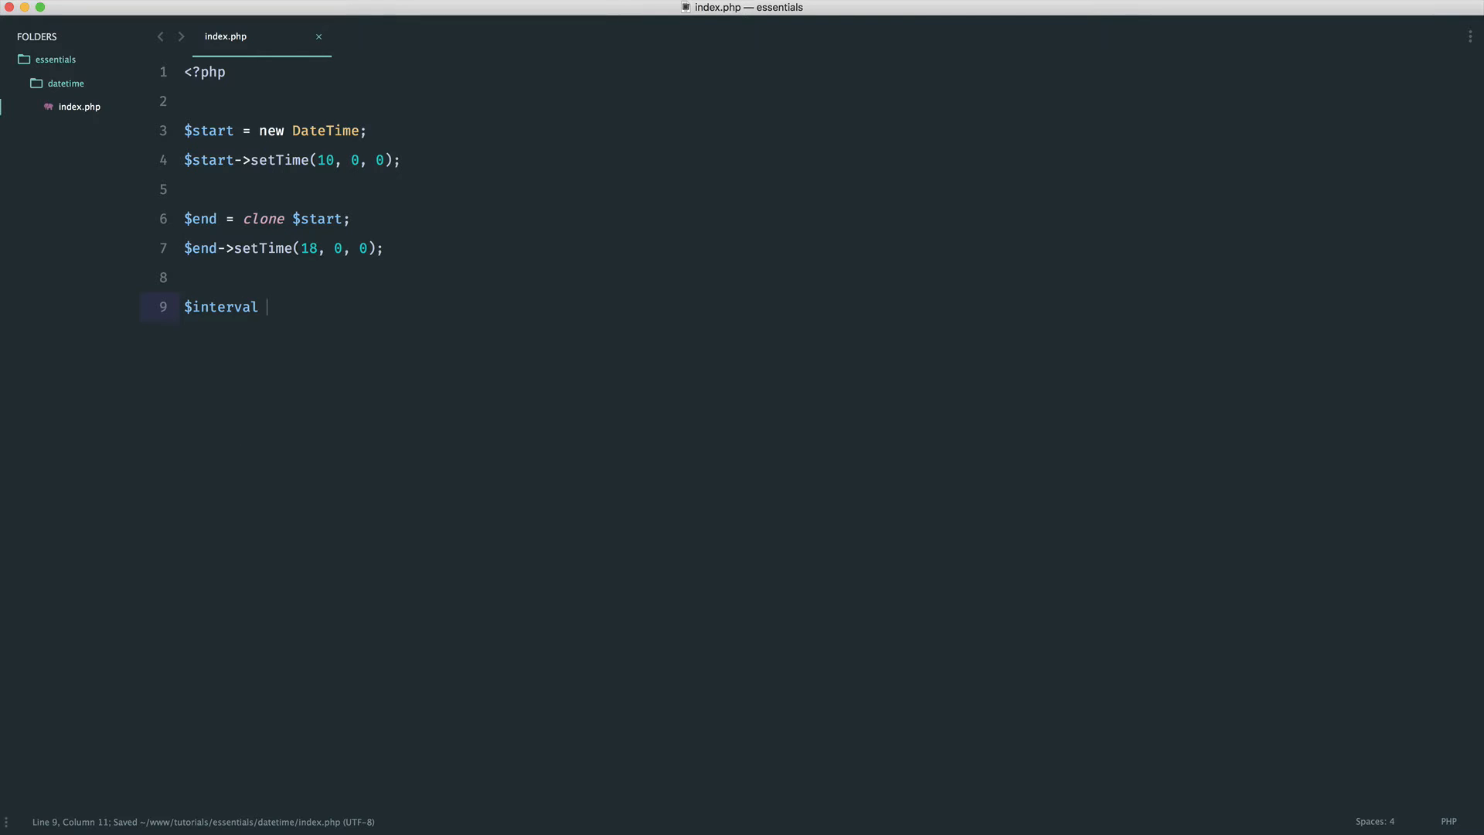
text(= new DateInterval()
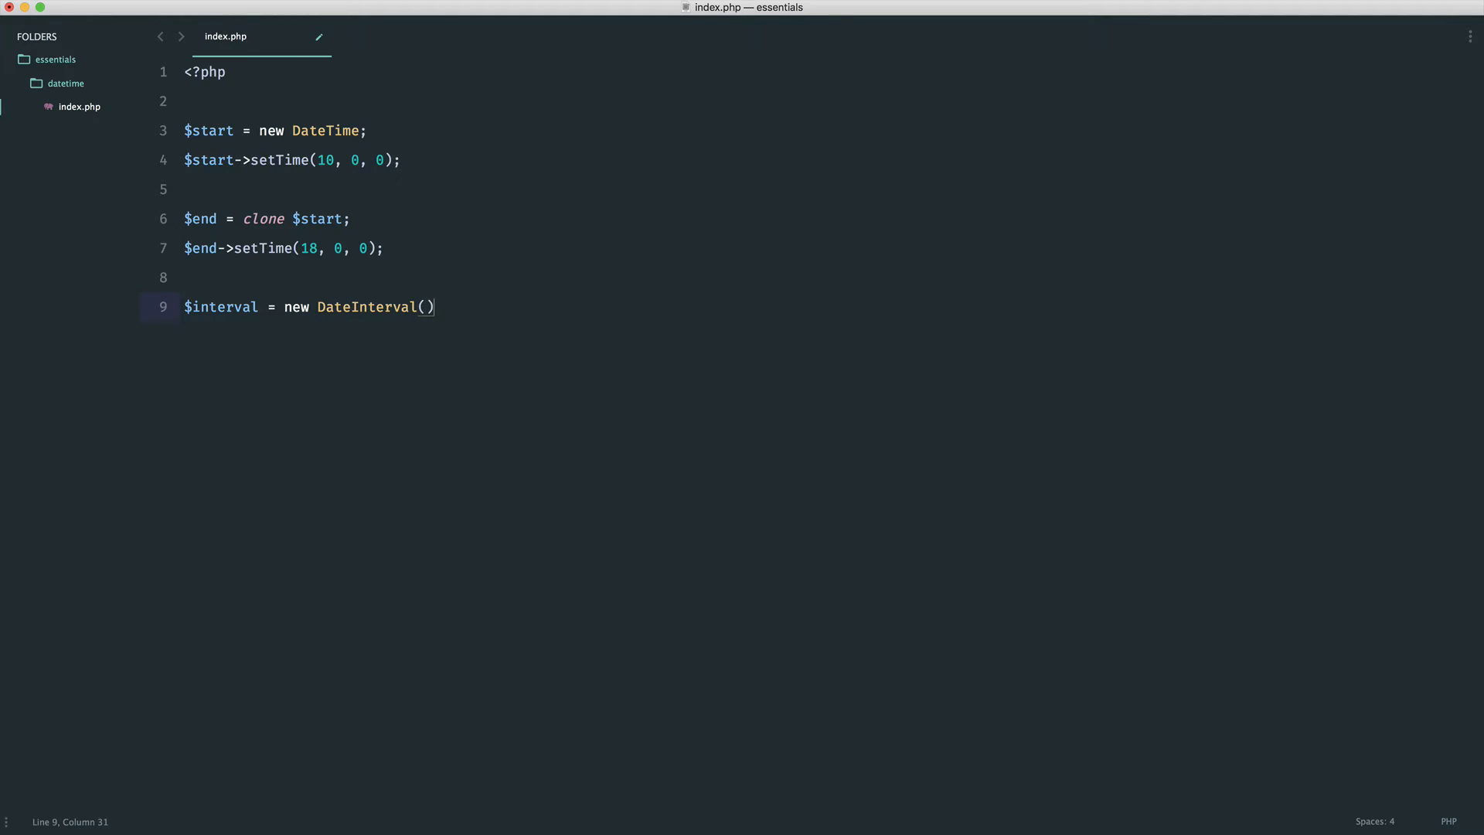
text('')
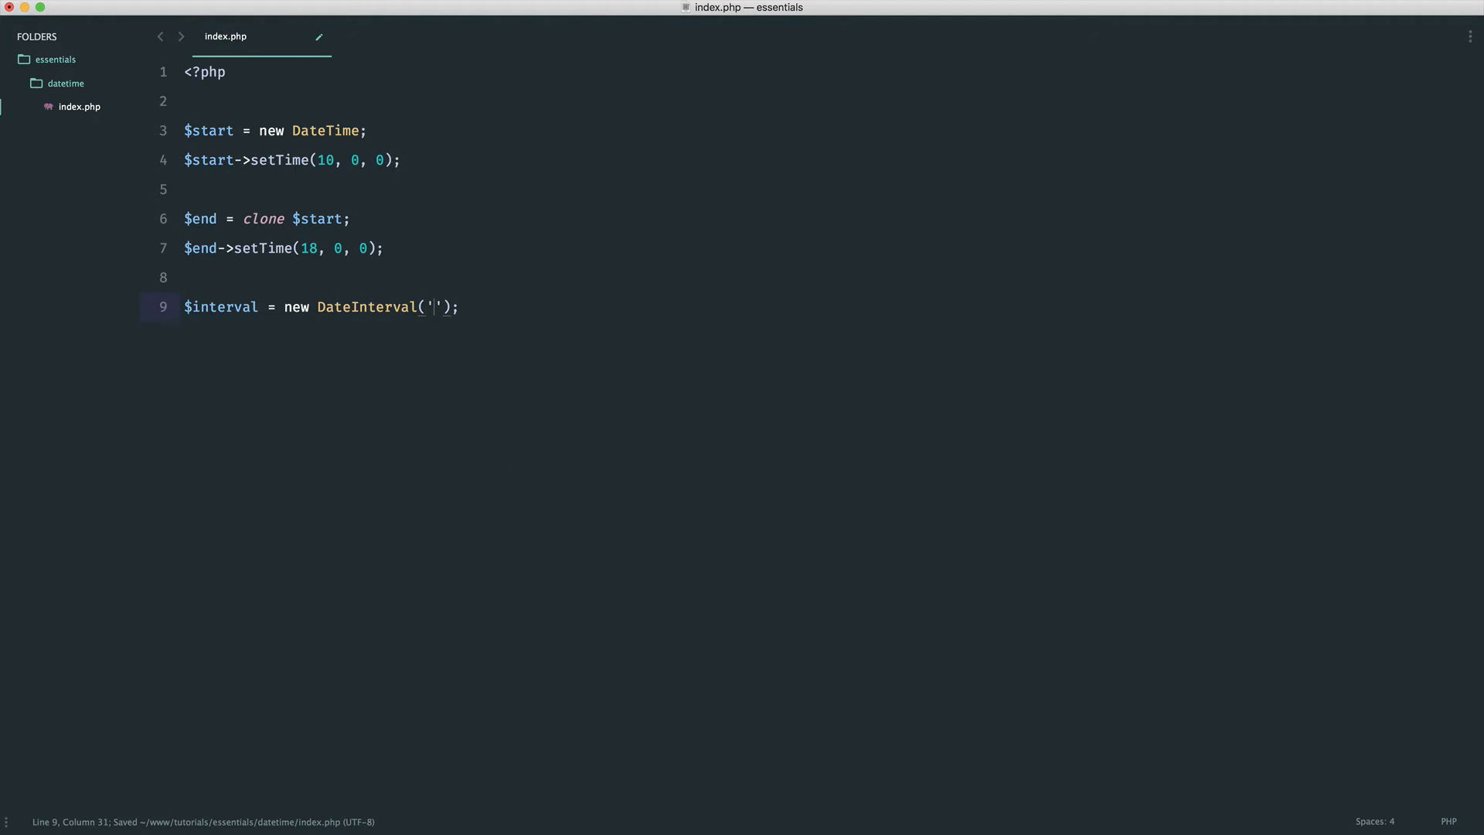
text(P)
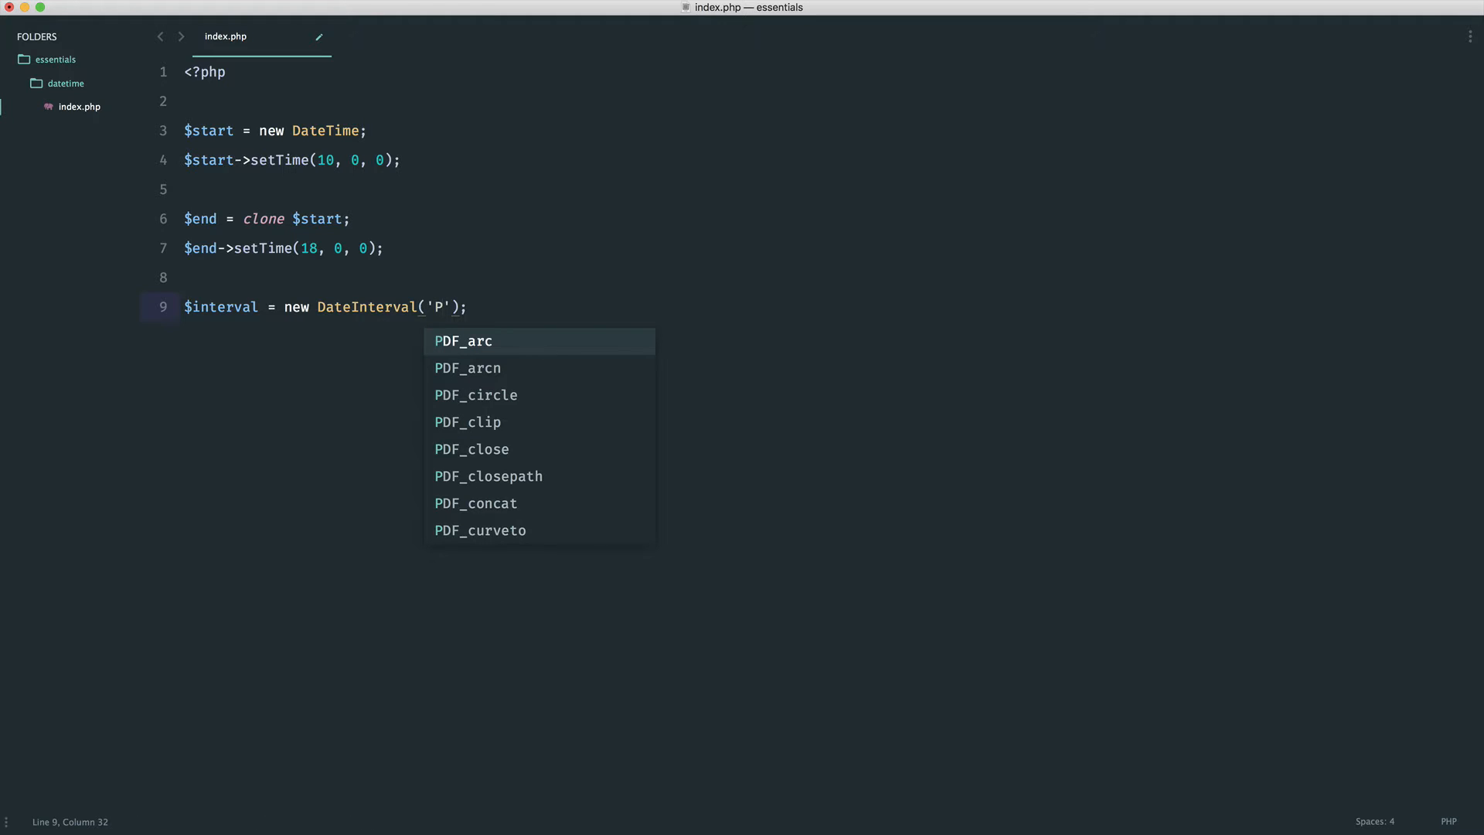
text(T)
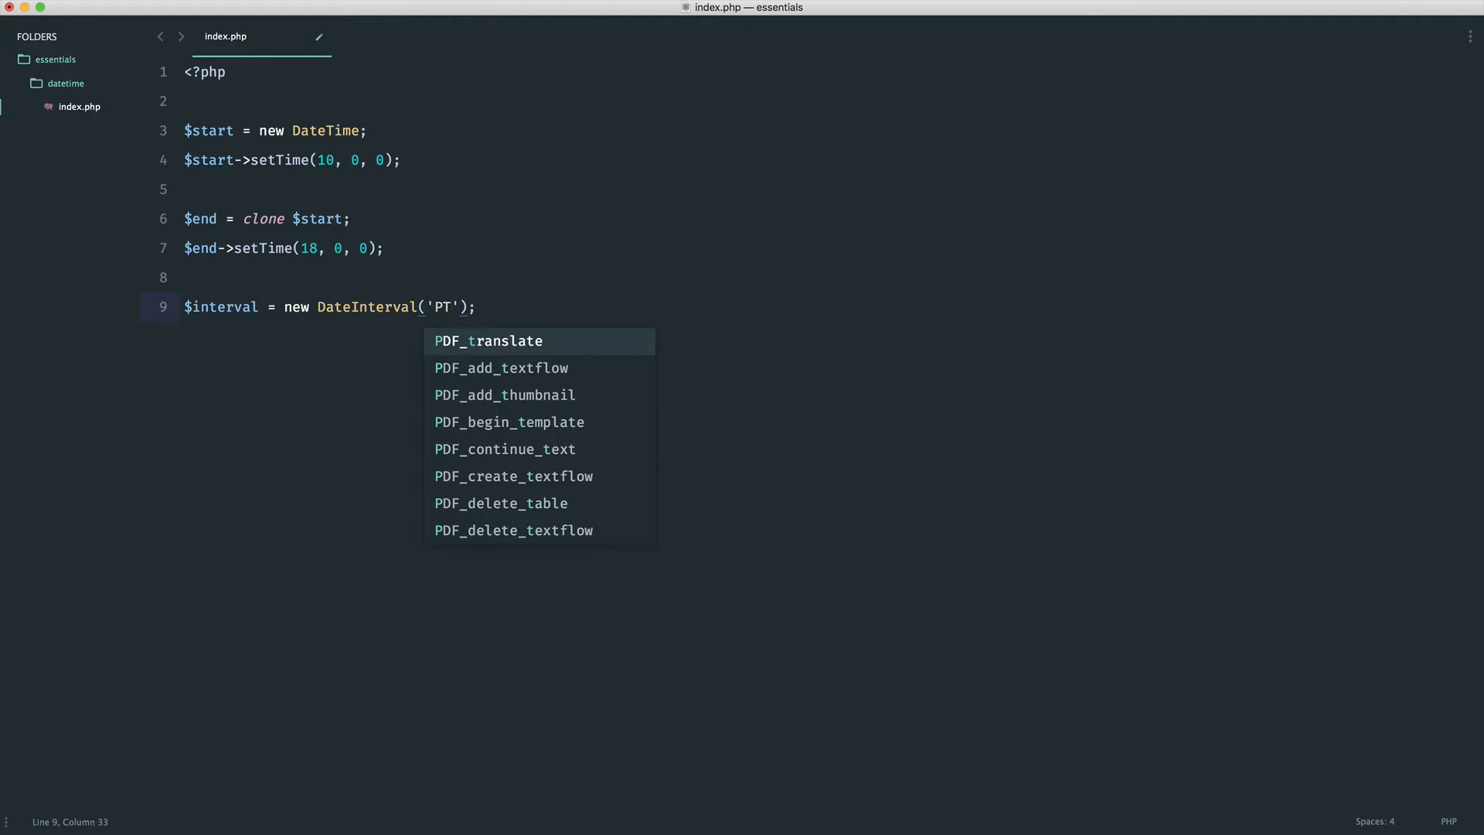
text(1H)
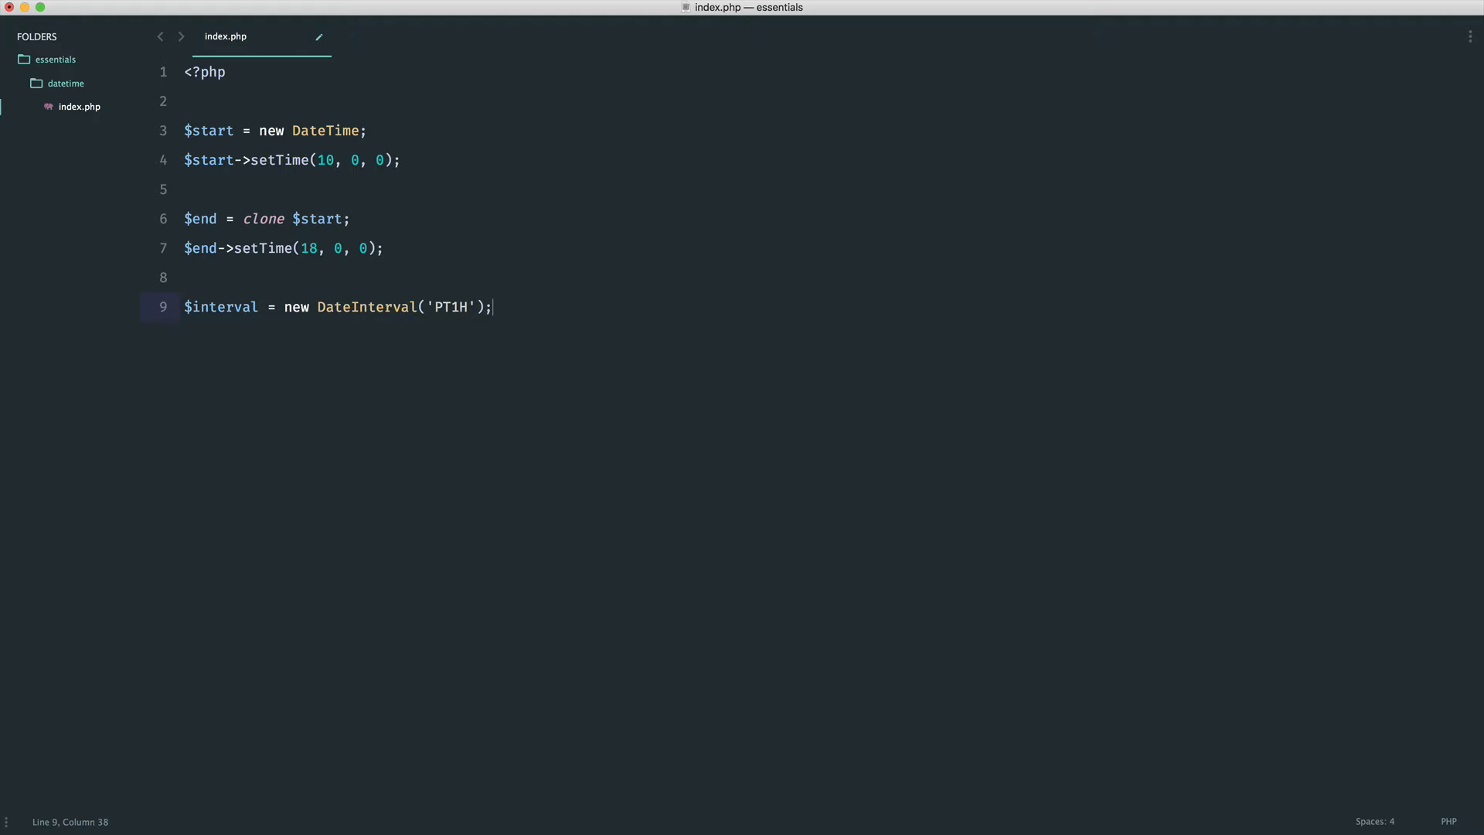
key(enter)
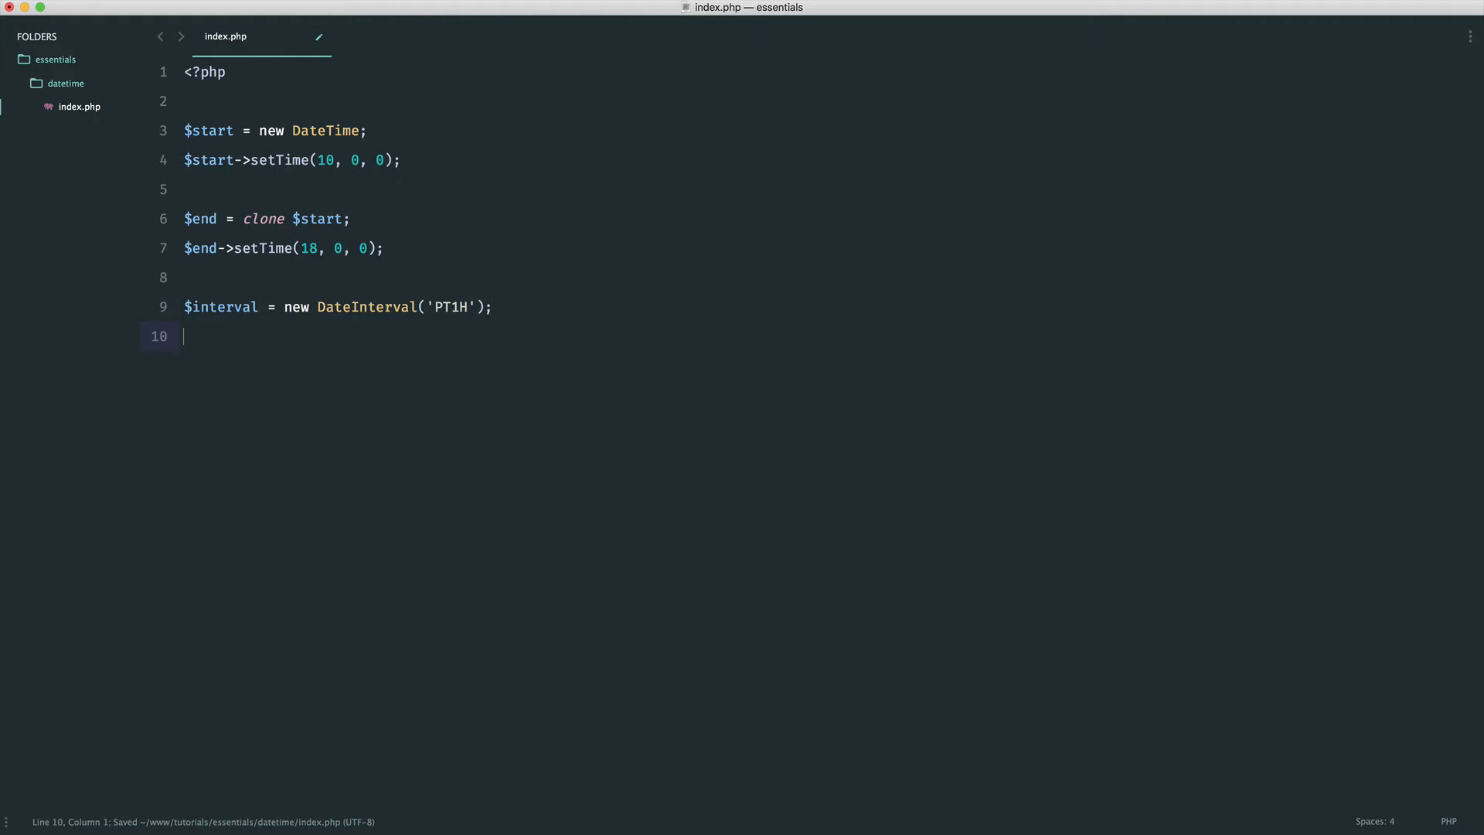
key(enter)
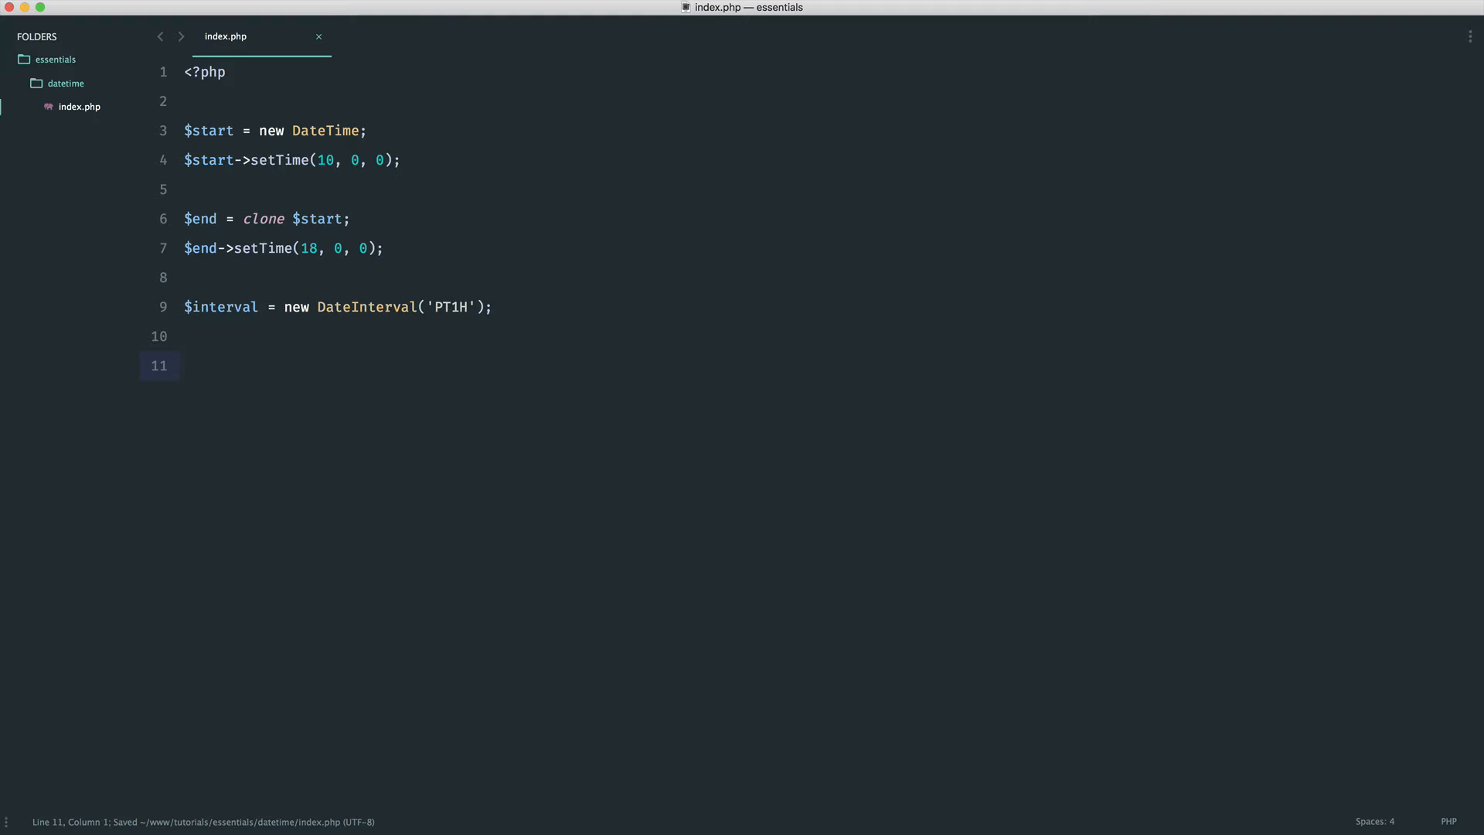
- Build $dateRange = new DatePeriod($start, $interval, $end)
text($date)
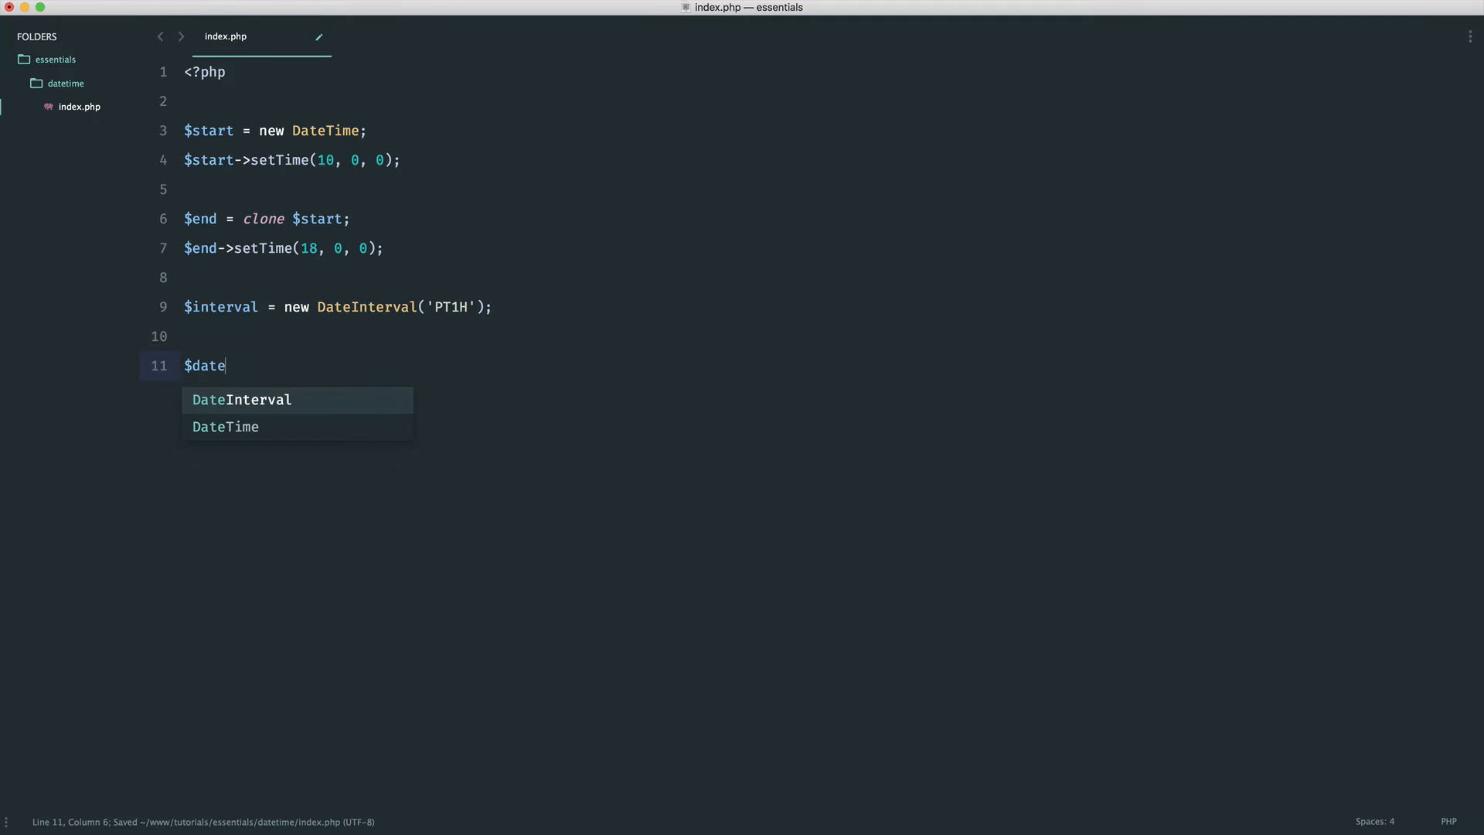
text(Range = new)
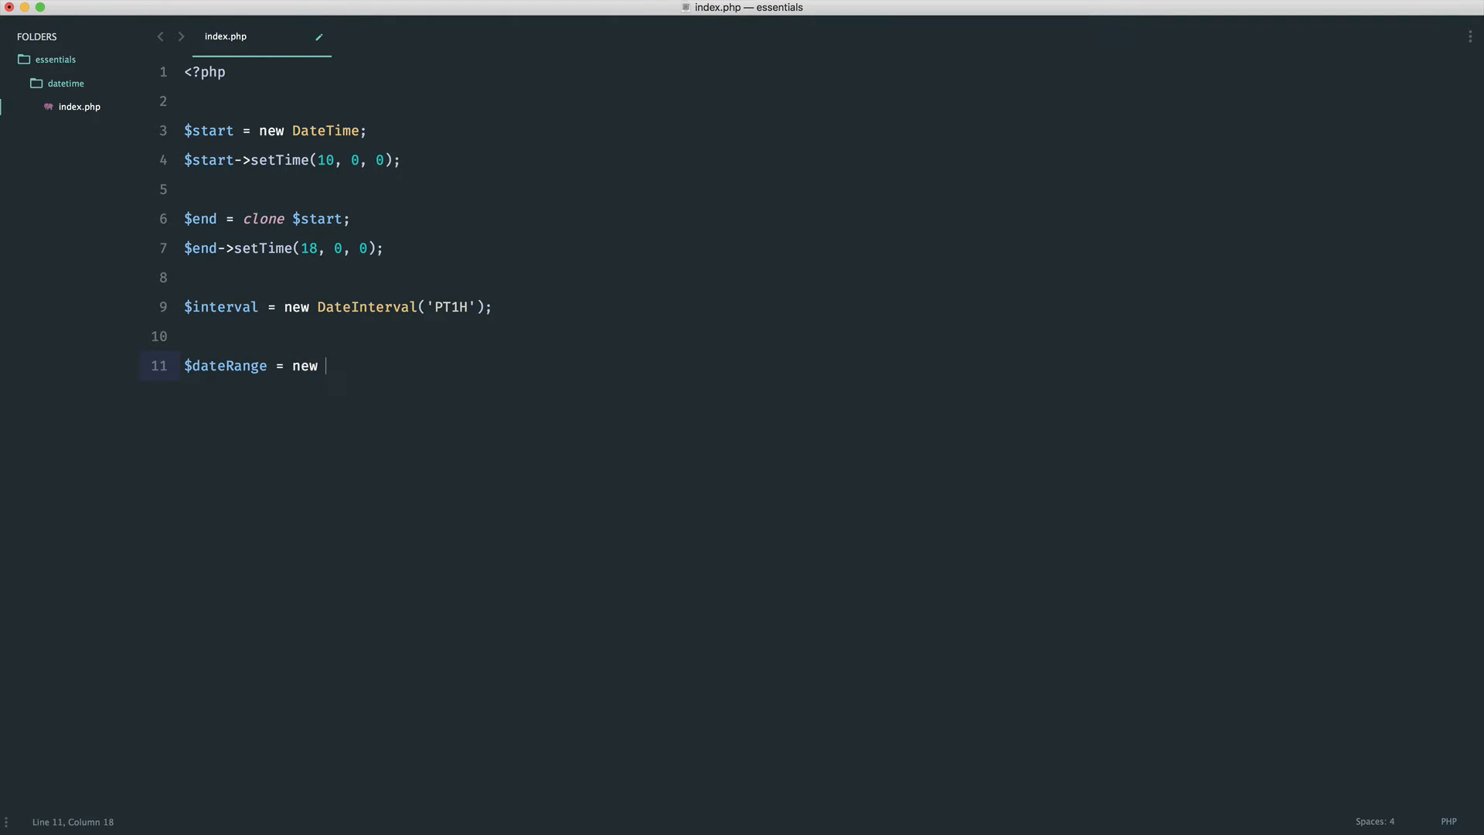
text(DatePeriod();)
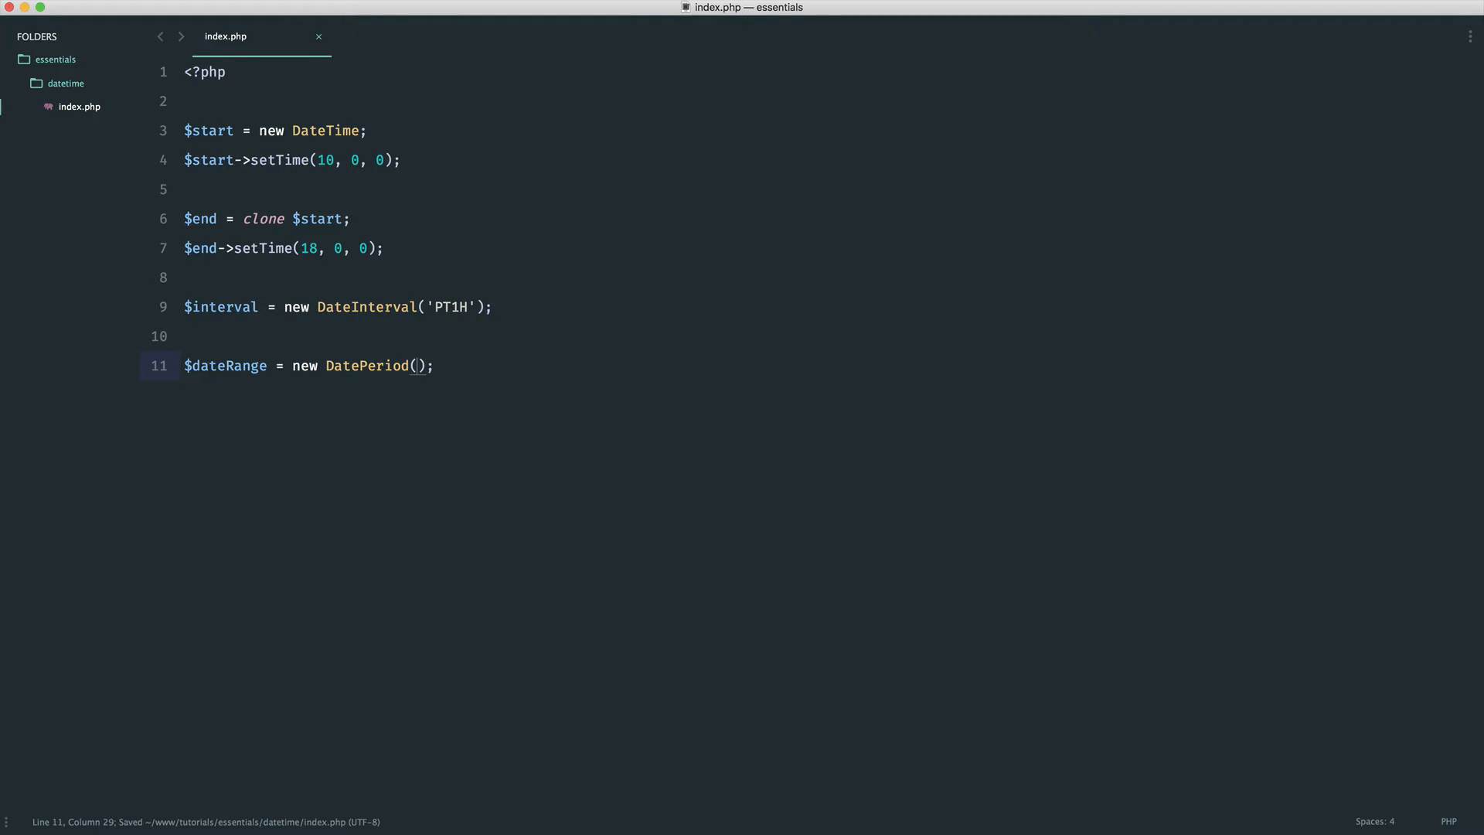
text($start, $)
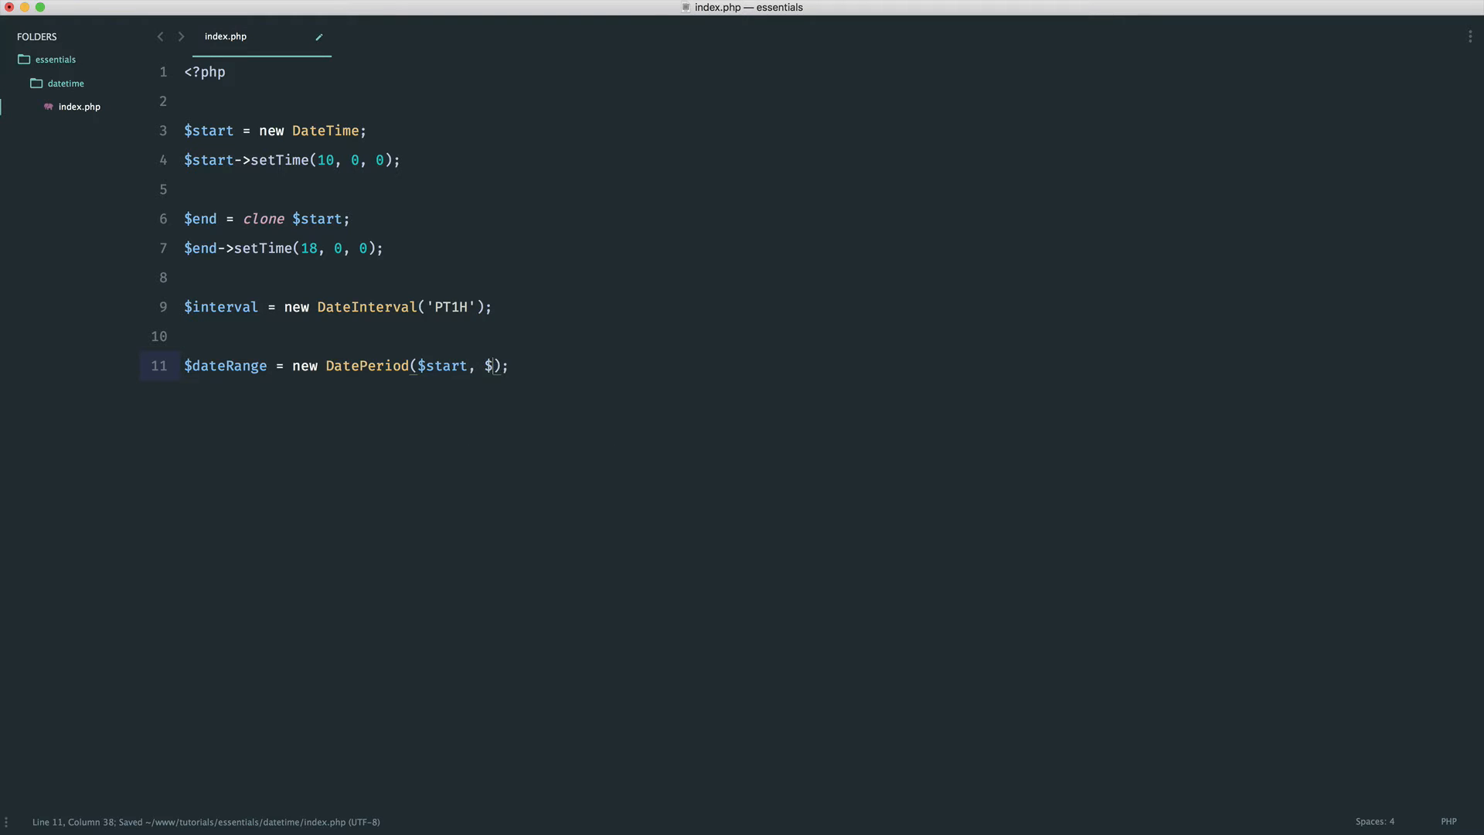
text(interval,)
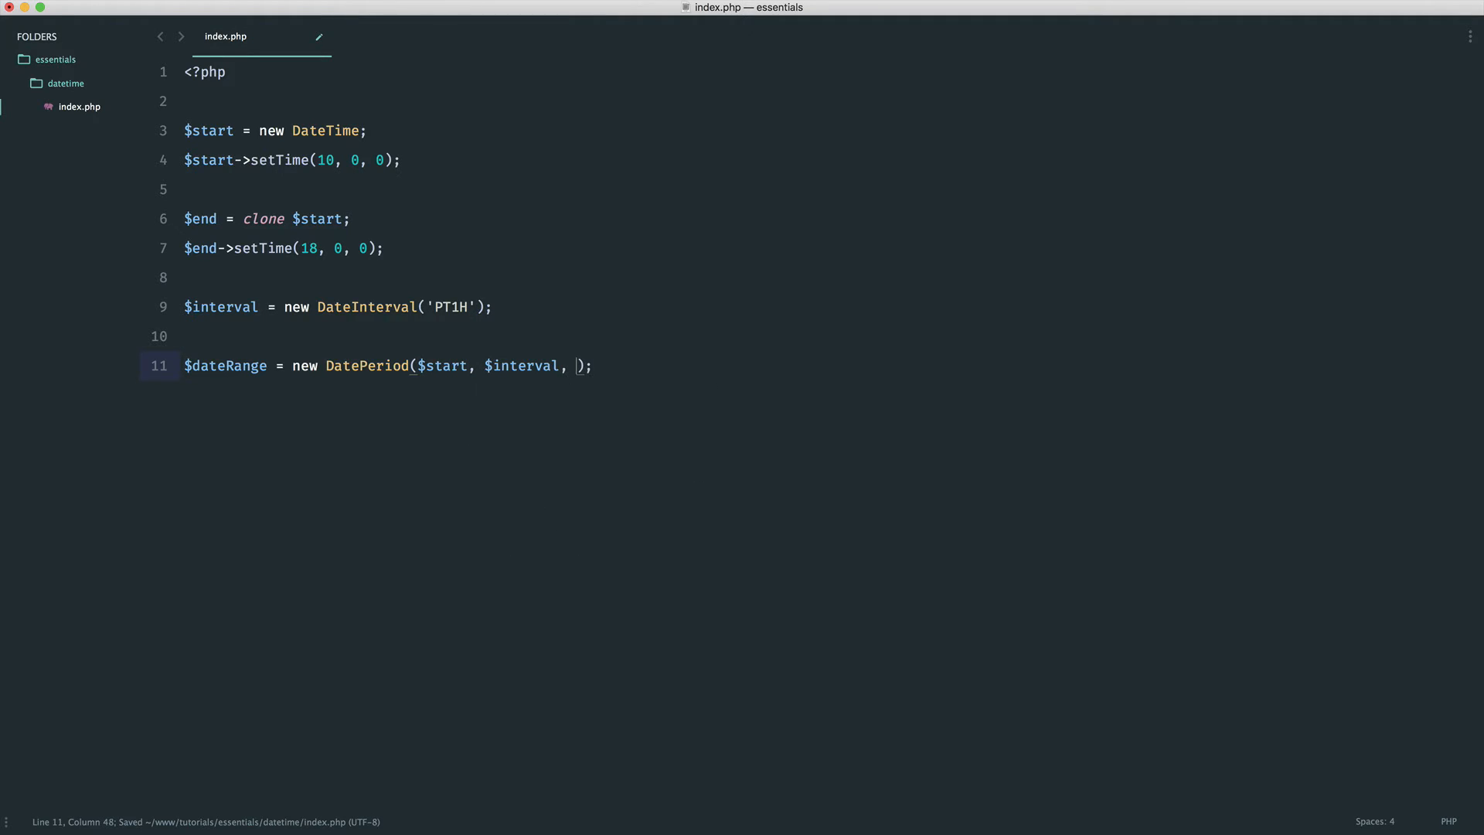
text($end)
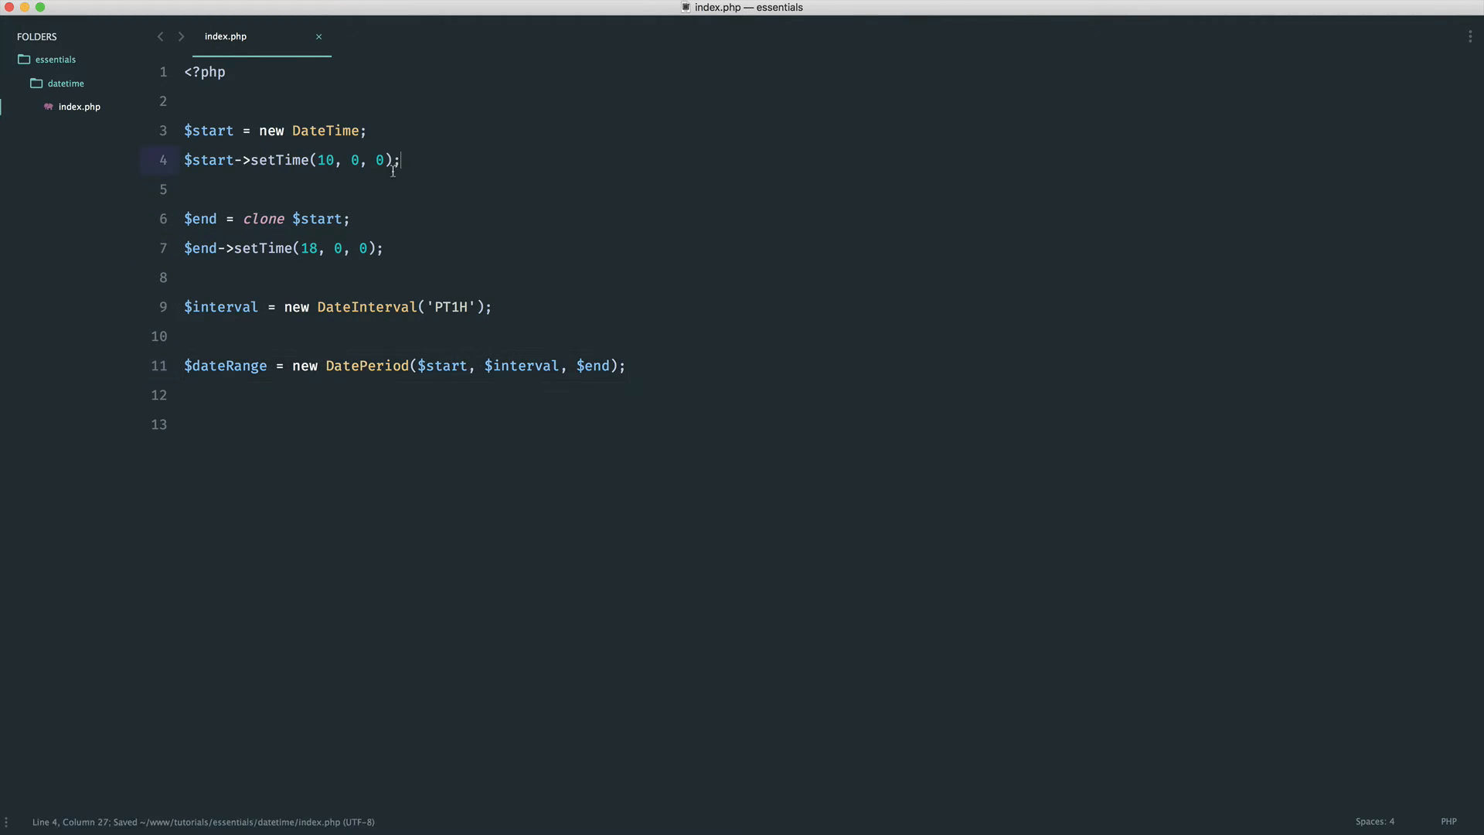
- Replace an empty foreach attempt with var_dump($dateRange); on the last line
click(186, 424)
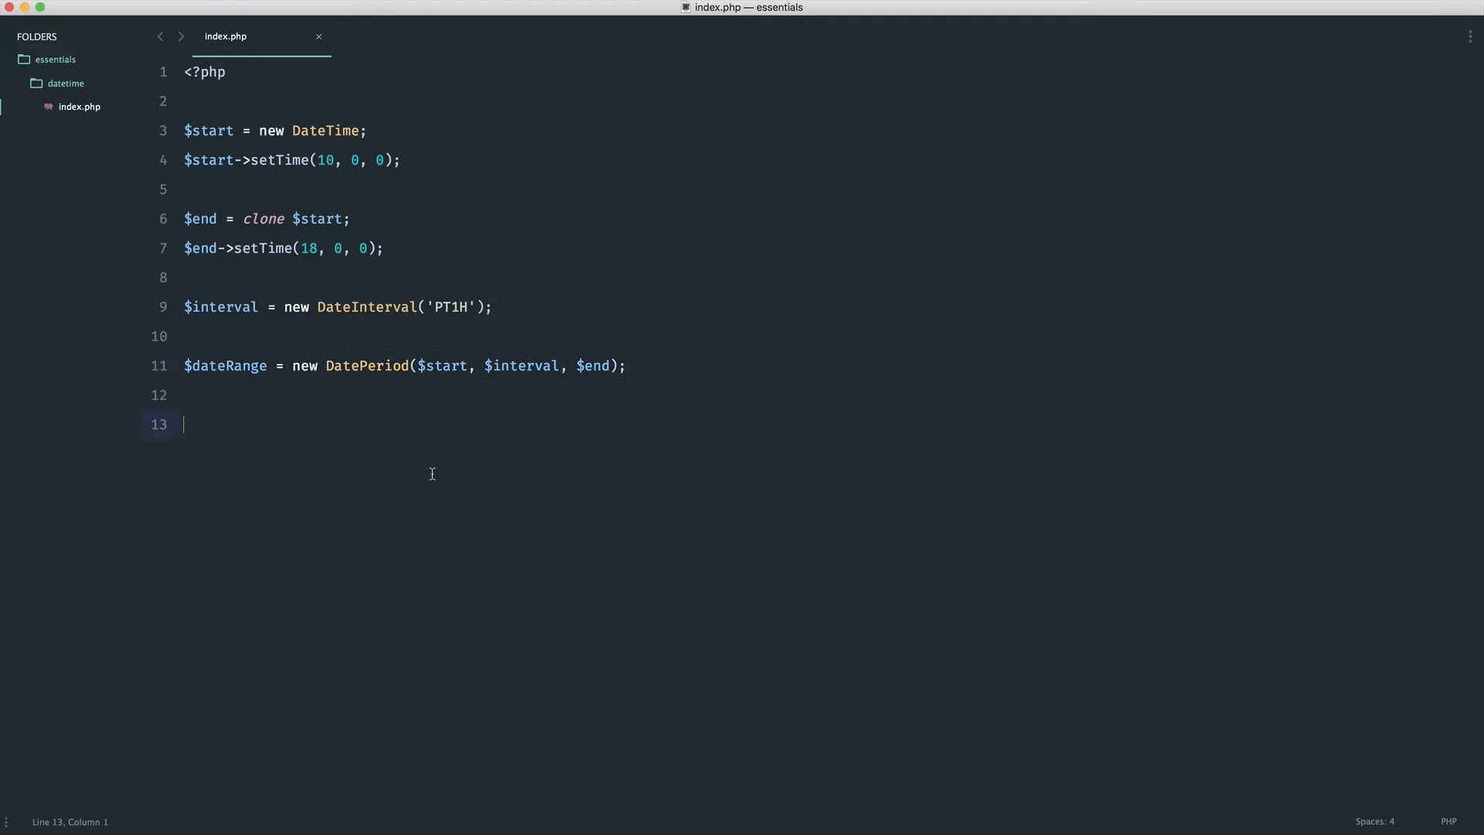
mouse_move(335, 552)
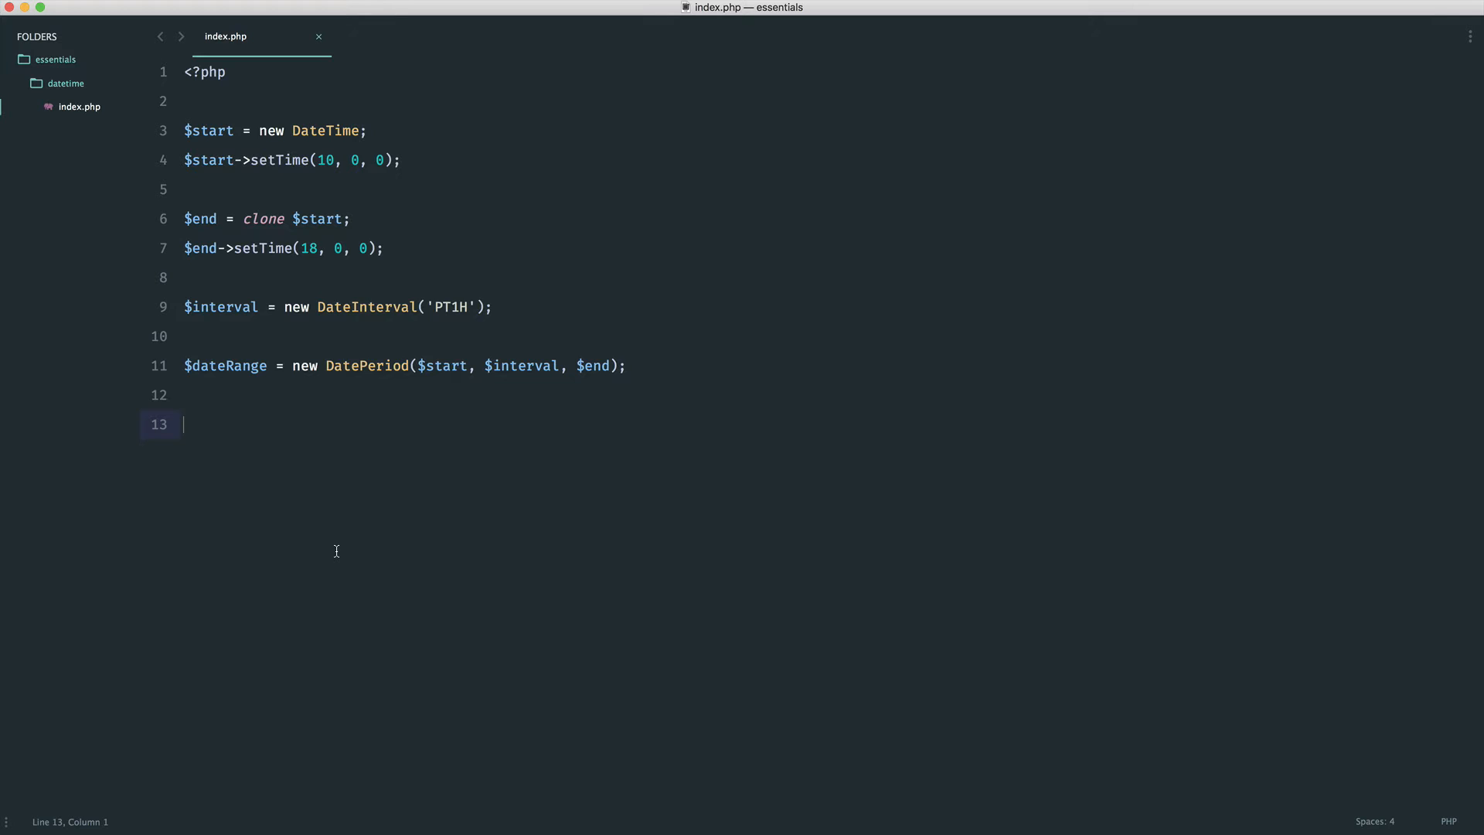
text(foreach () {)
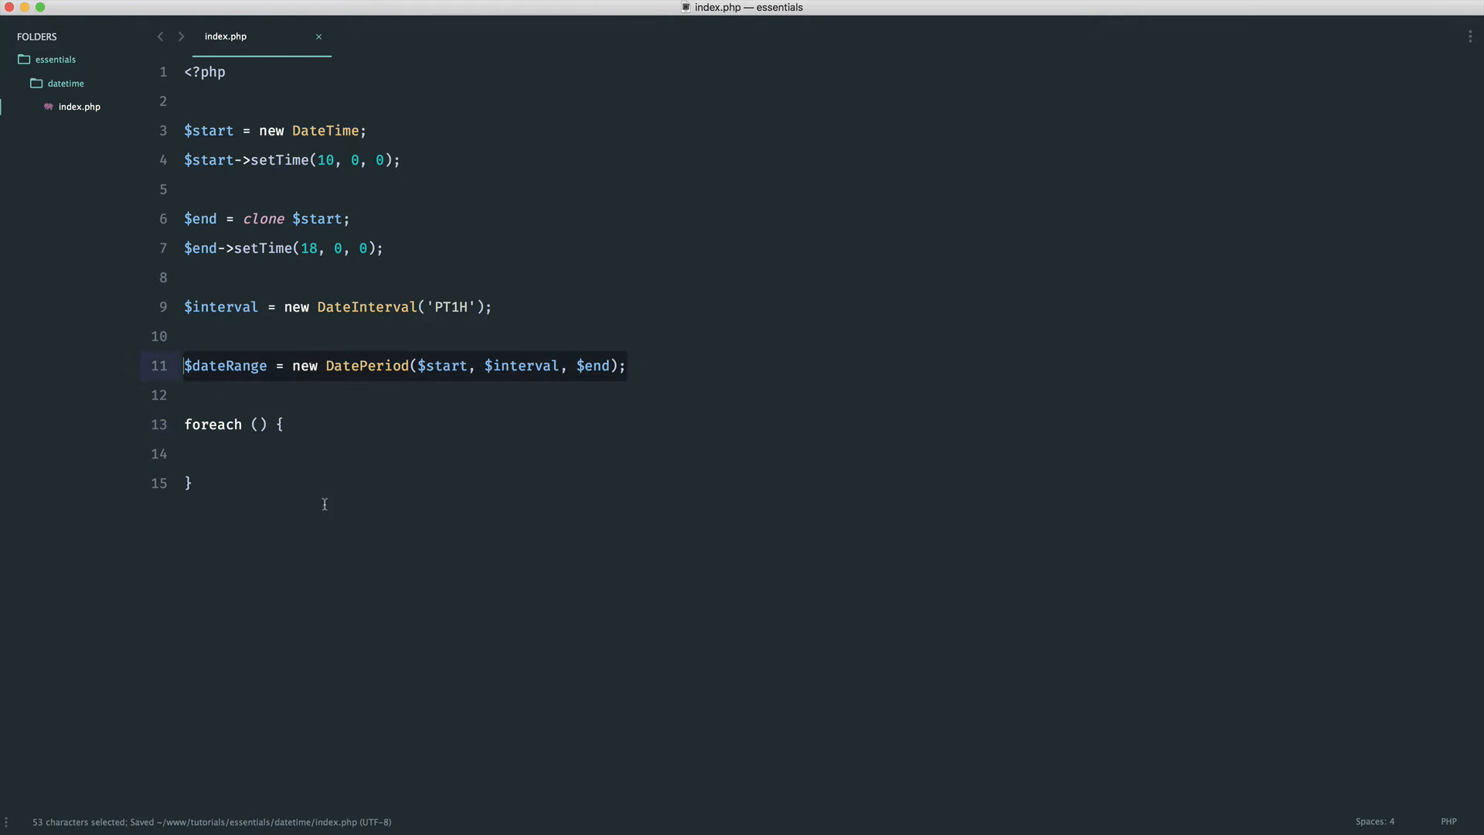
key(delete)
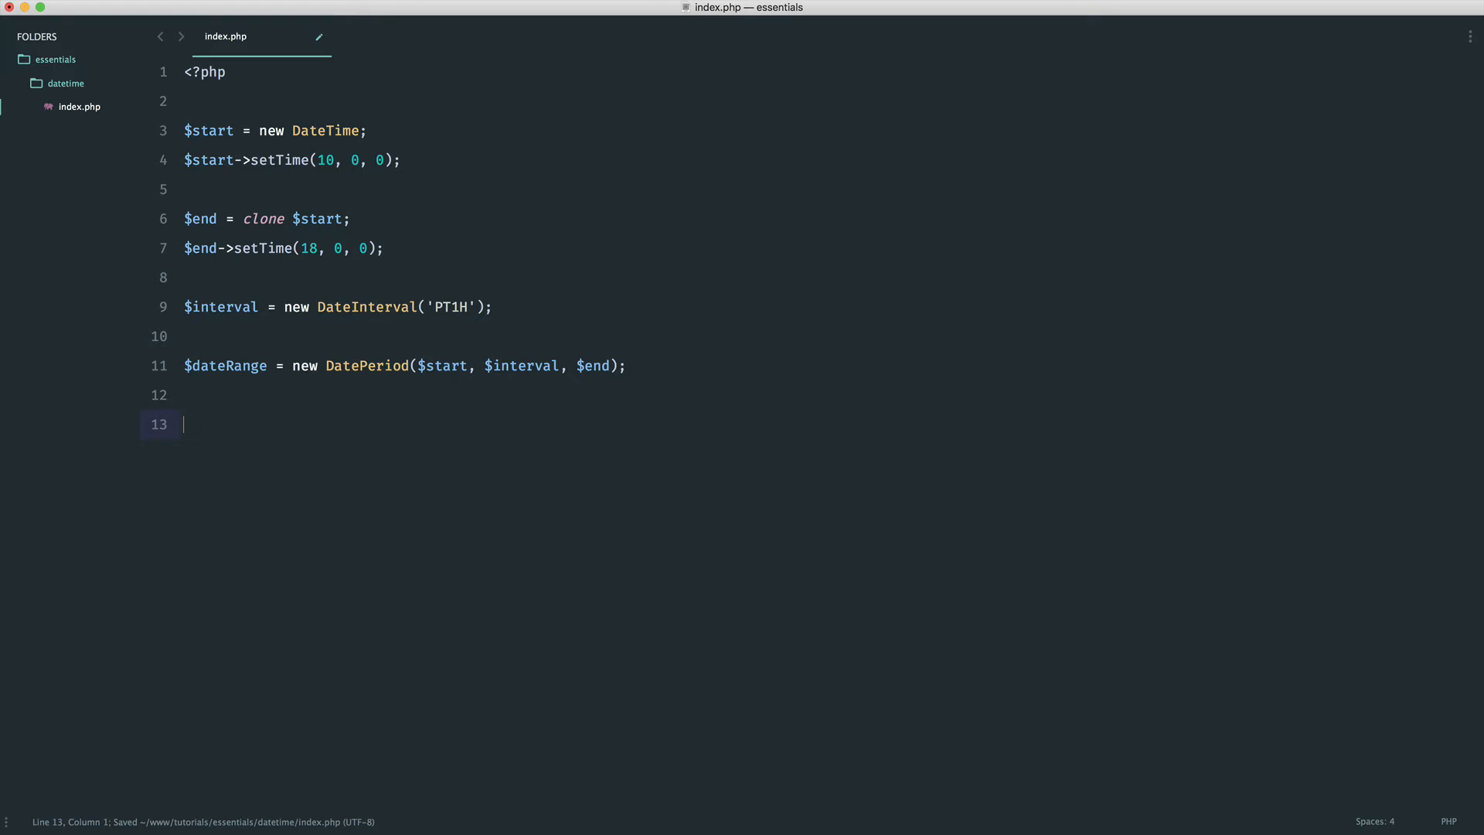
text(var_dump($date)
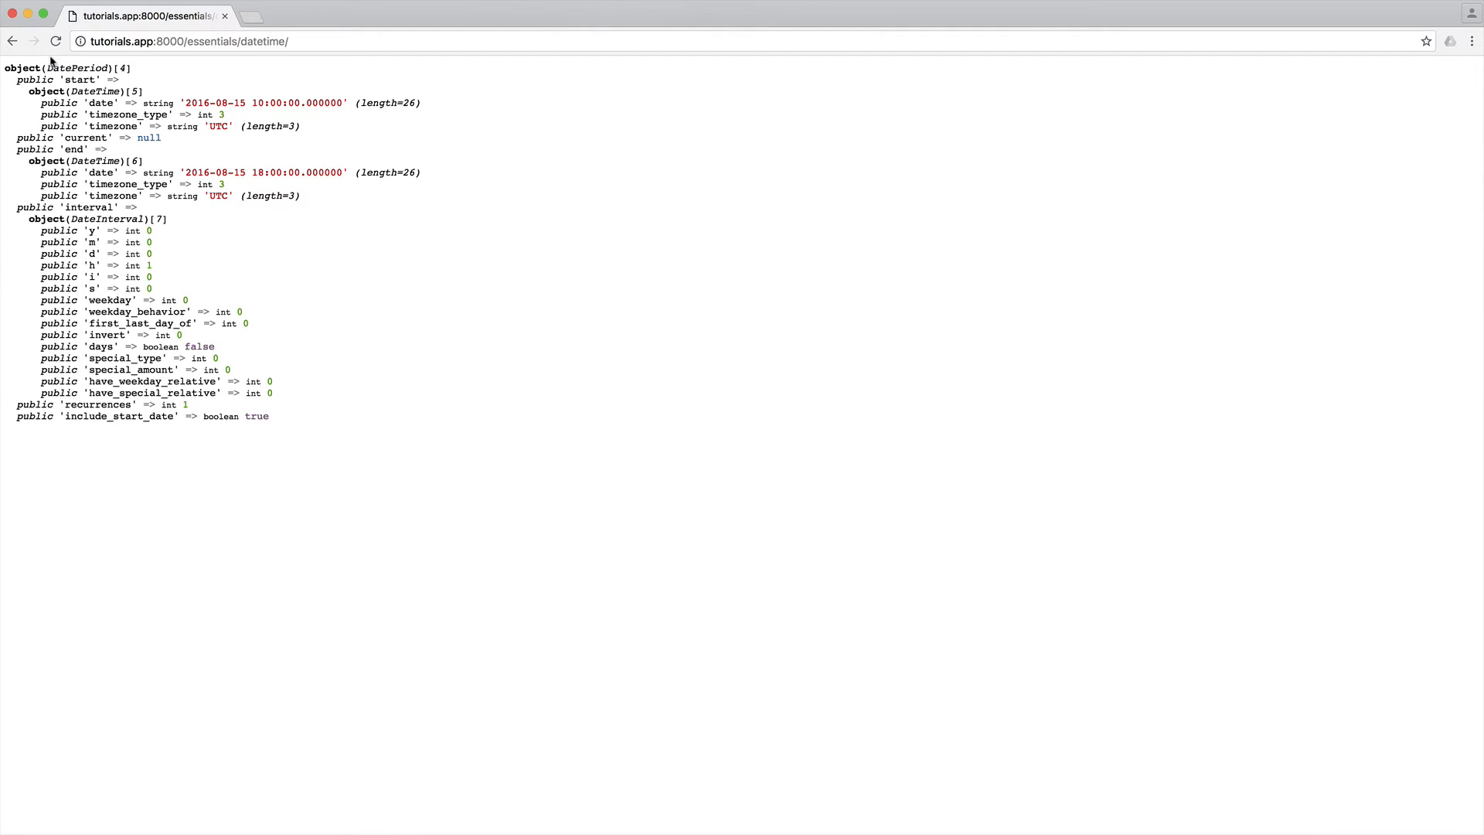
mouse_move(128, 383)
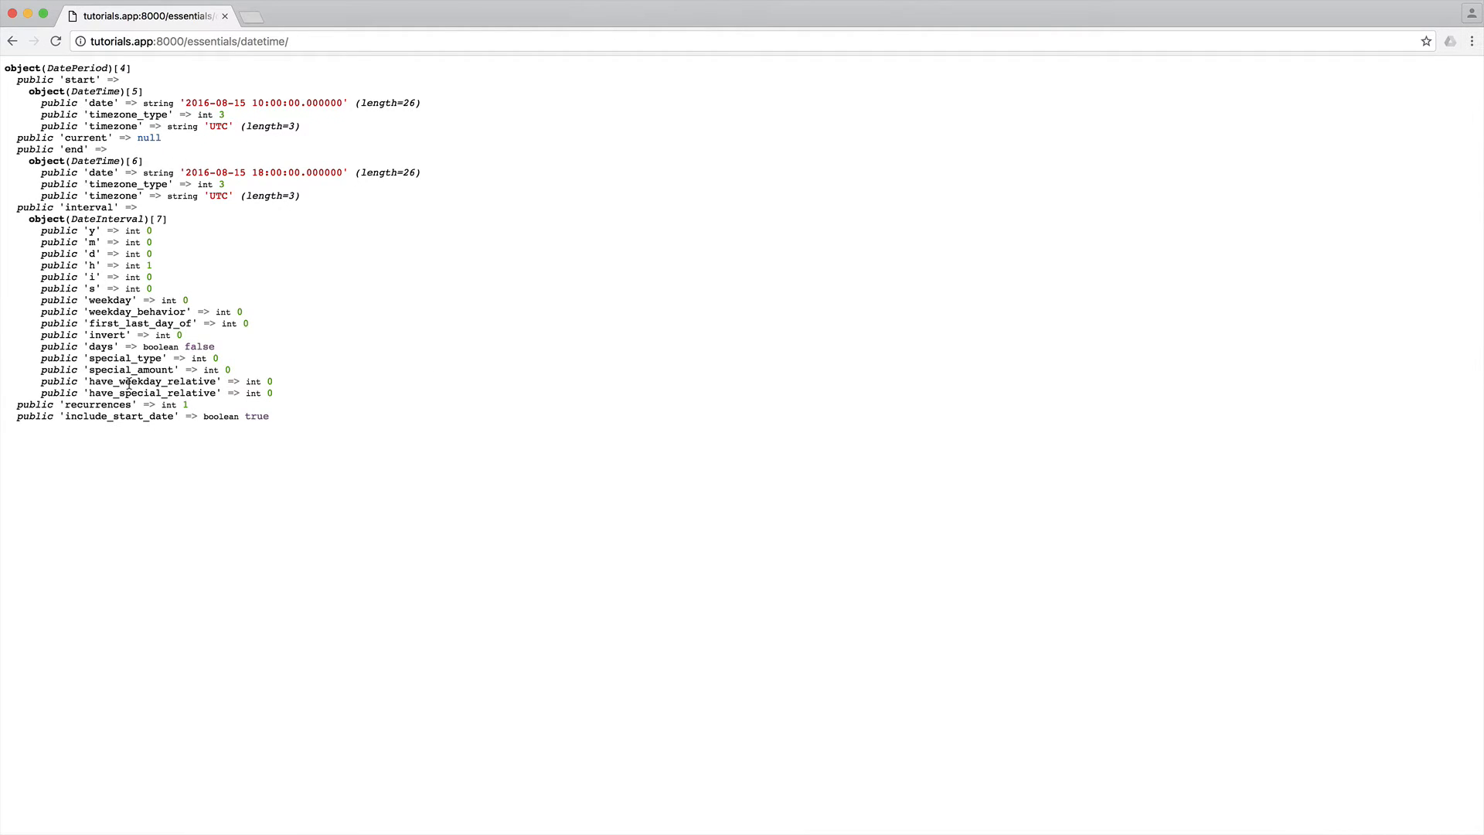
mouse_move(138, 172)
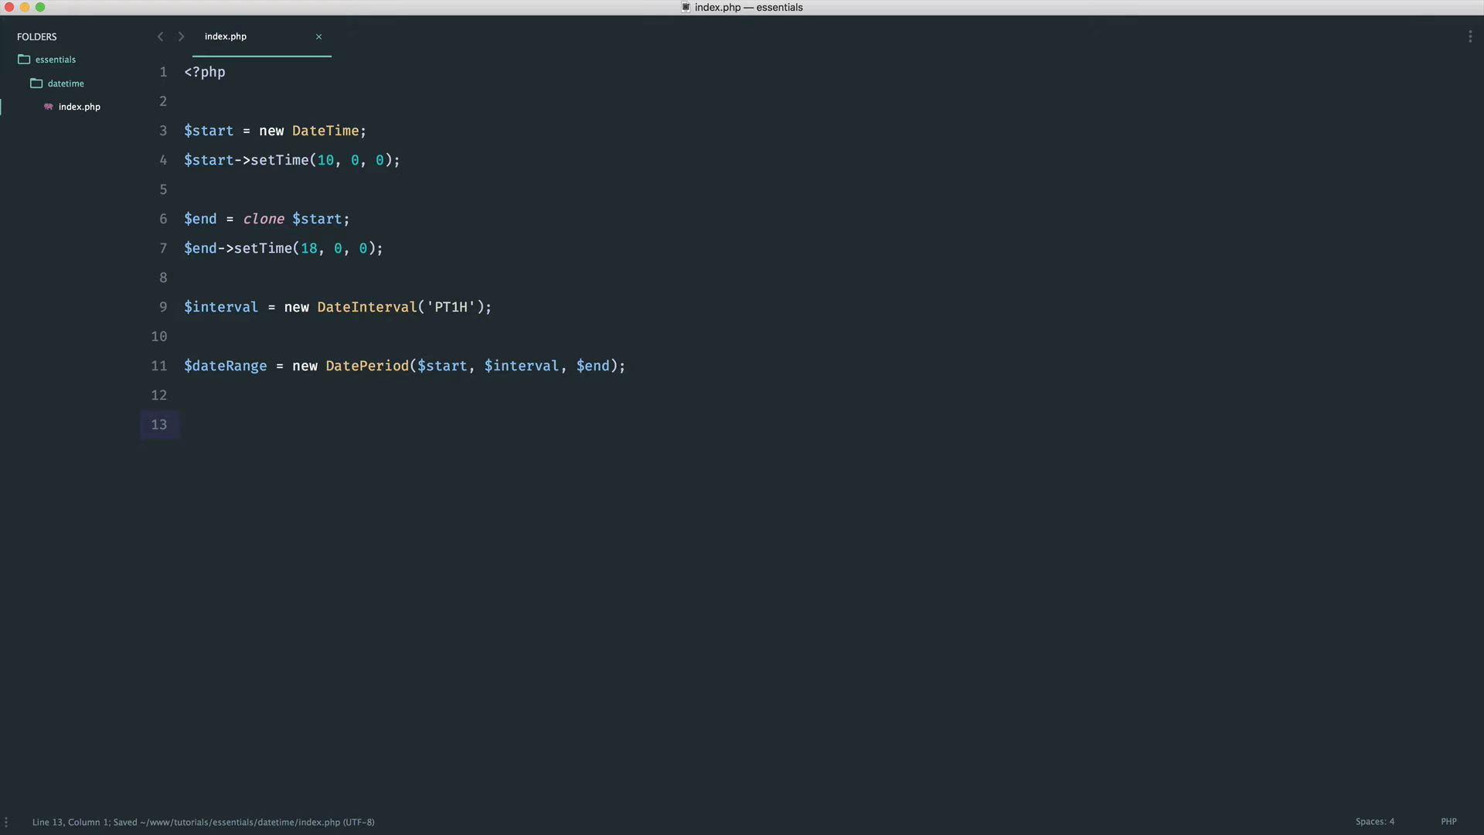
- Write foreach ($dateRange as $date) with a var_dump of each date inside
text(foreach ())
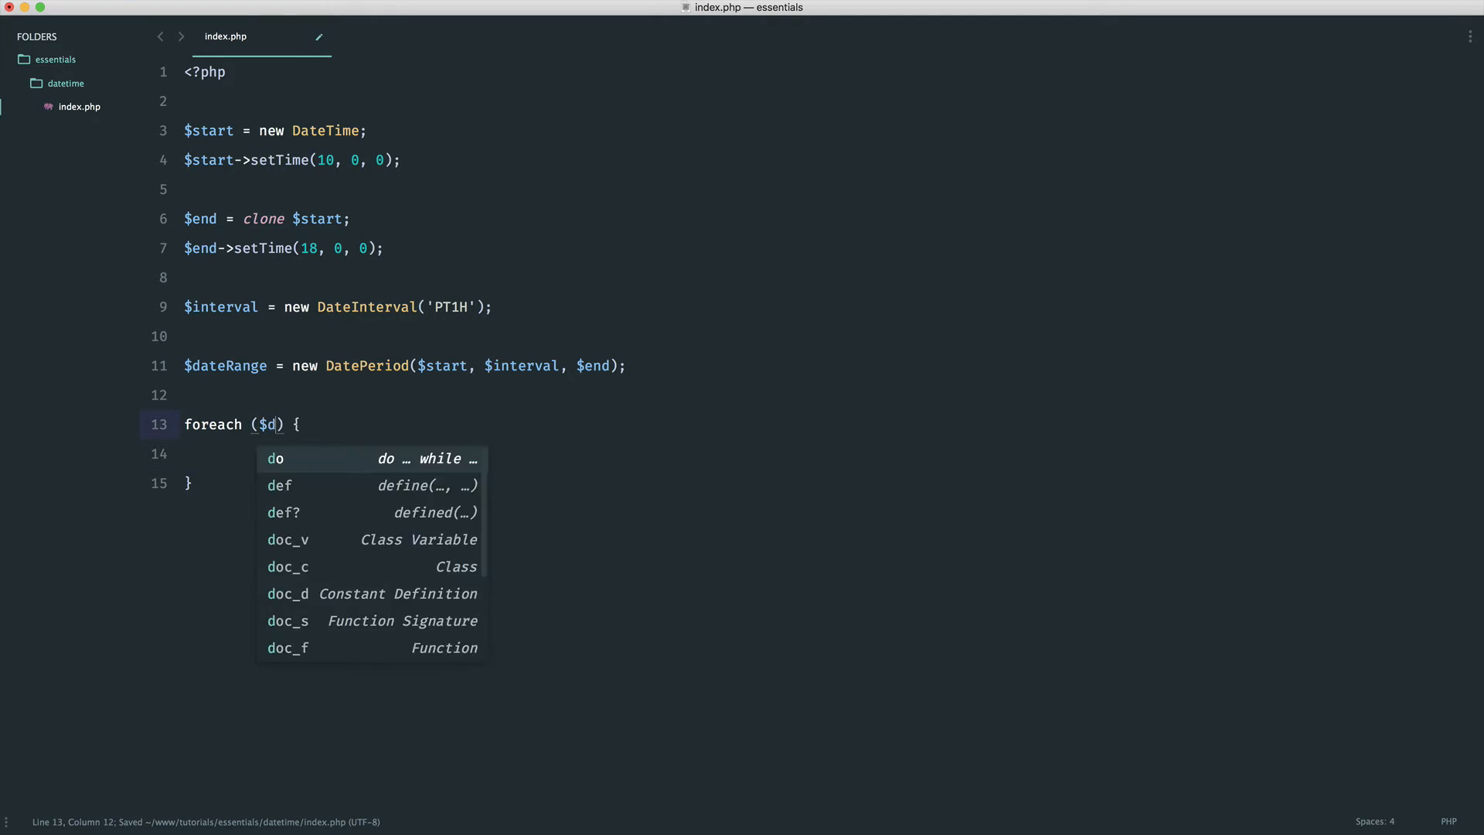
text(ateRange as $date)
click(332, 453)
text(var_dump($date);)
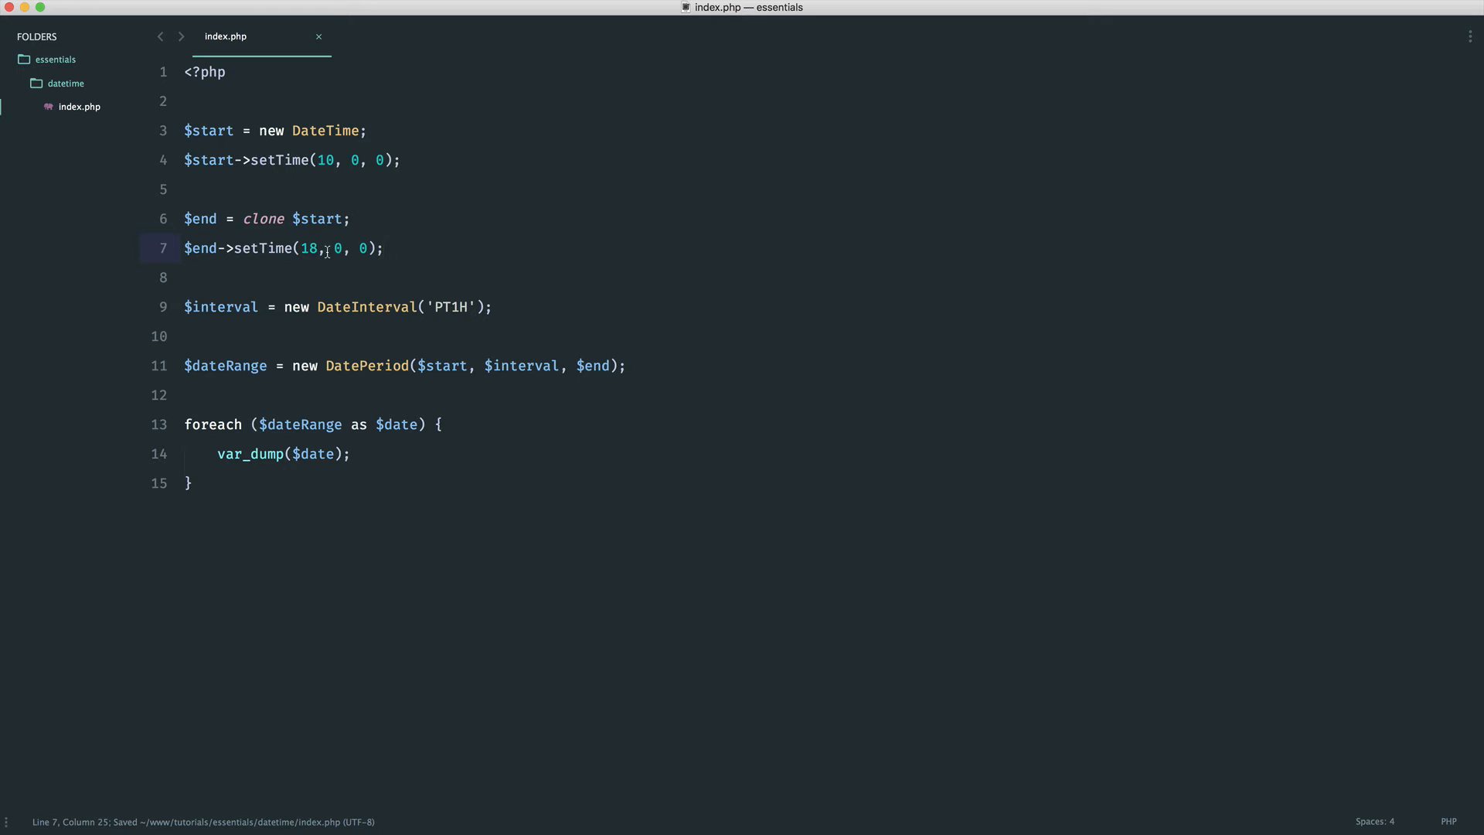
key(enter)
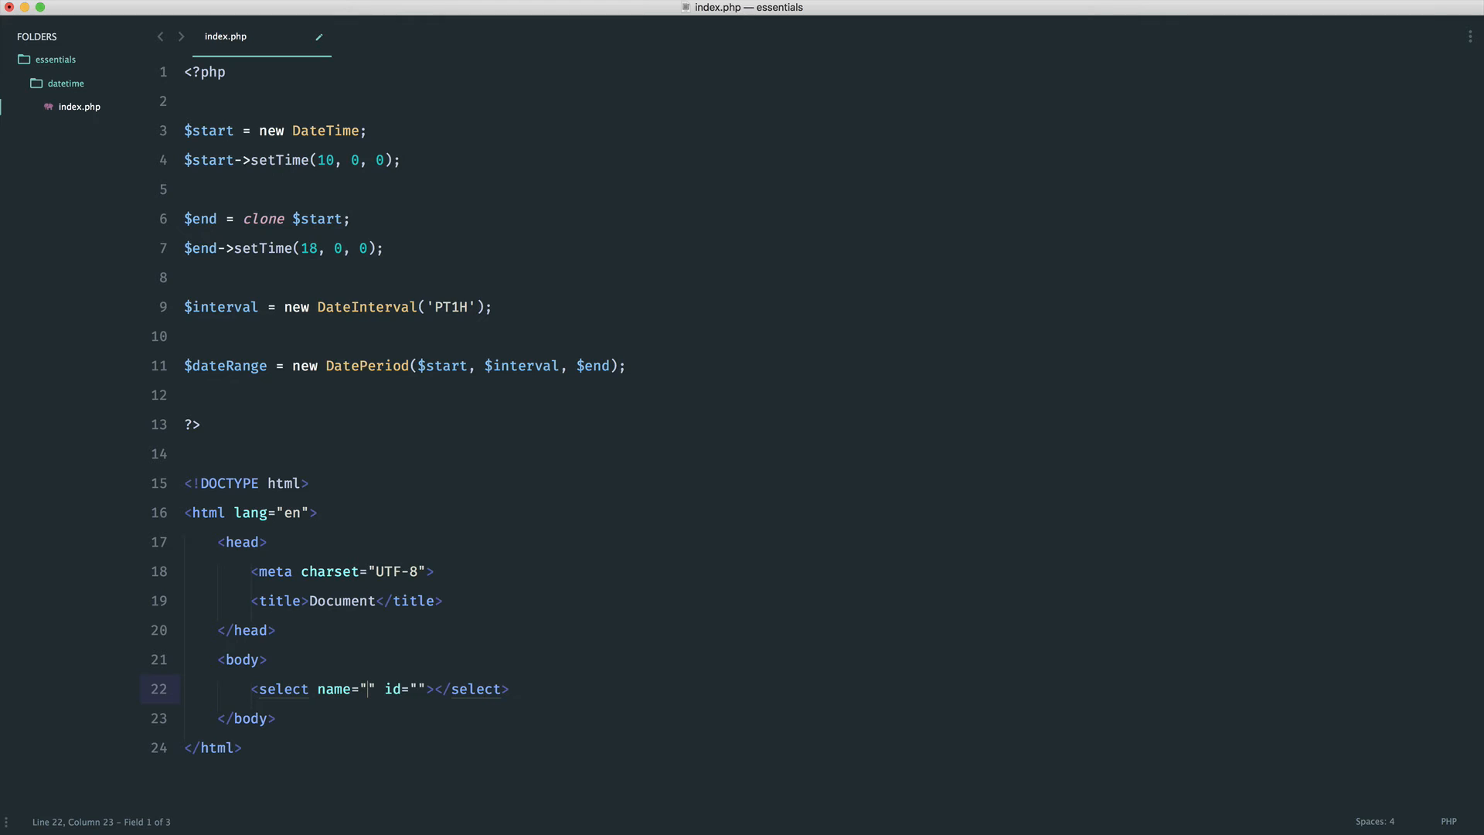
- Add a select named "time" containing a PHP foreach over $dateRange as $date with endforeach and an option
text(time)
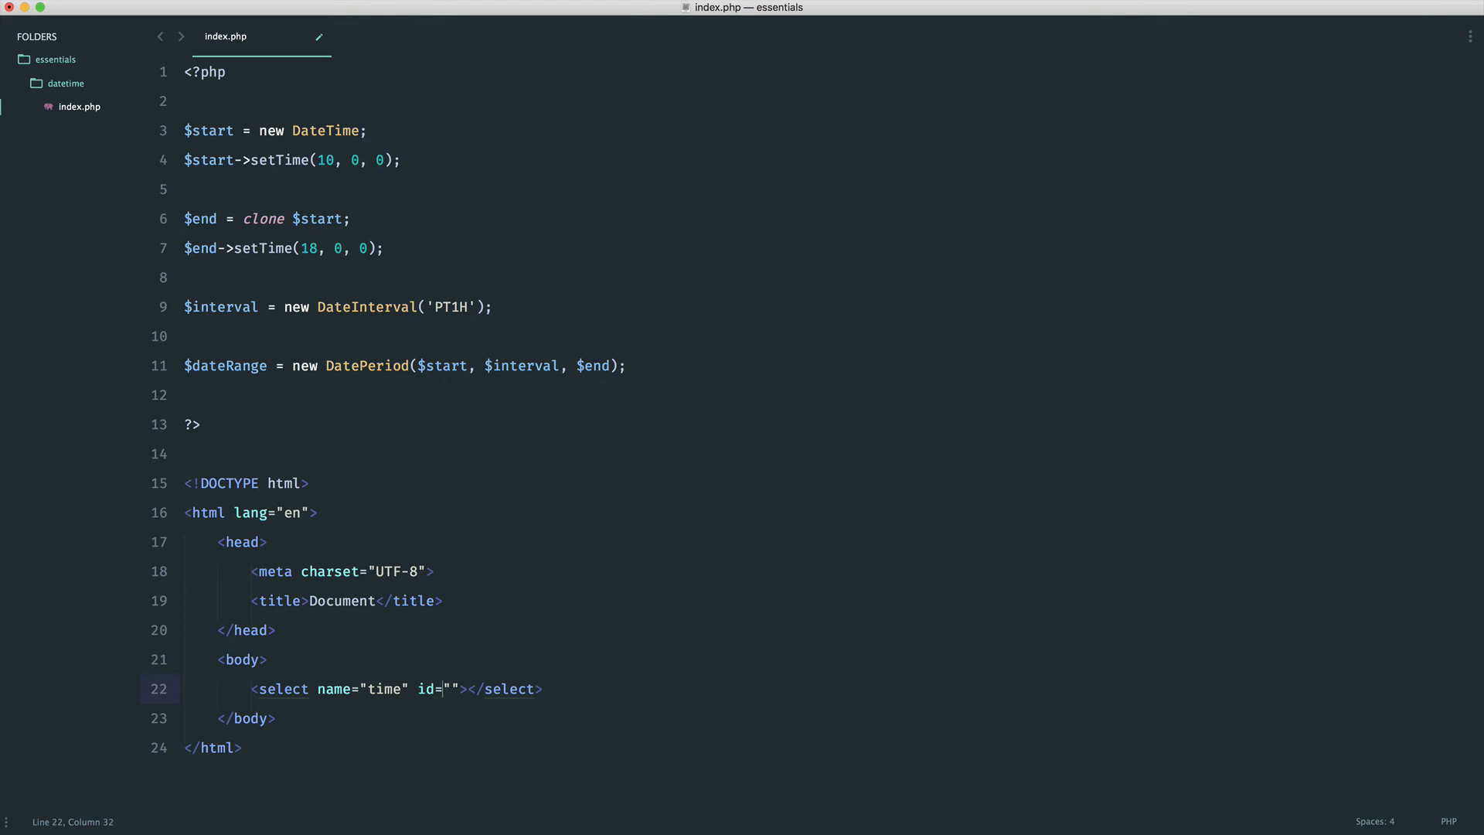
text(time)
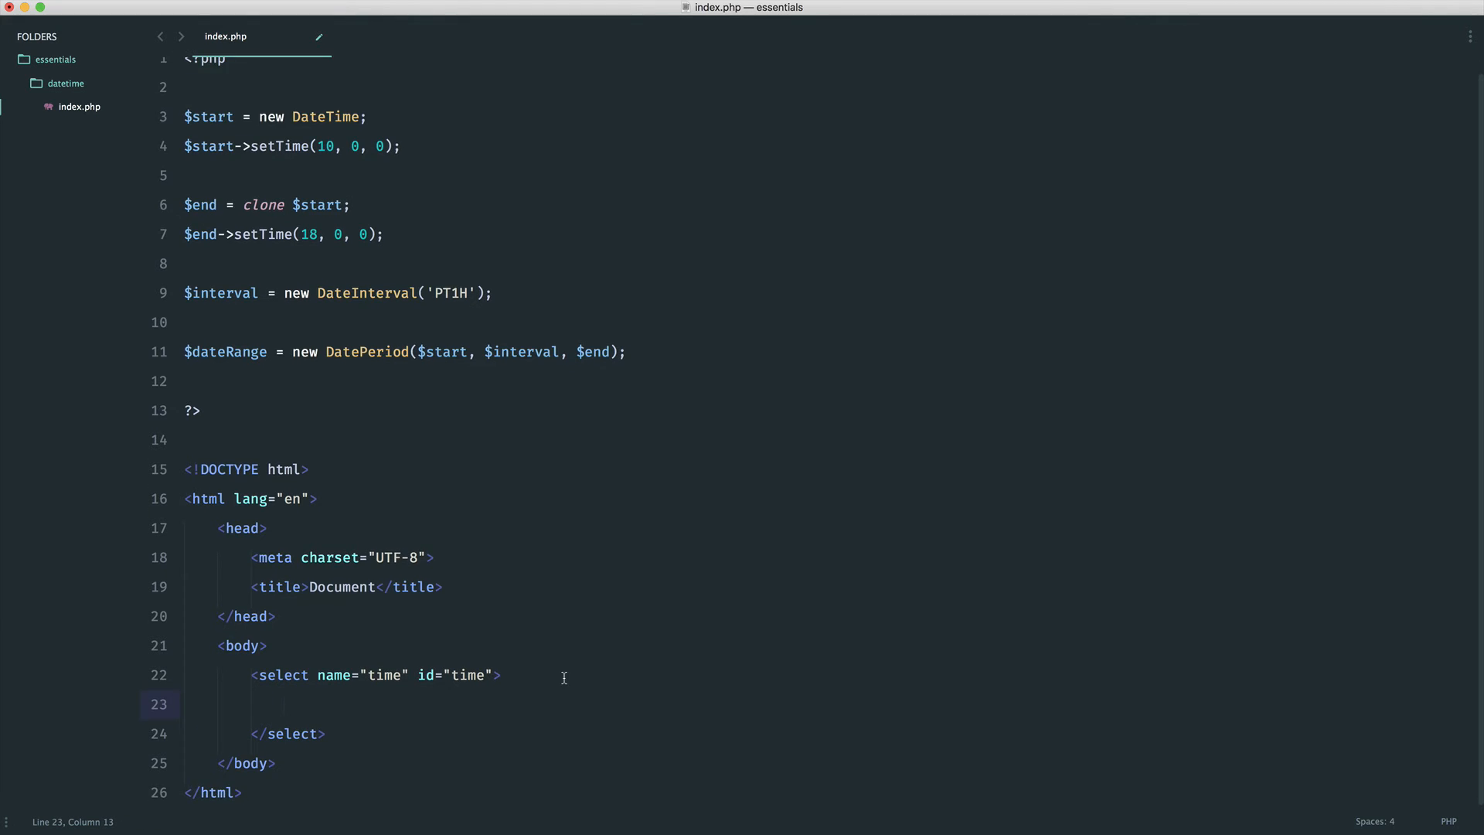
text(<?php ?>)
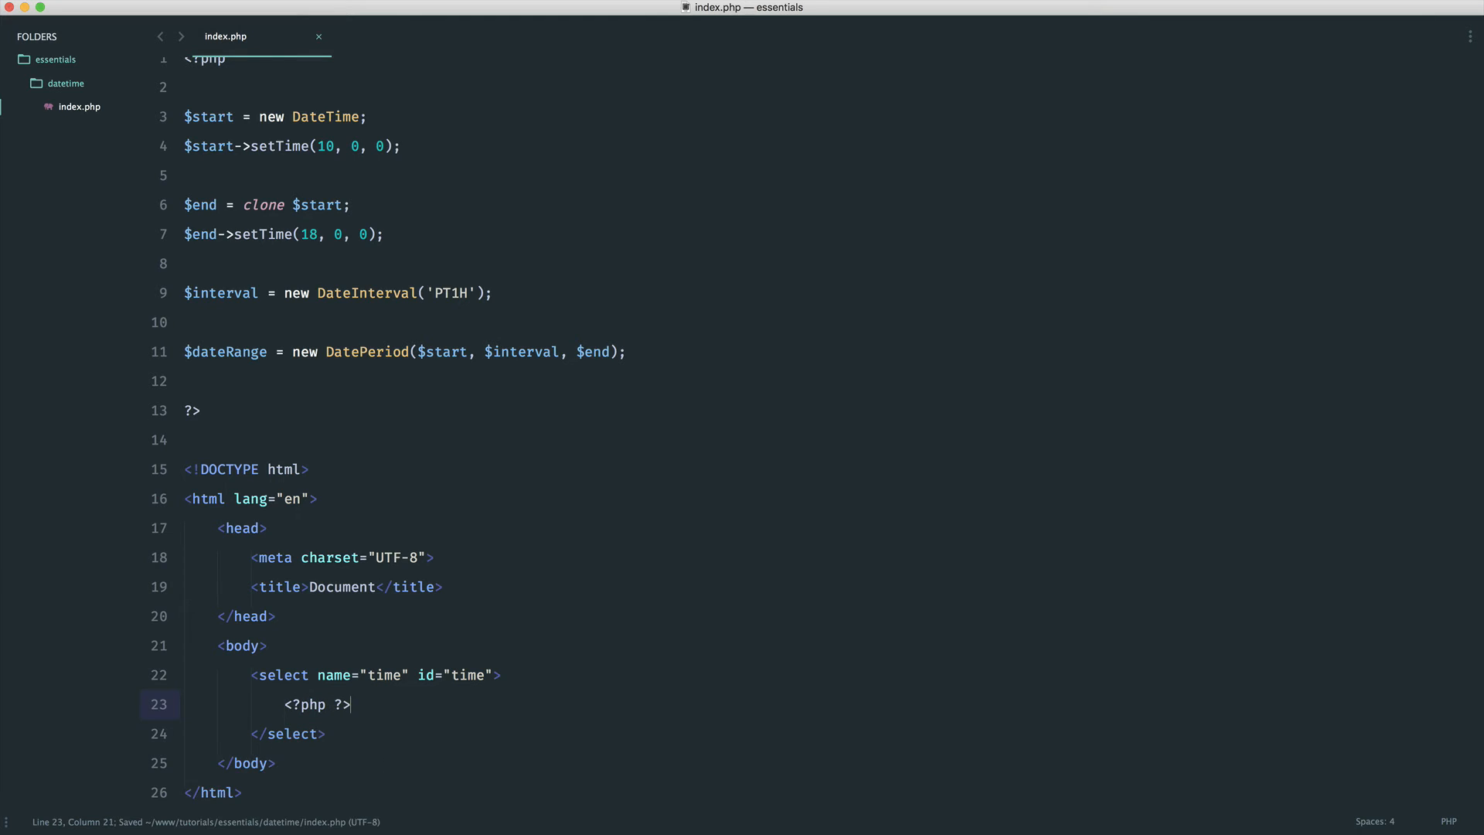
text(foreach();)
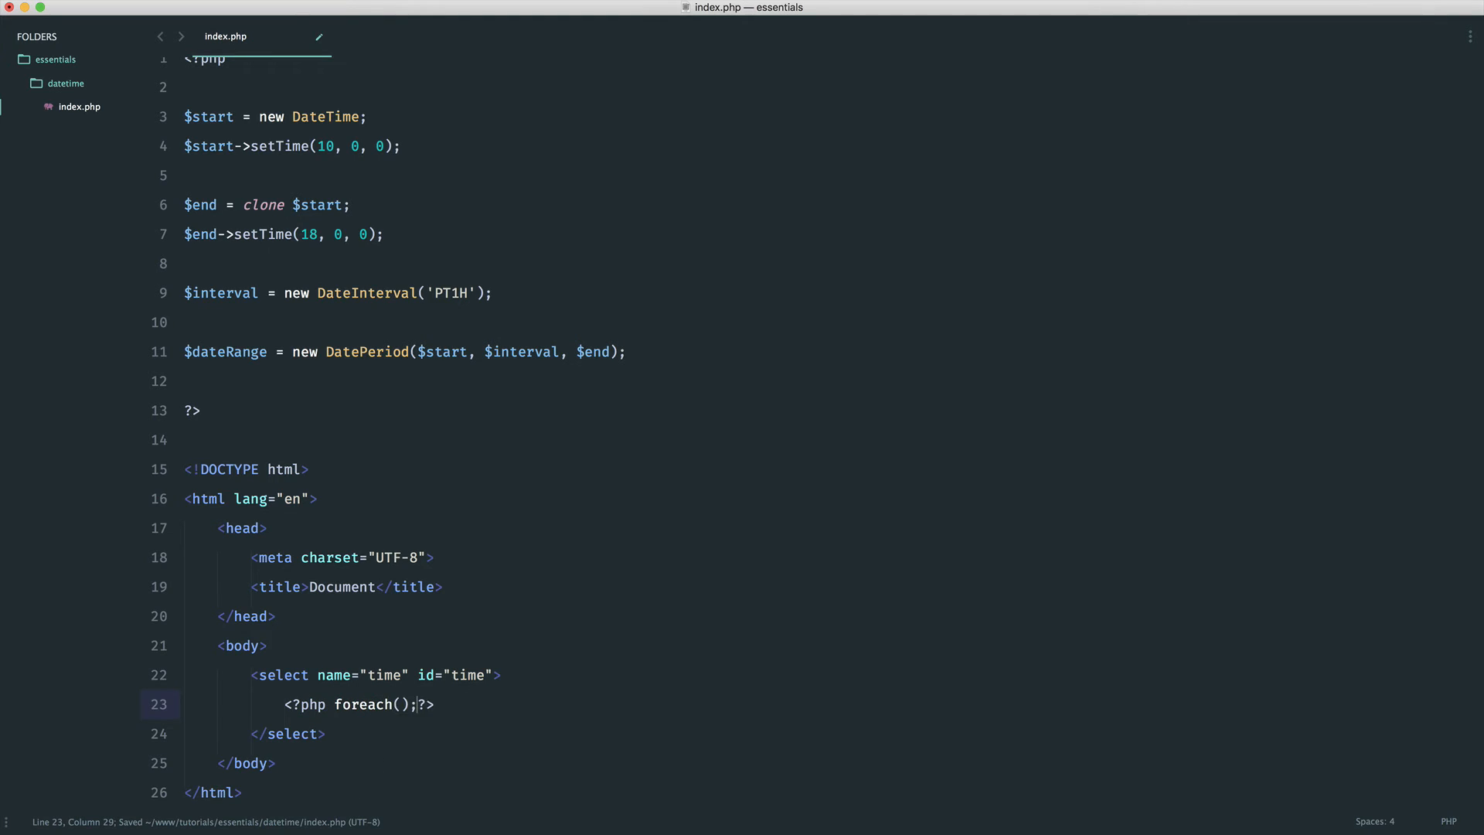
text($):)
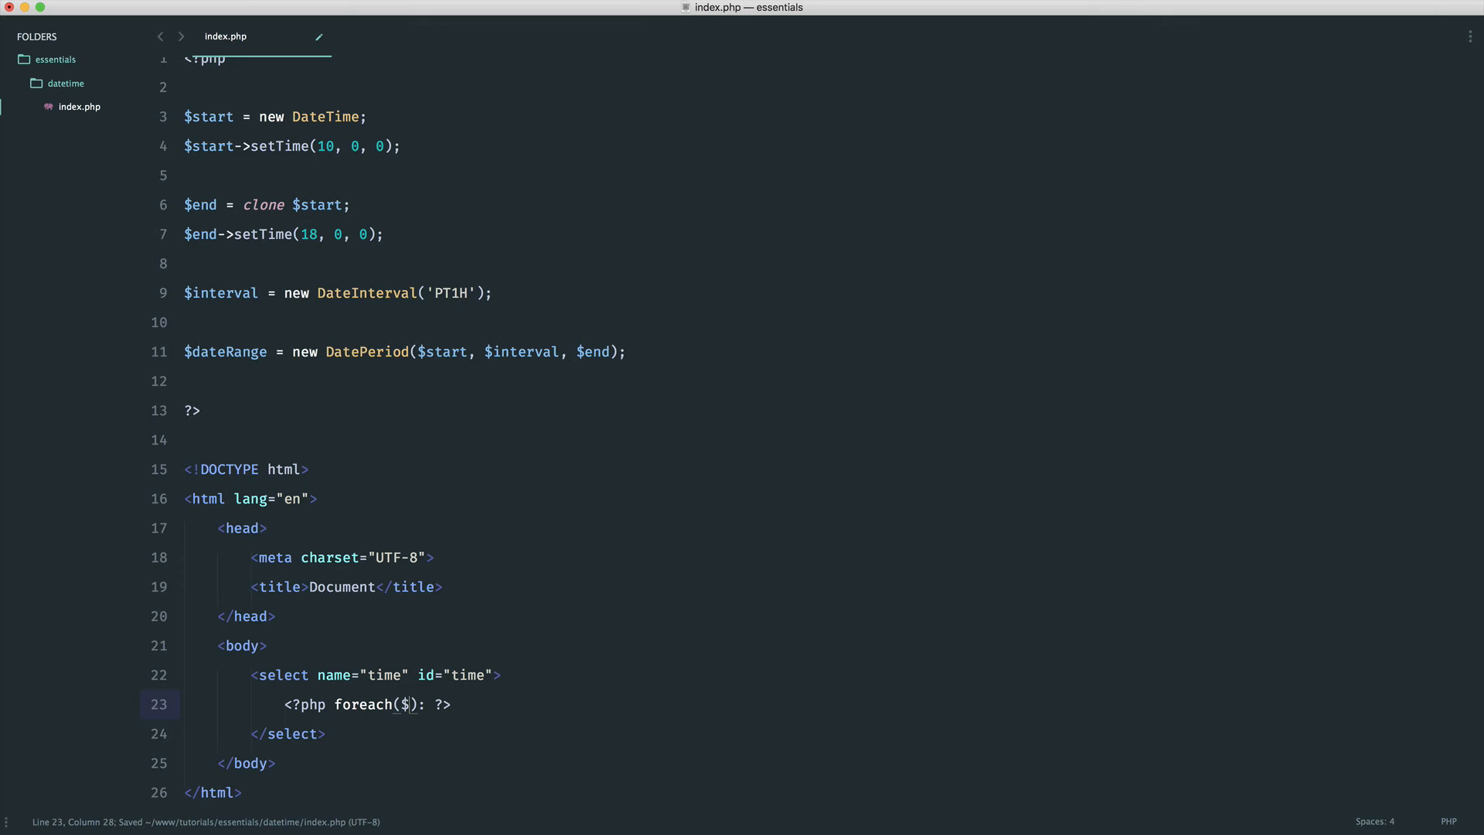
text(dateRange as $date)
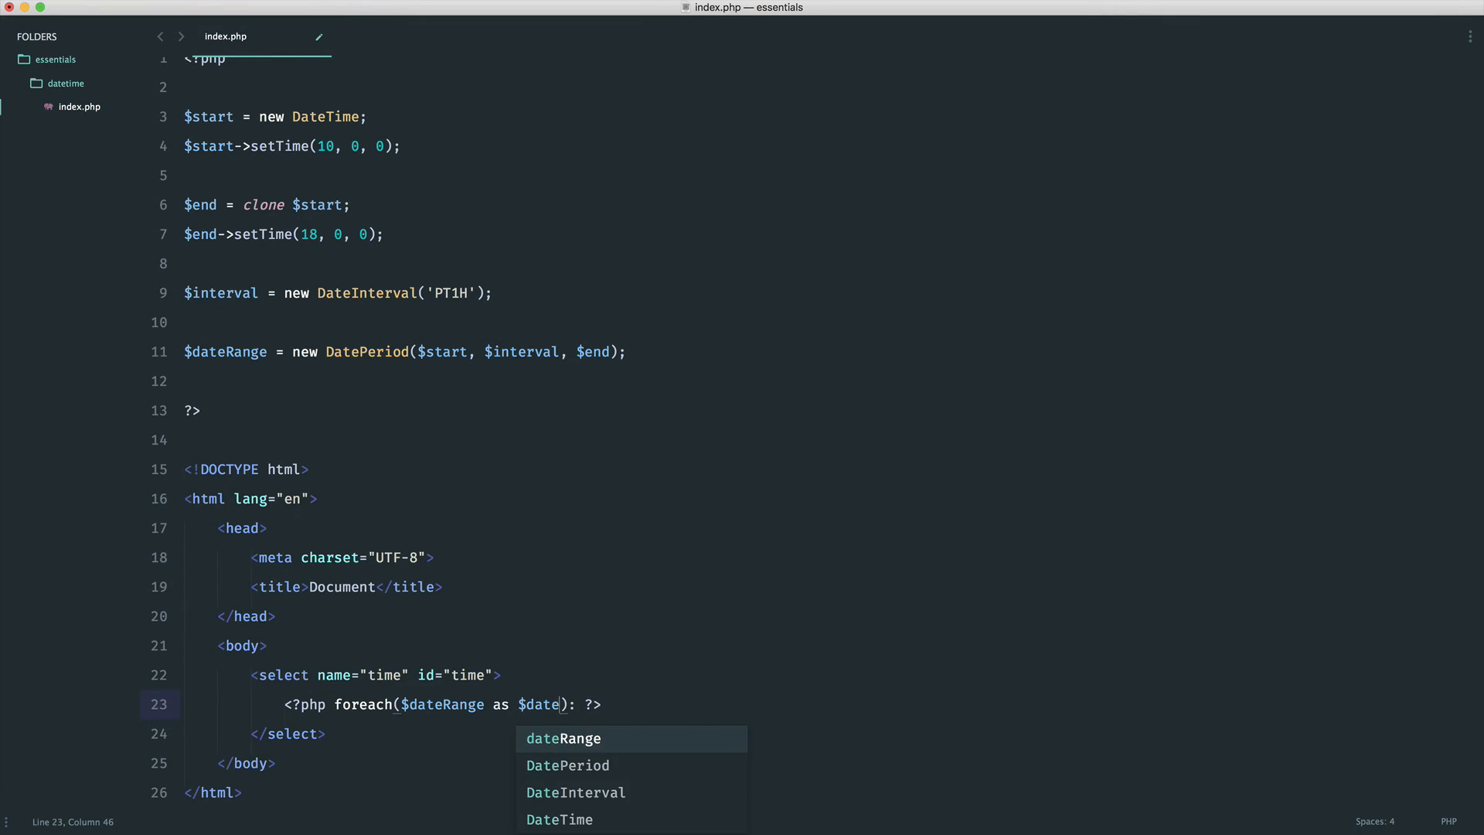
text(<?php endforeach; ?>)
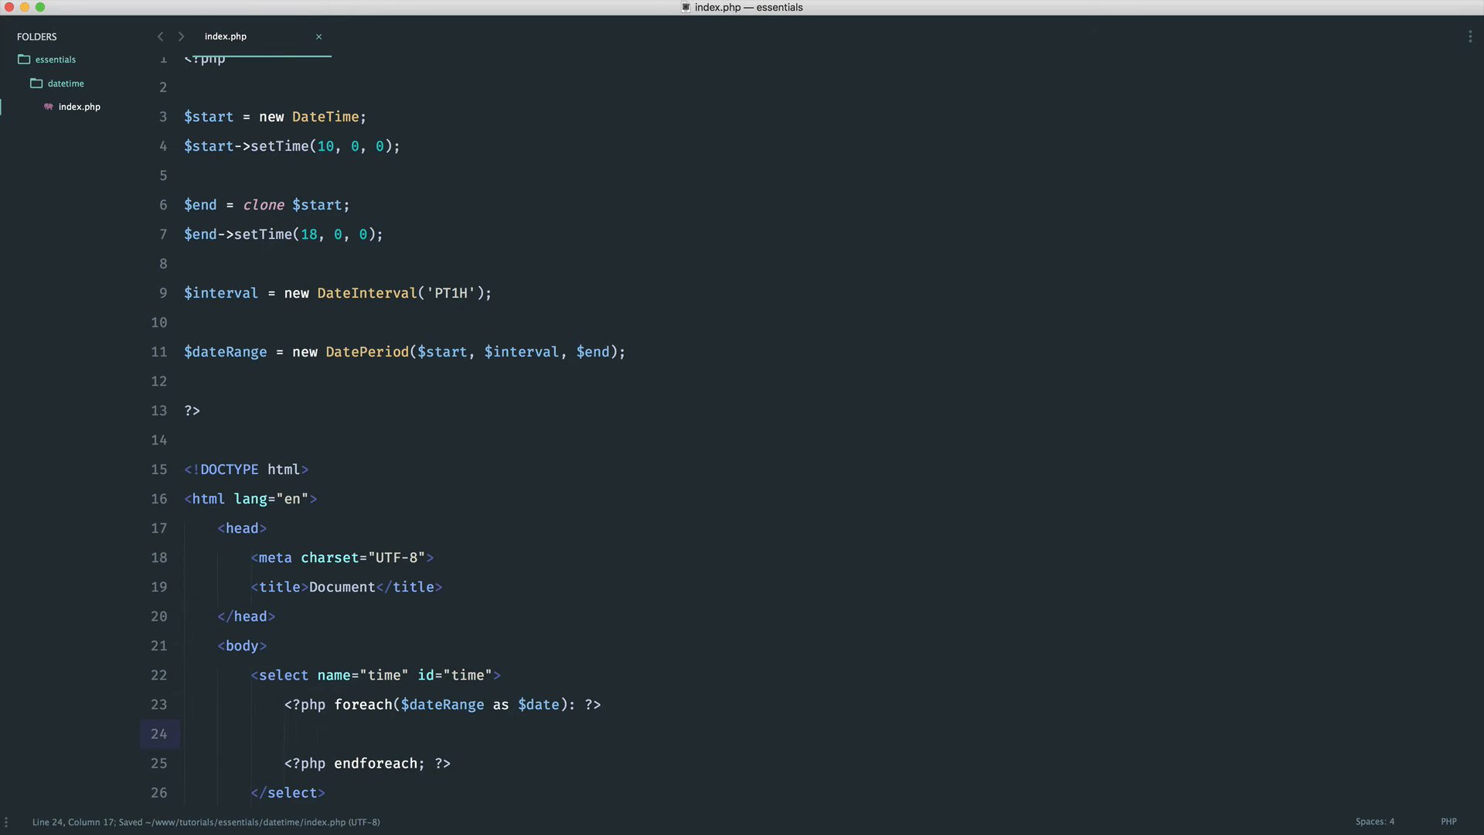
text(option value=""></option>)
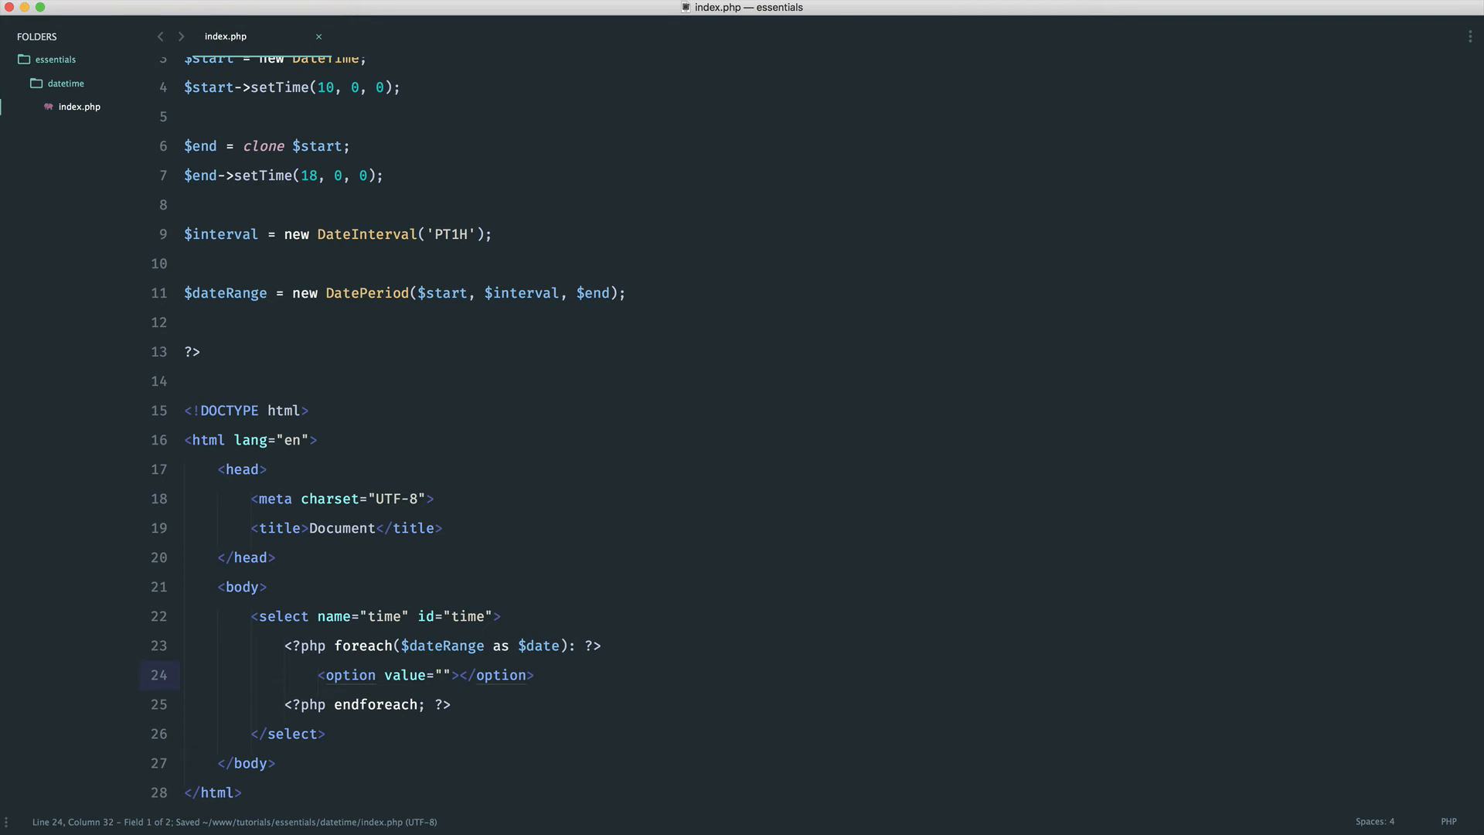
- Make the option's value and text echo $date->format('H:i:s')
text(<?php ?>)
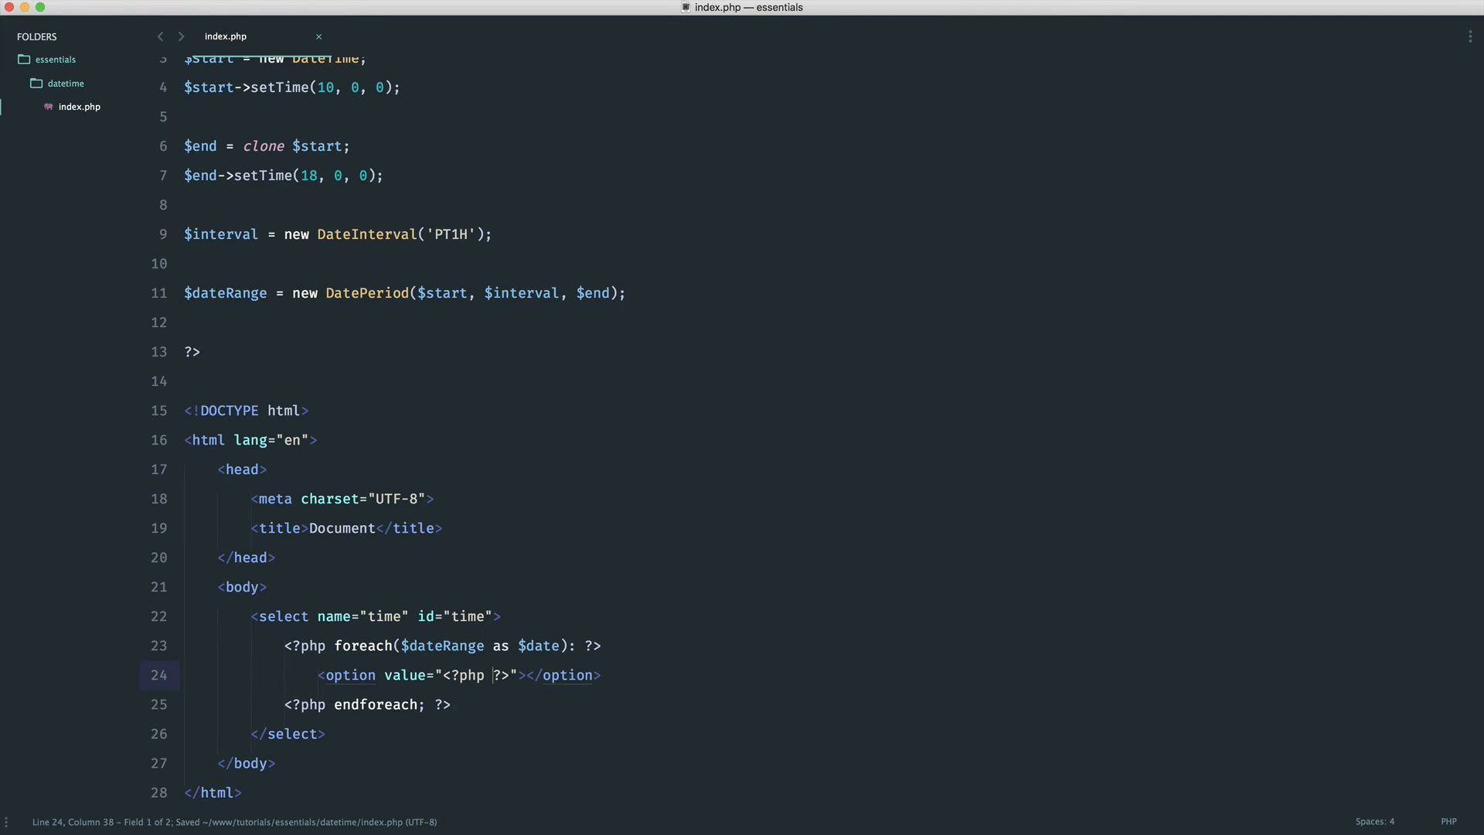
text($date->format())
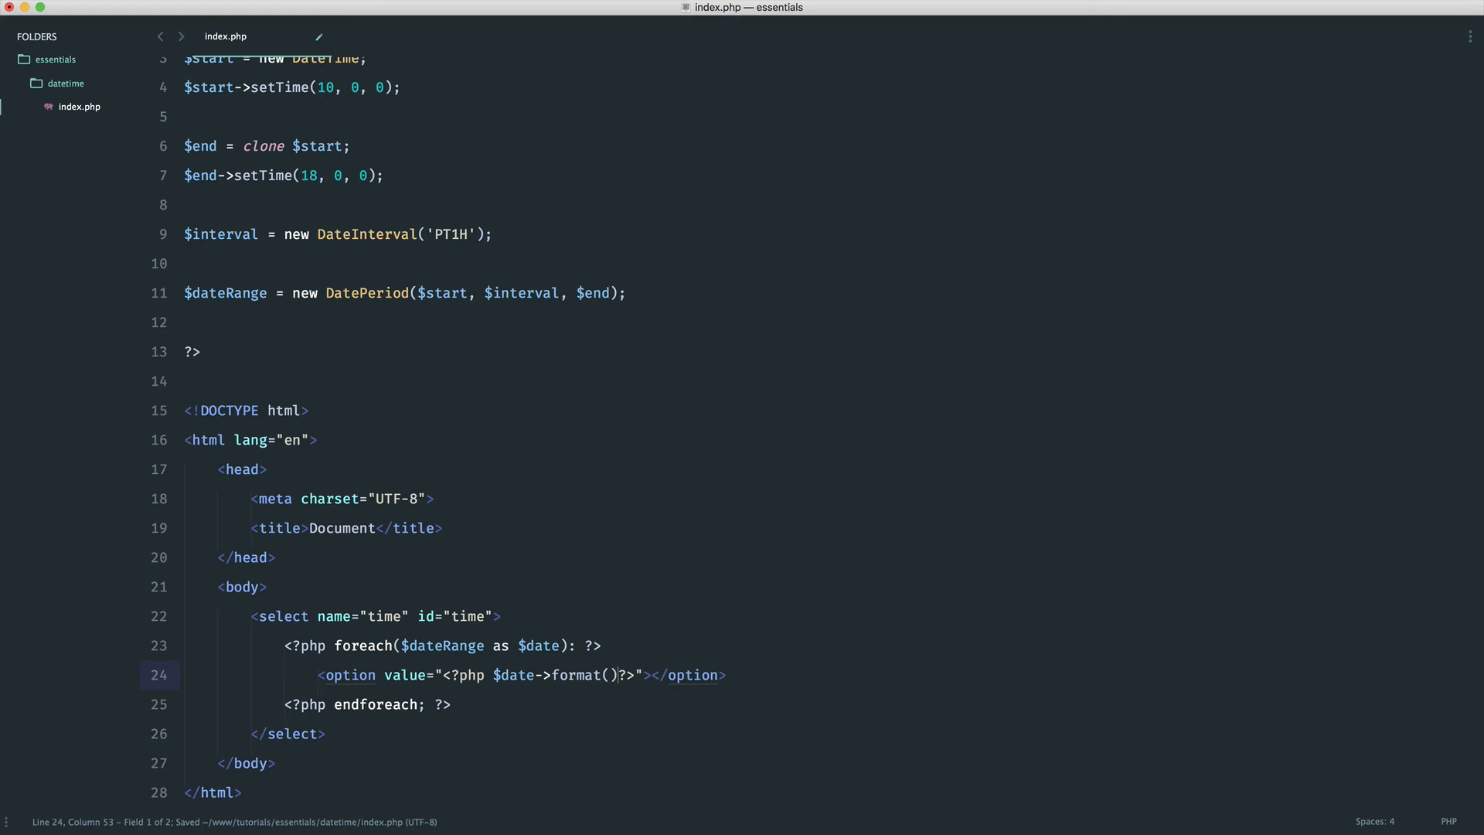
text('); ?>)
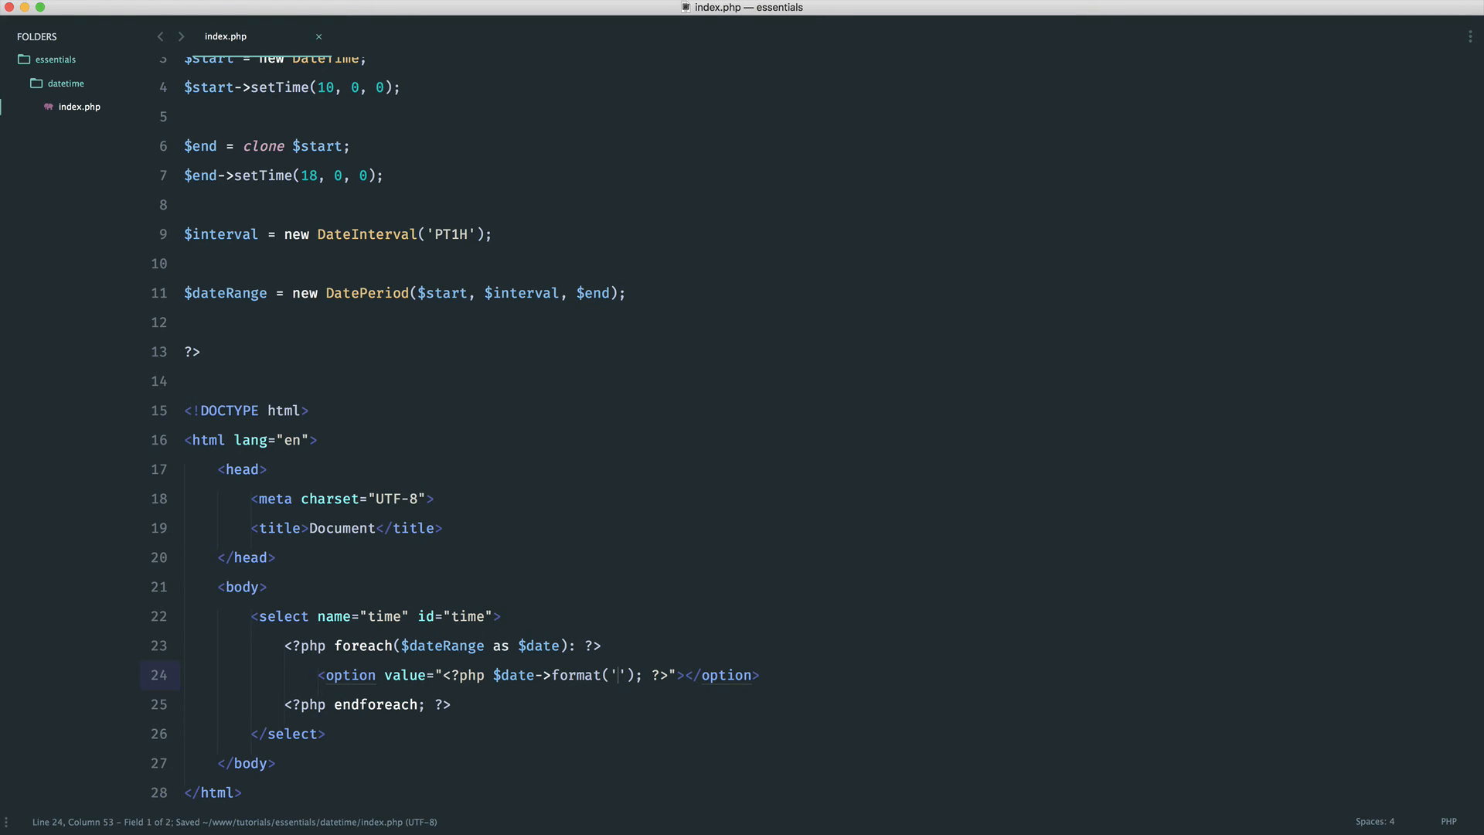
text(H:I)
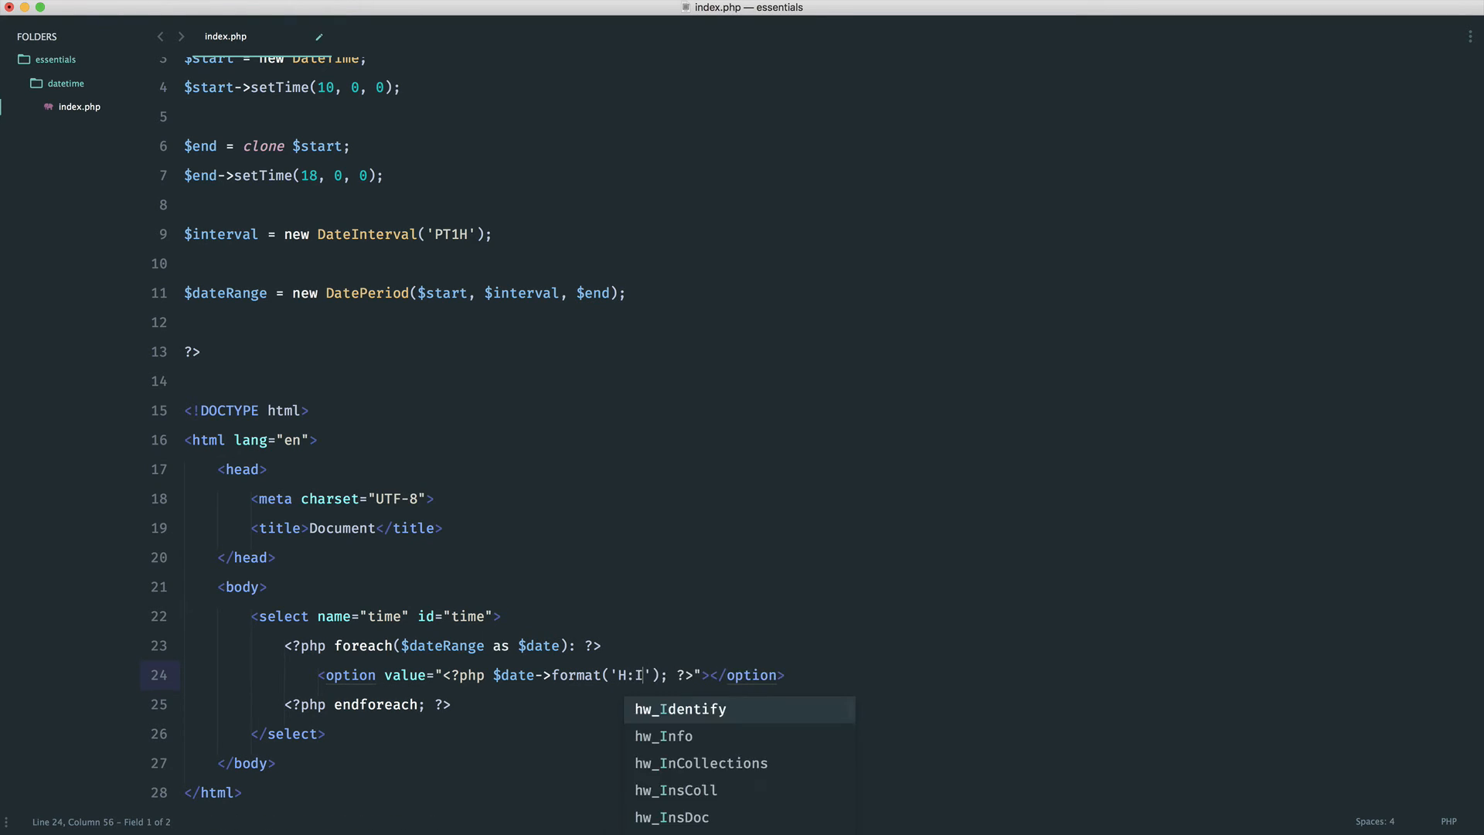
text(i:s)
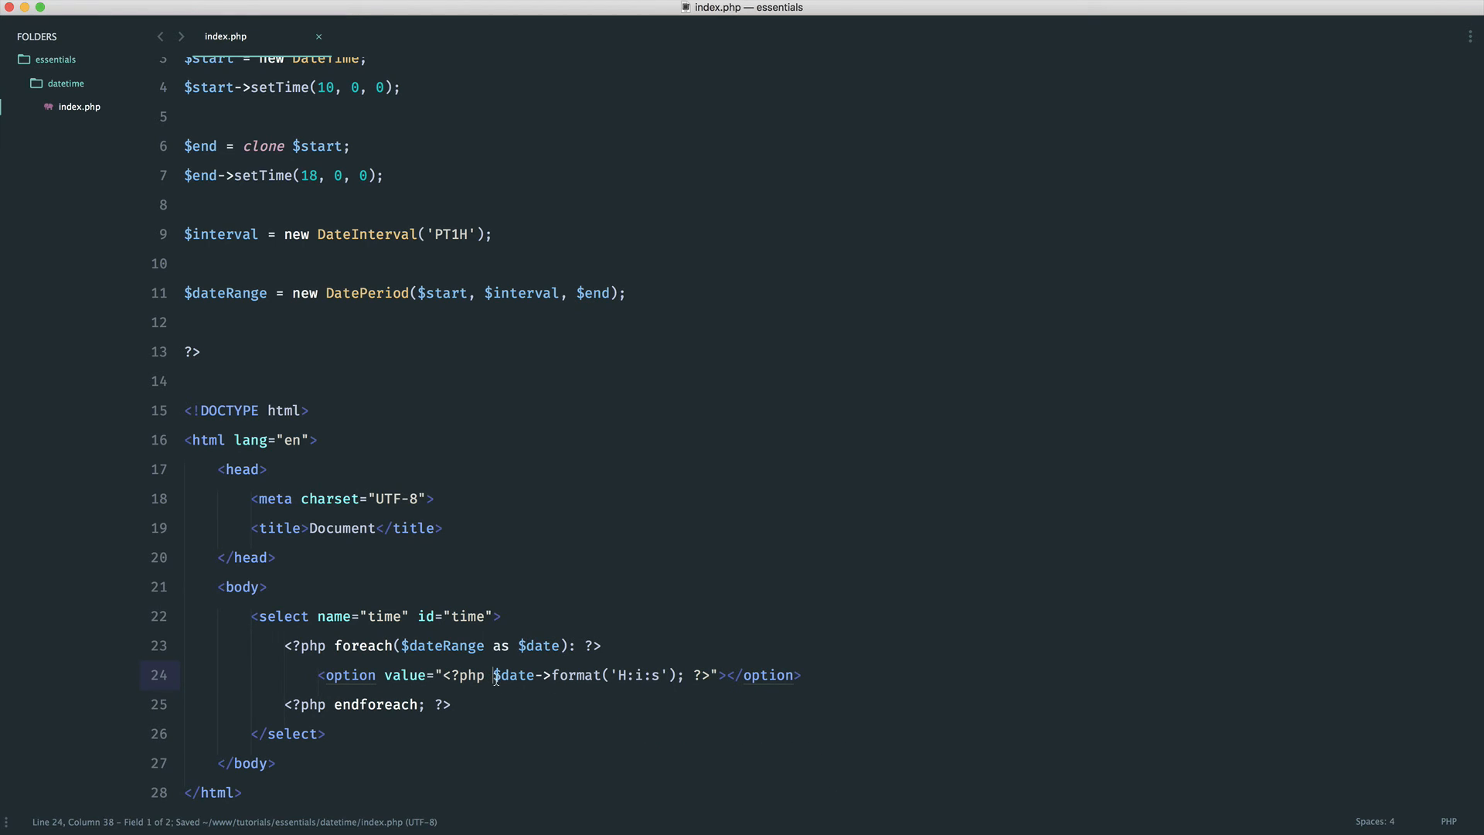
text(echo)
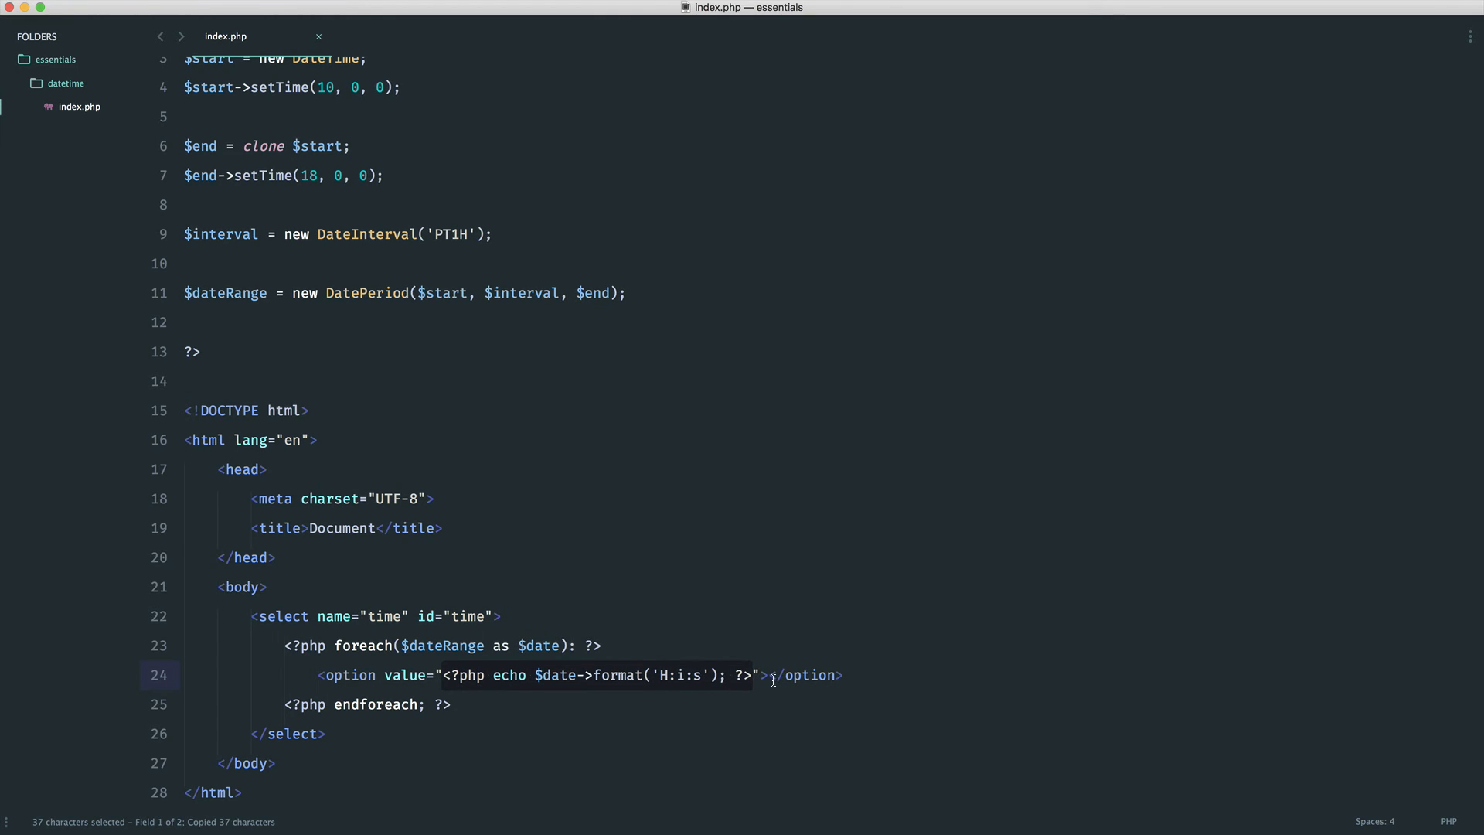
text(<?php echo $date->format('H:i:s'); ?><)
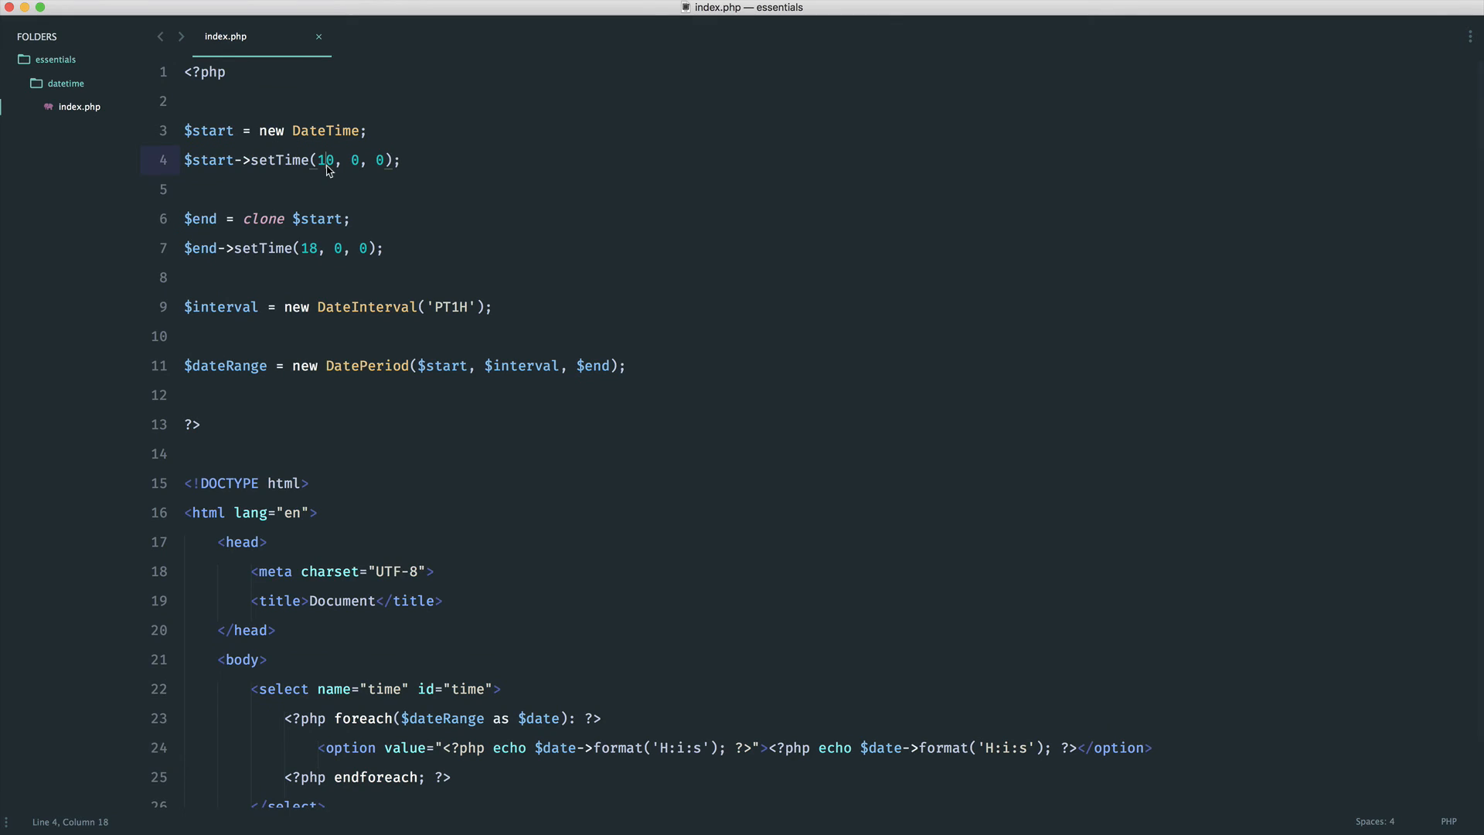
- Change the start to 08:00, the end to 20:00 and the interval to PT30M, then save
text(08)
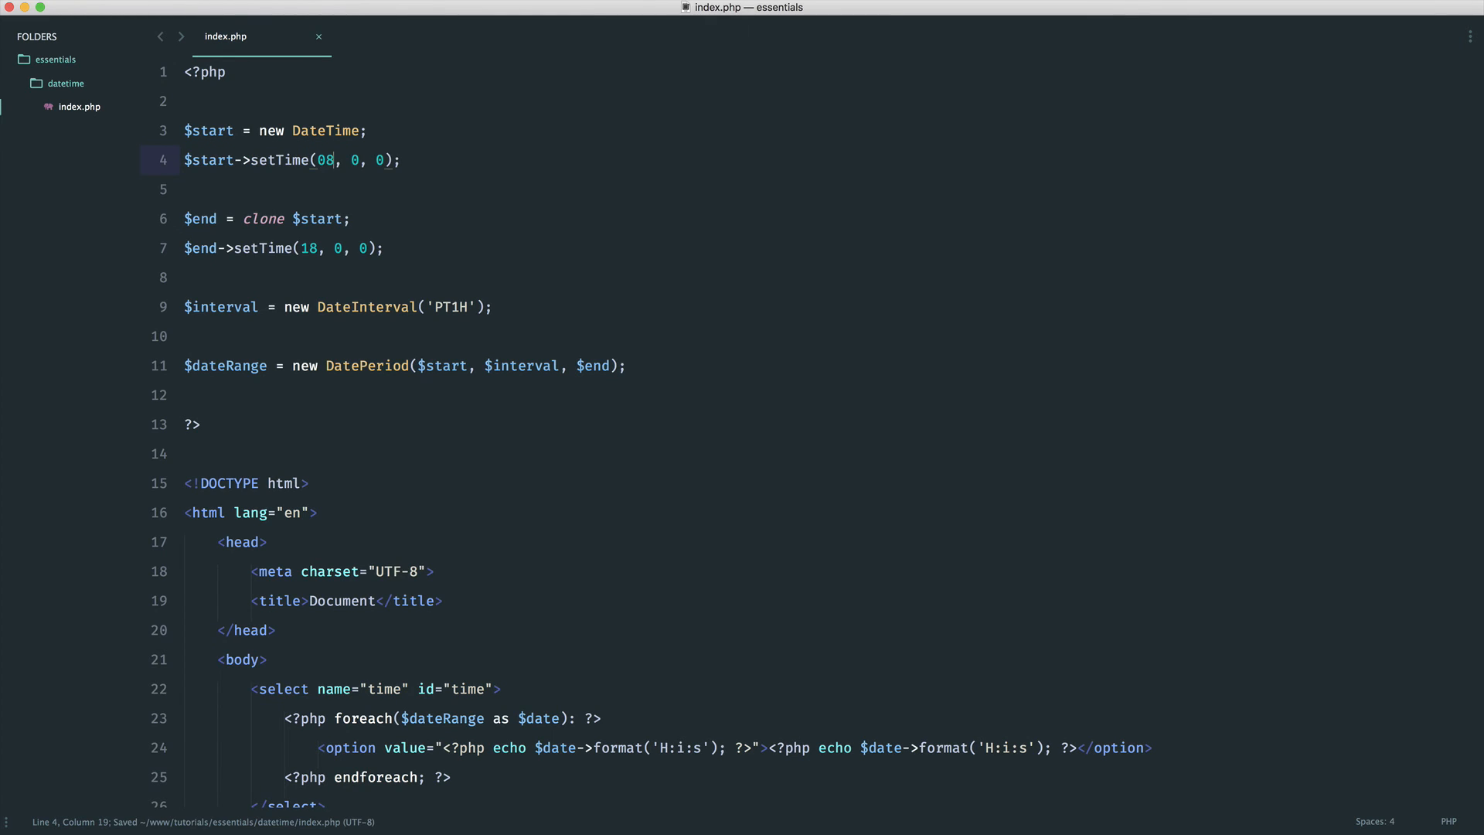
text(20)
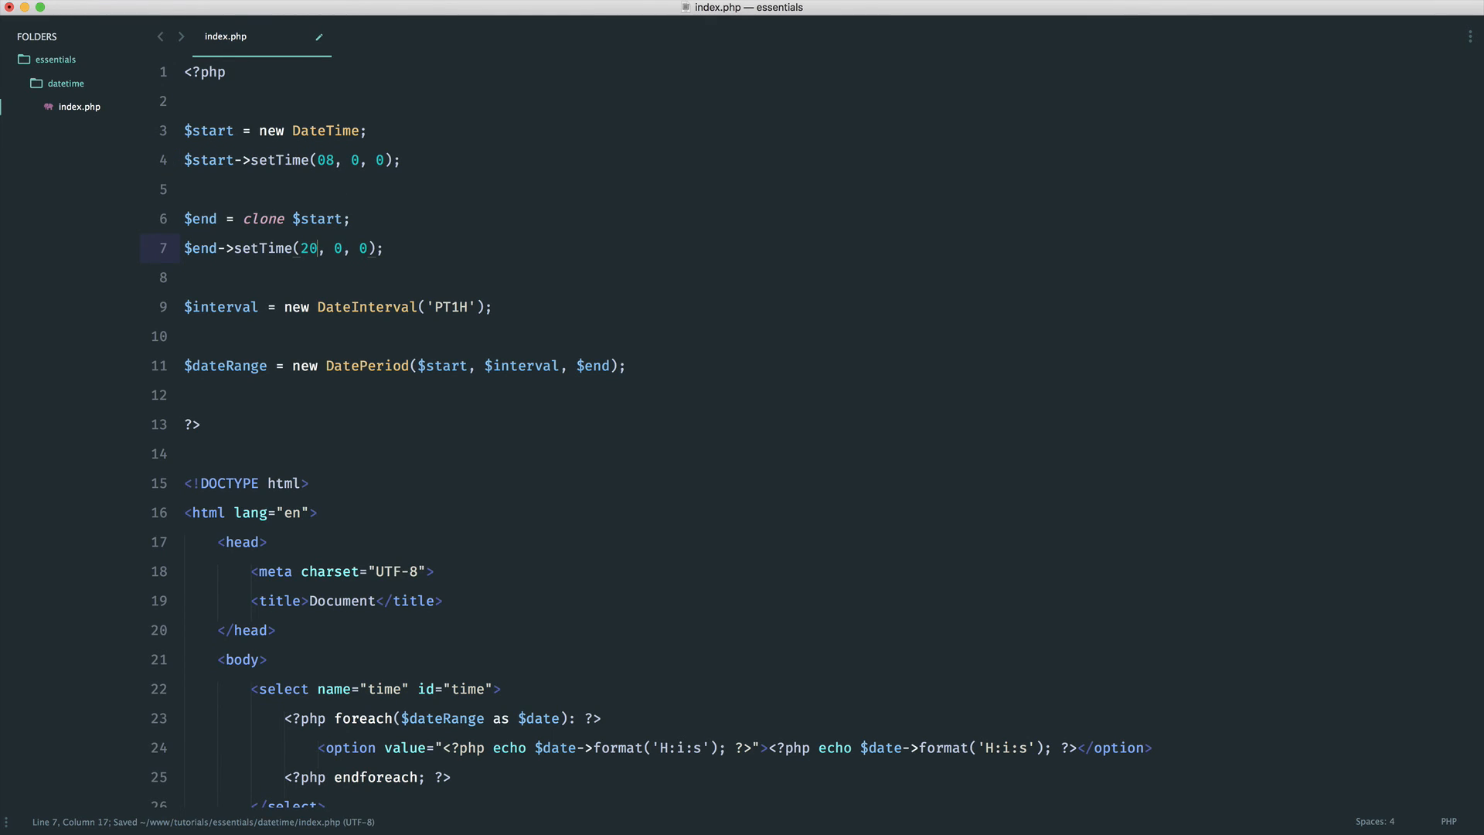
click(468, 306)
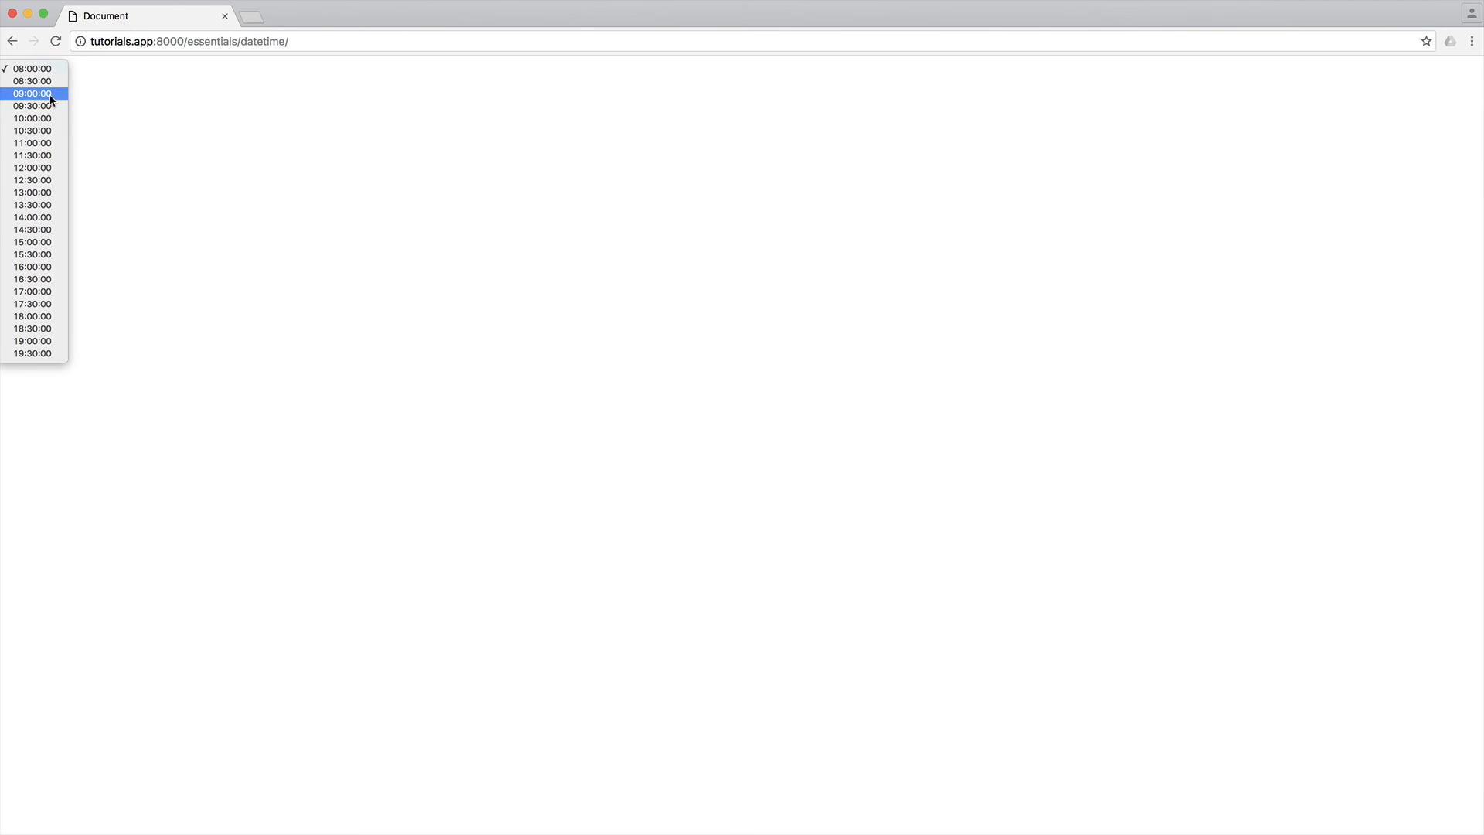
mouse_move(33, 353)
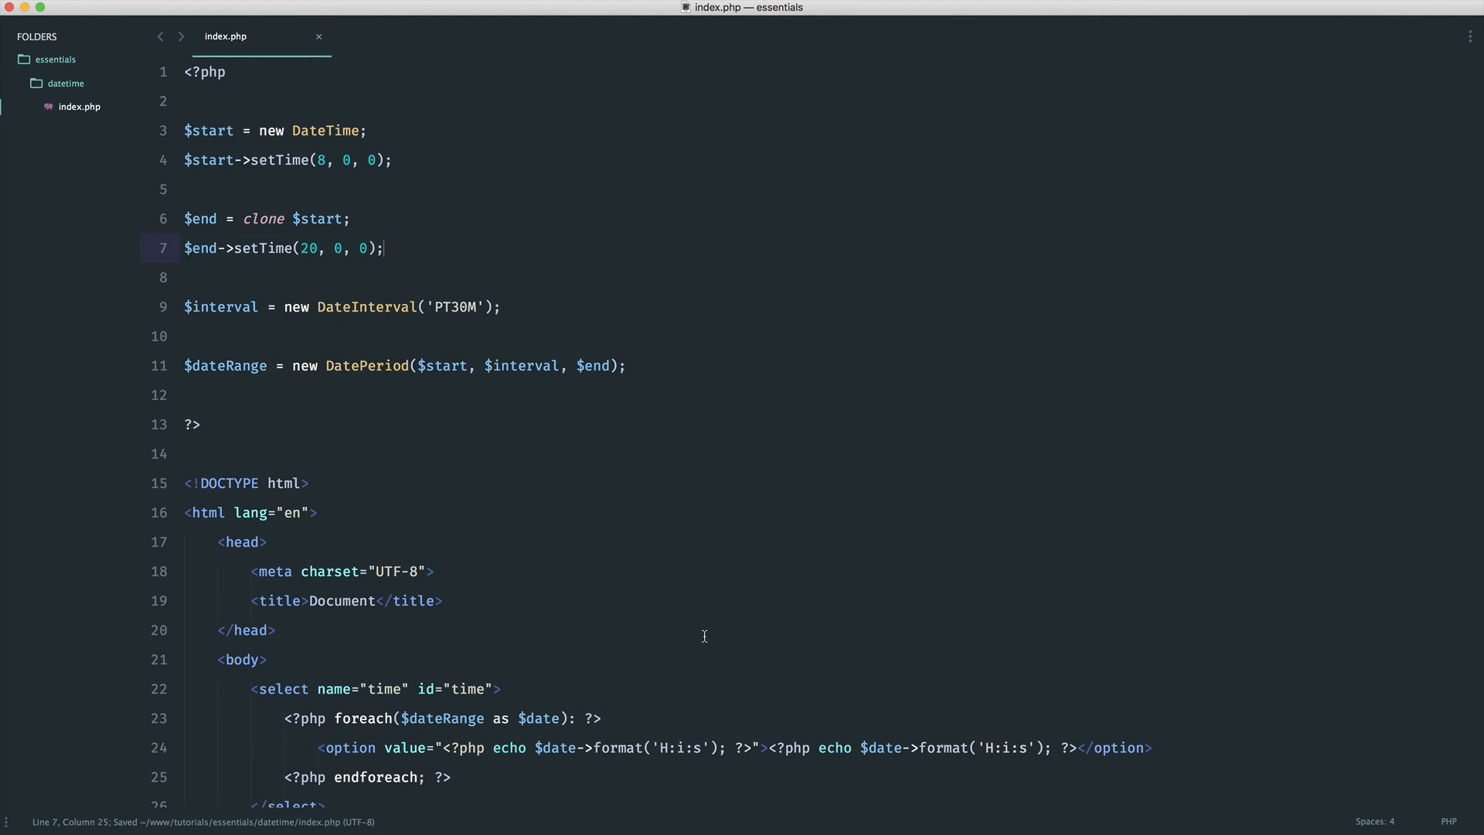
scroll(down, 3)
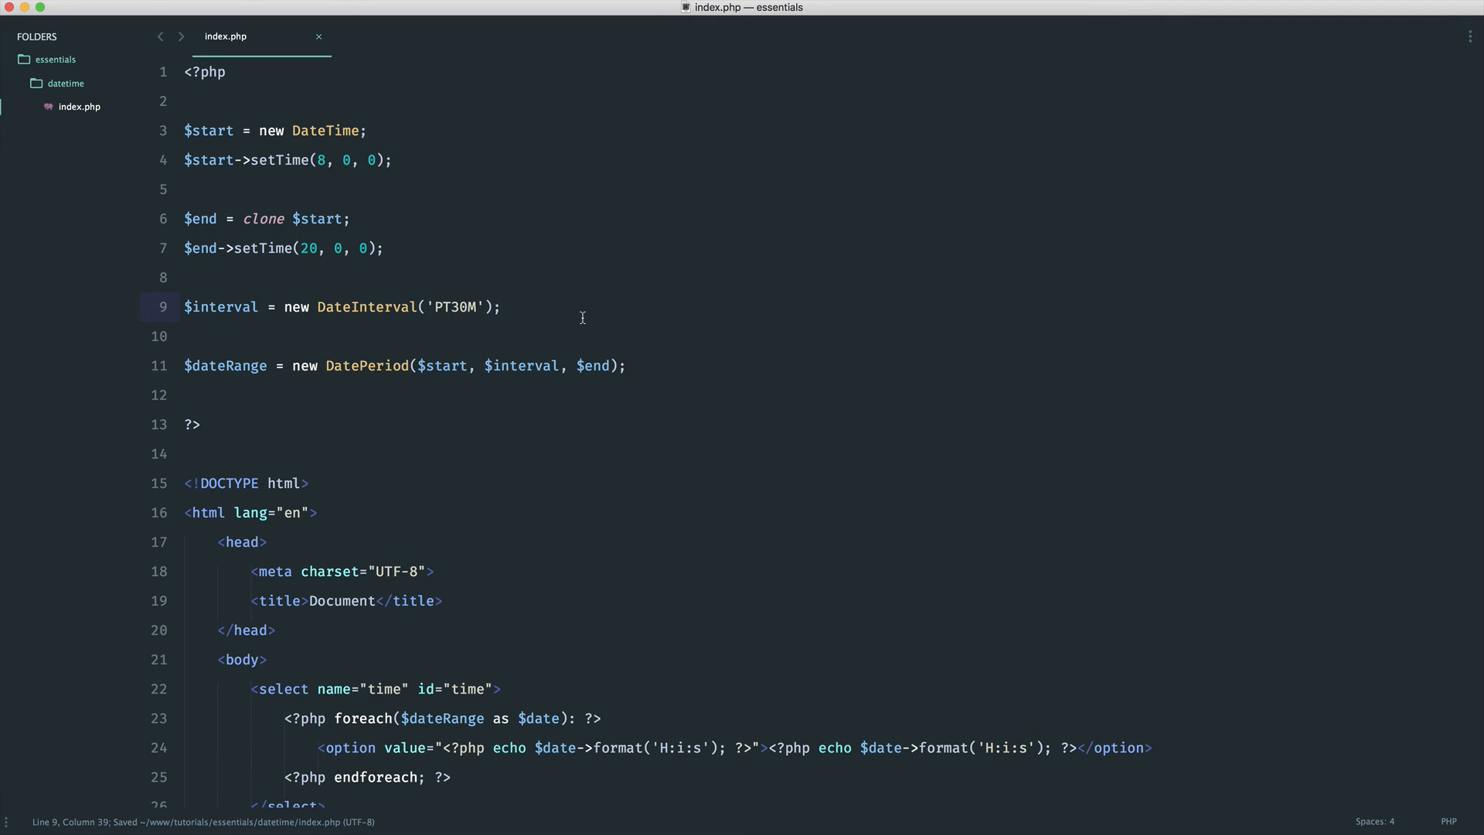
scroll(down, 3)
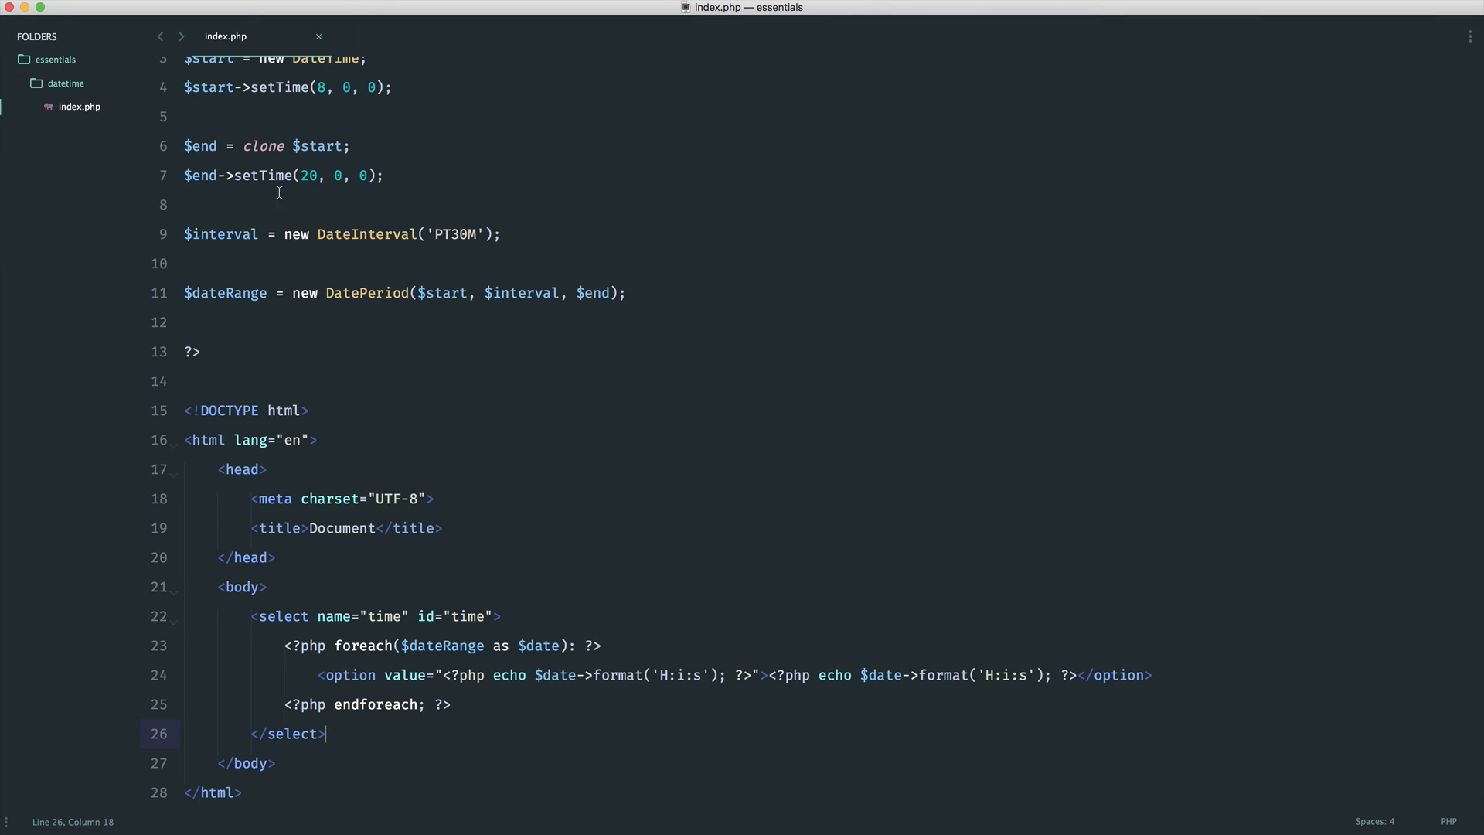
double_click(325, 130)
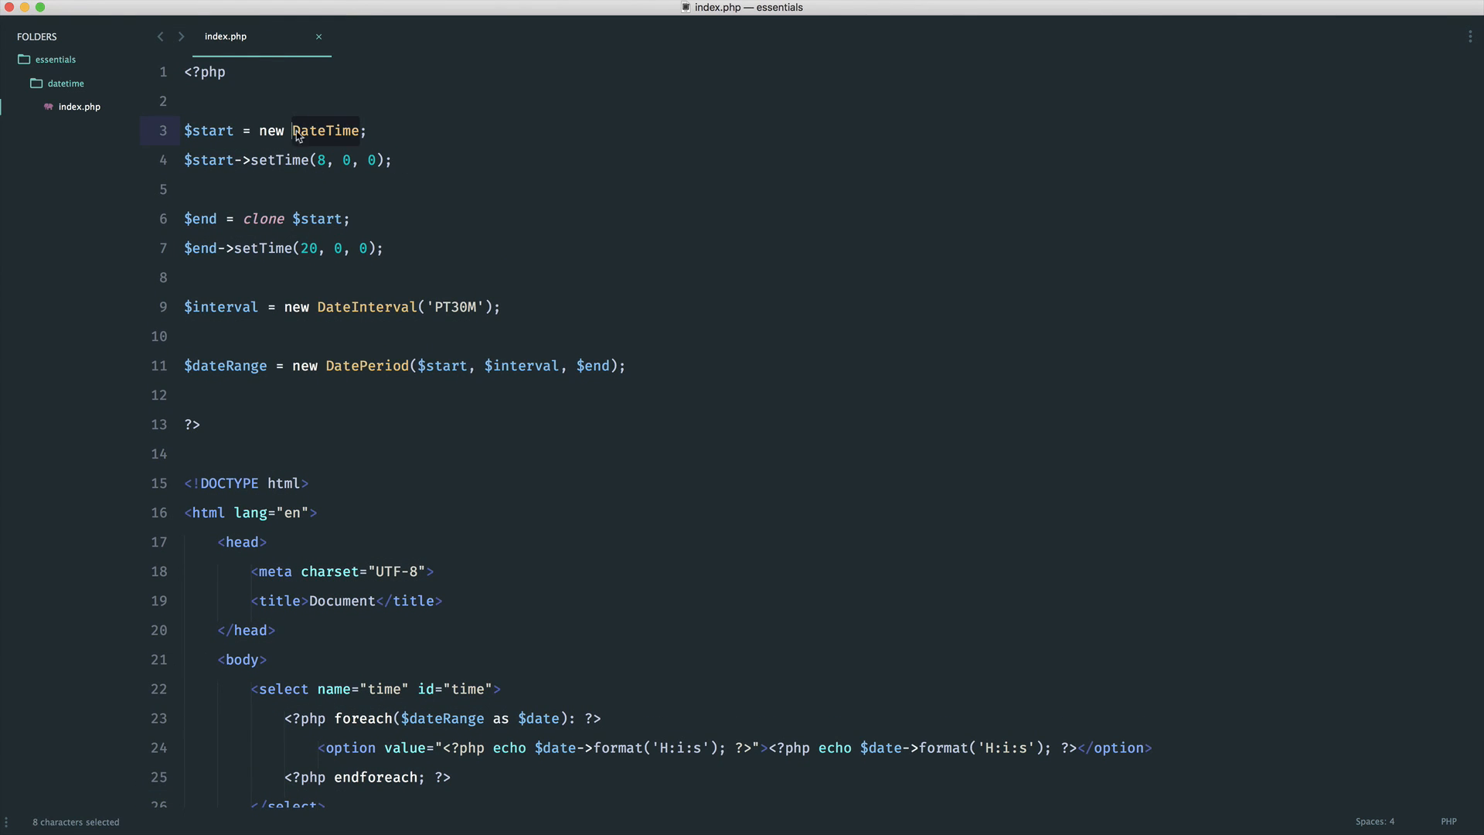